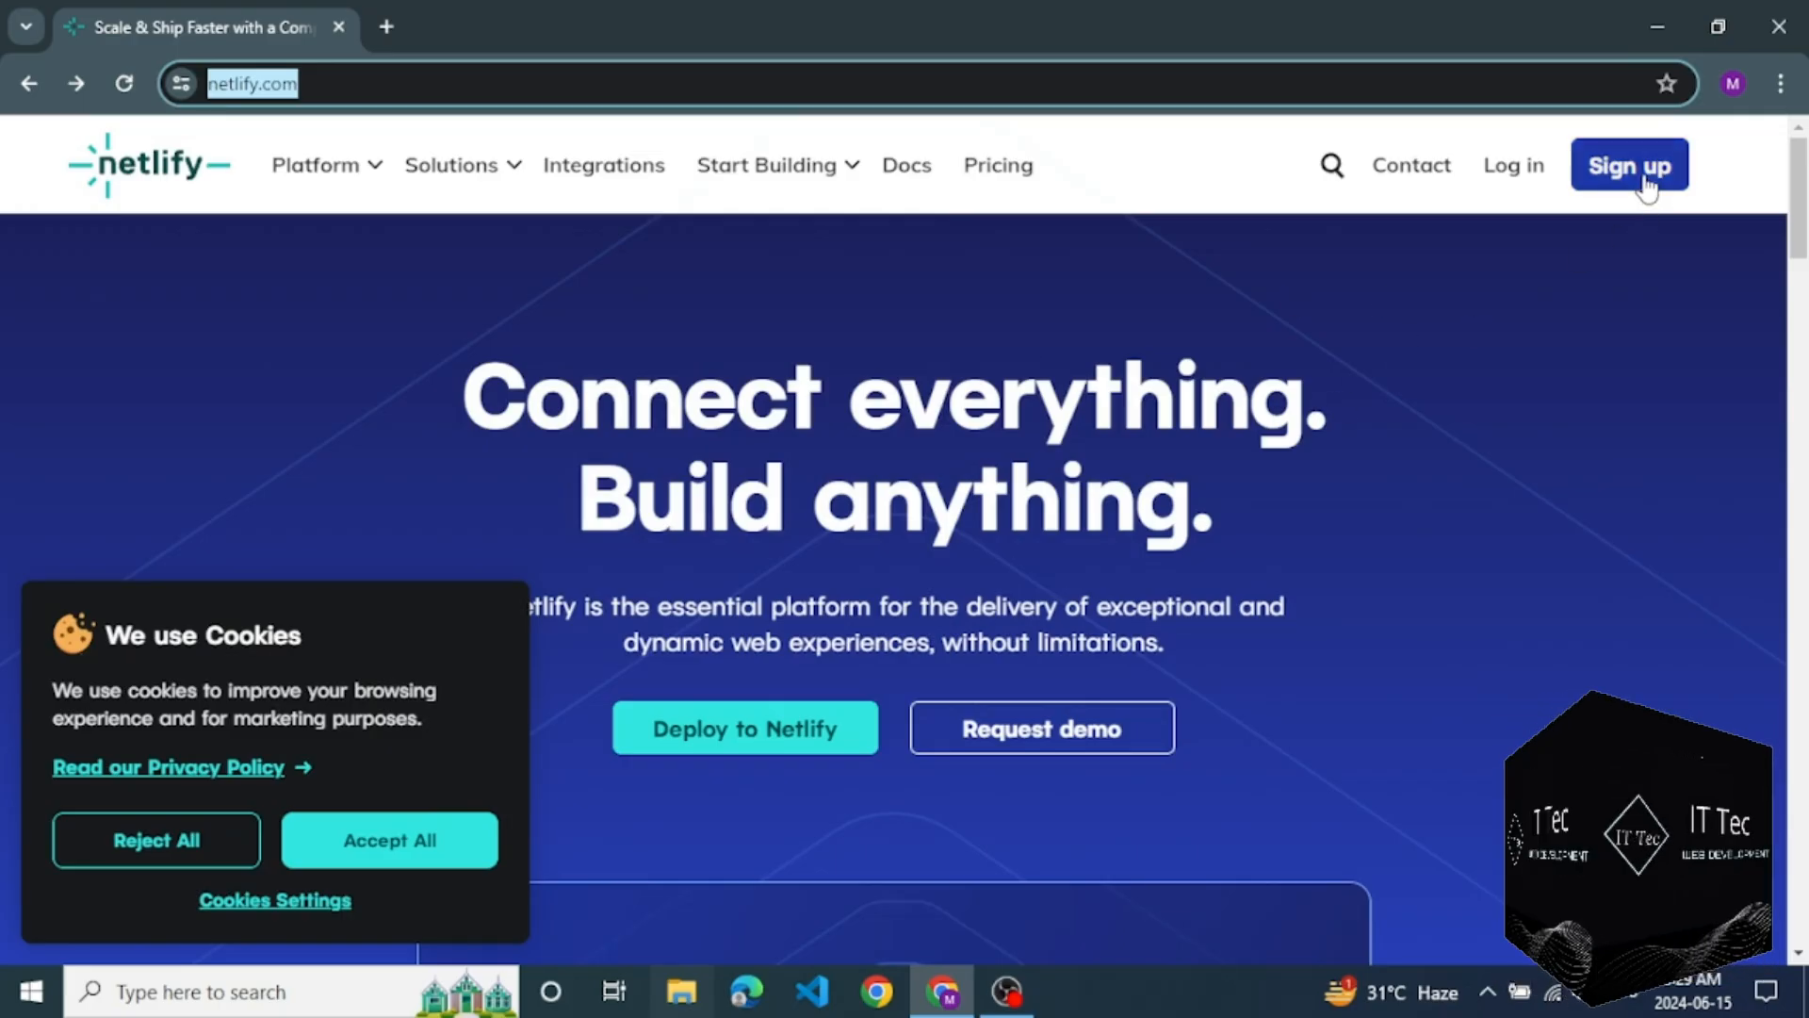
pyautogui.moveTo(1212, 317)
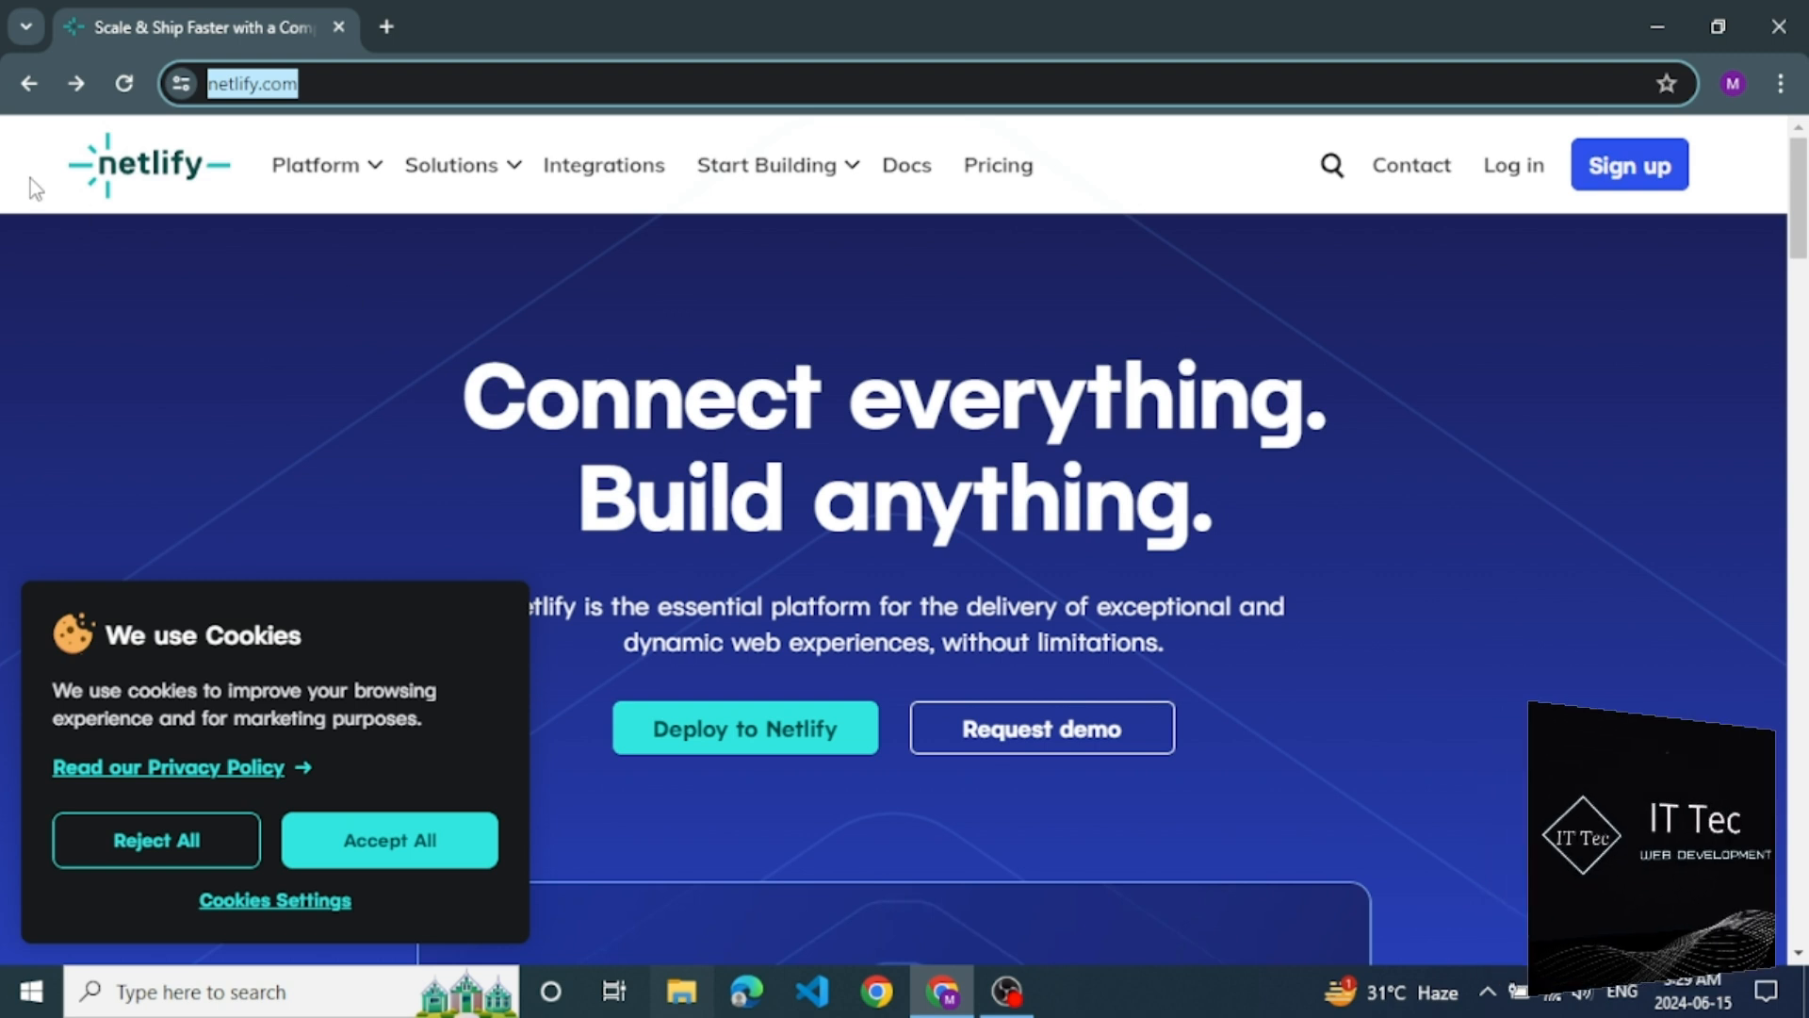
pyautogui.moveTo(166, 196)
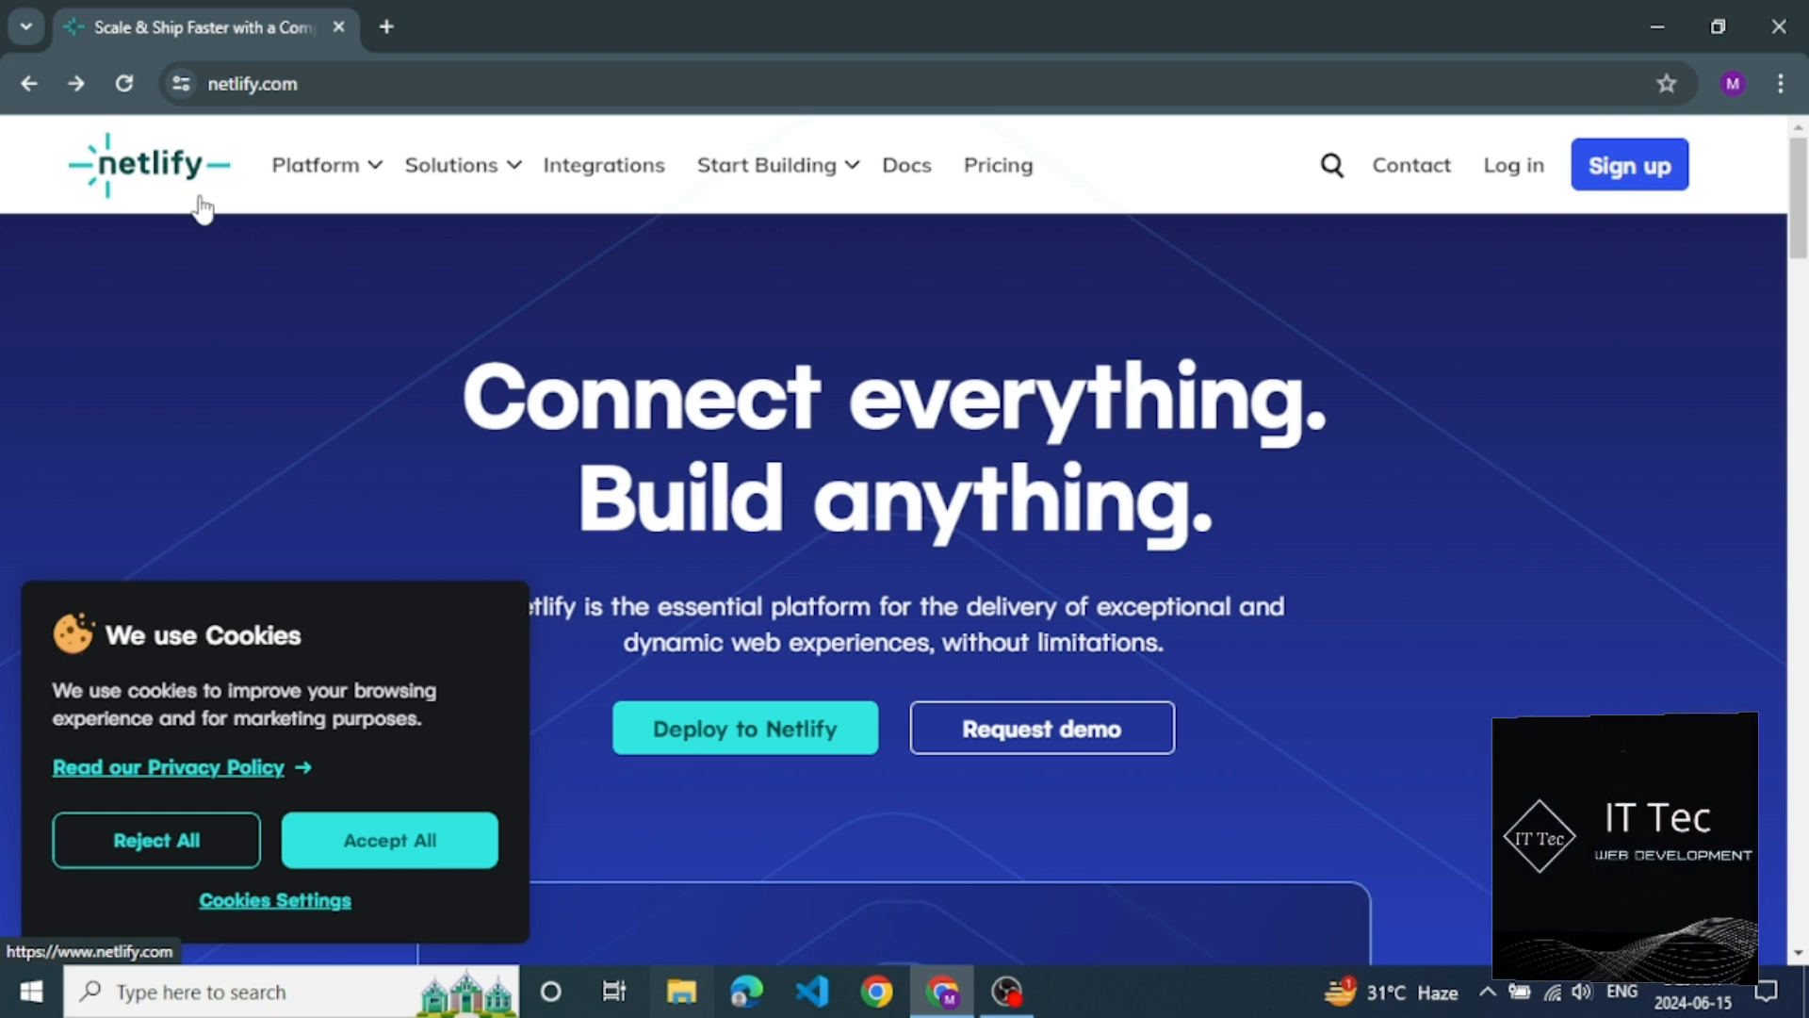
# Step: Start creating a new Netlify account from the home page's Sign up button
pyautogui.click(1628, 166)
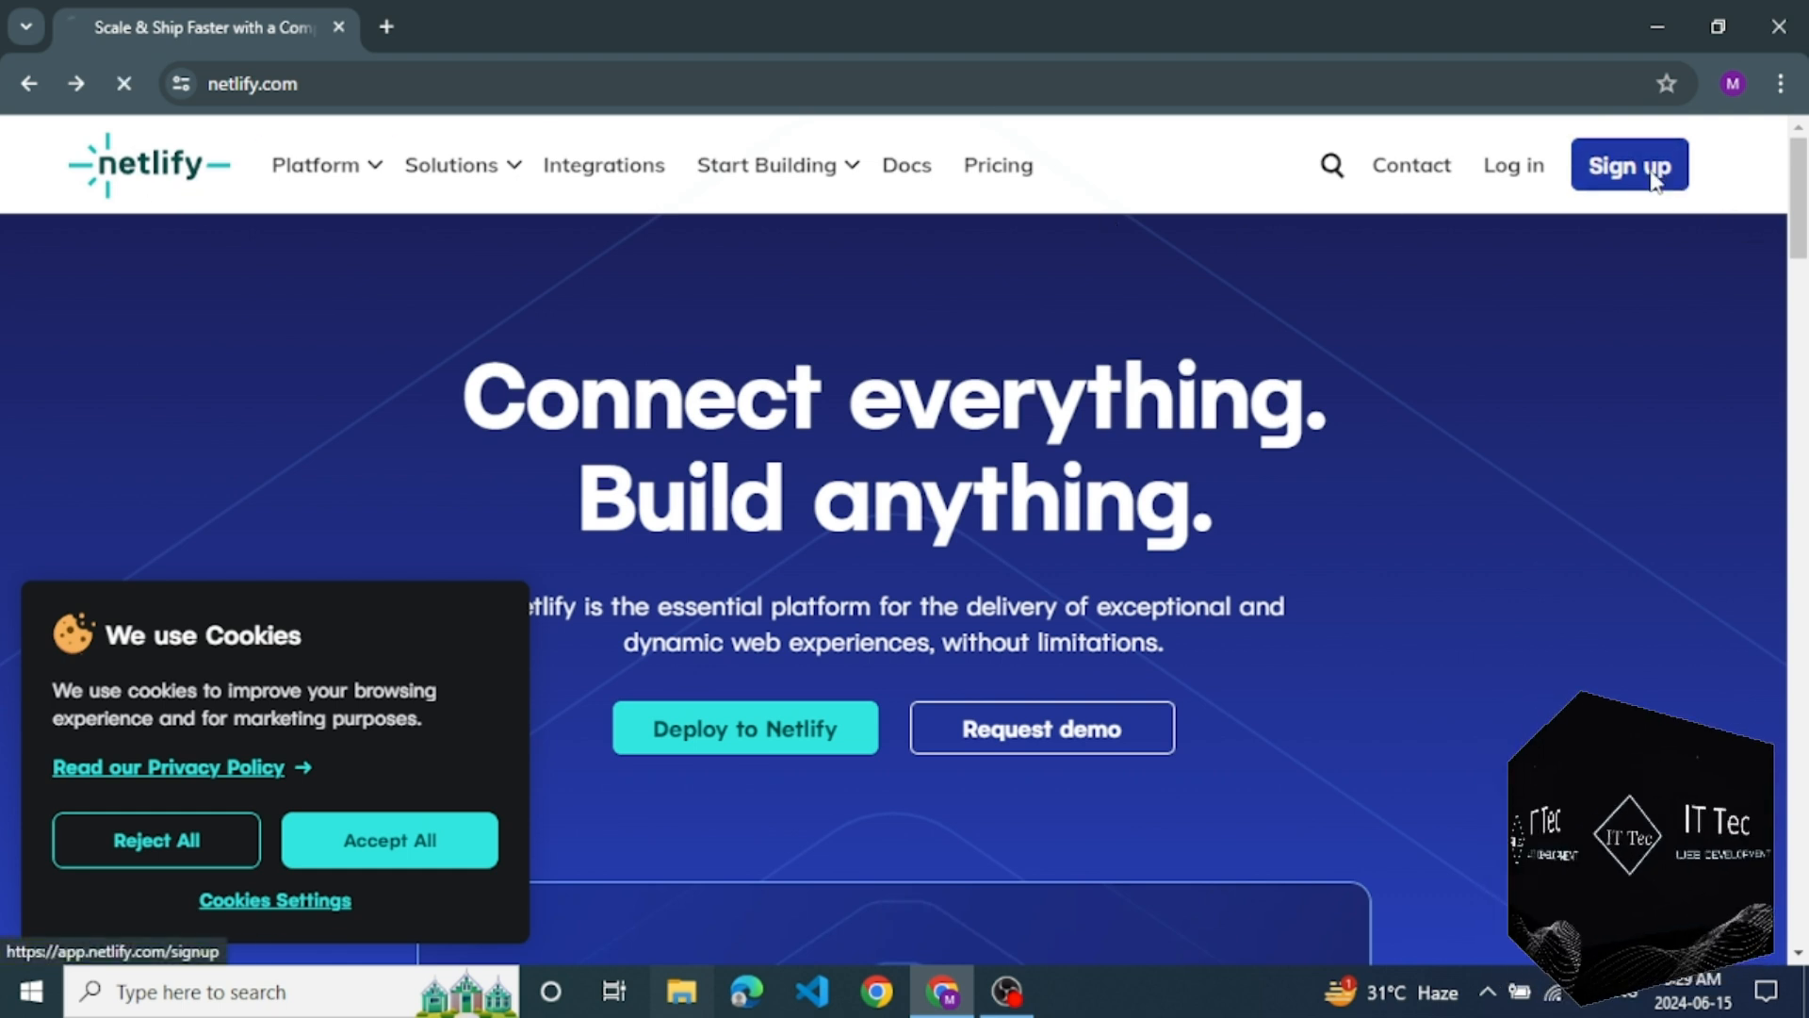
# Step: Sign up with an email address and password and submit the registration form
pyautogui.click(1628, 166)
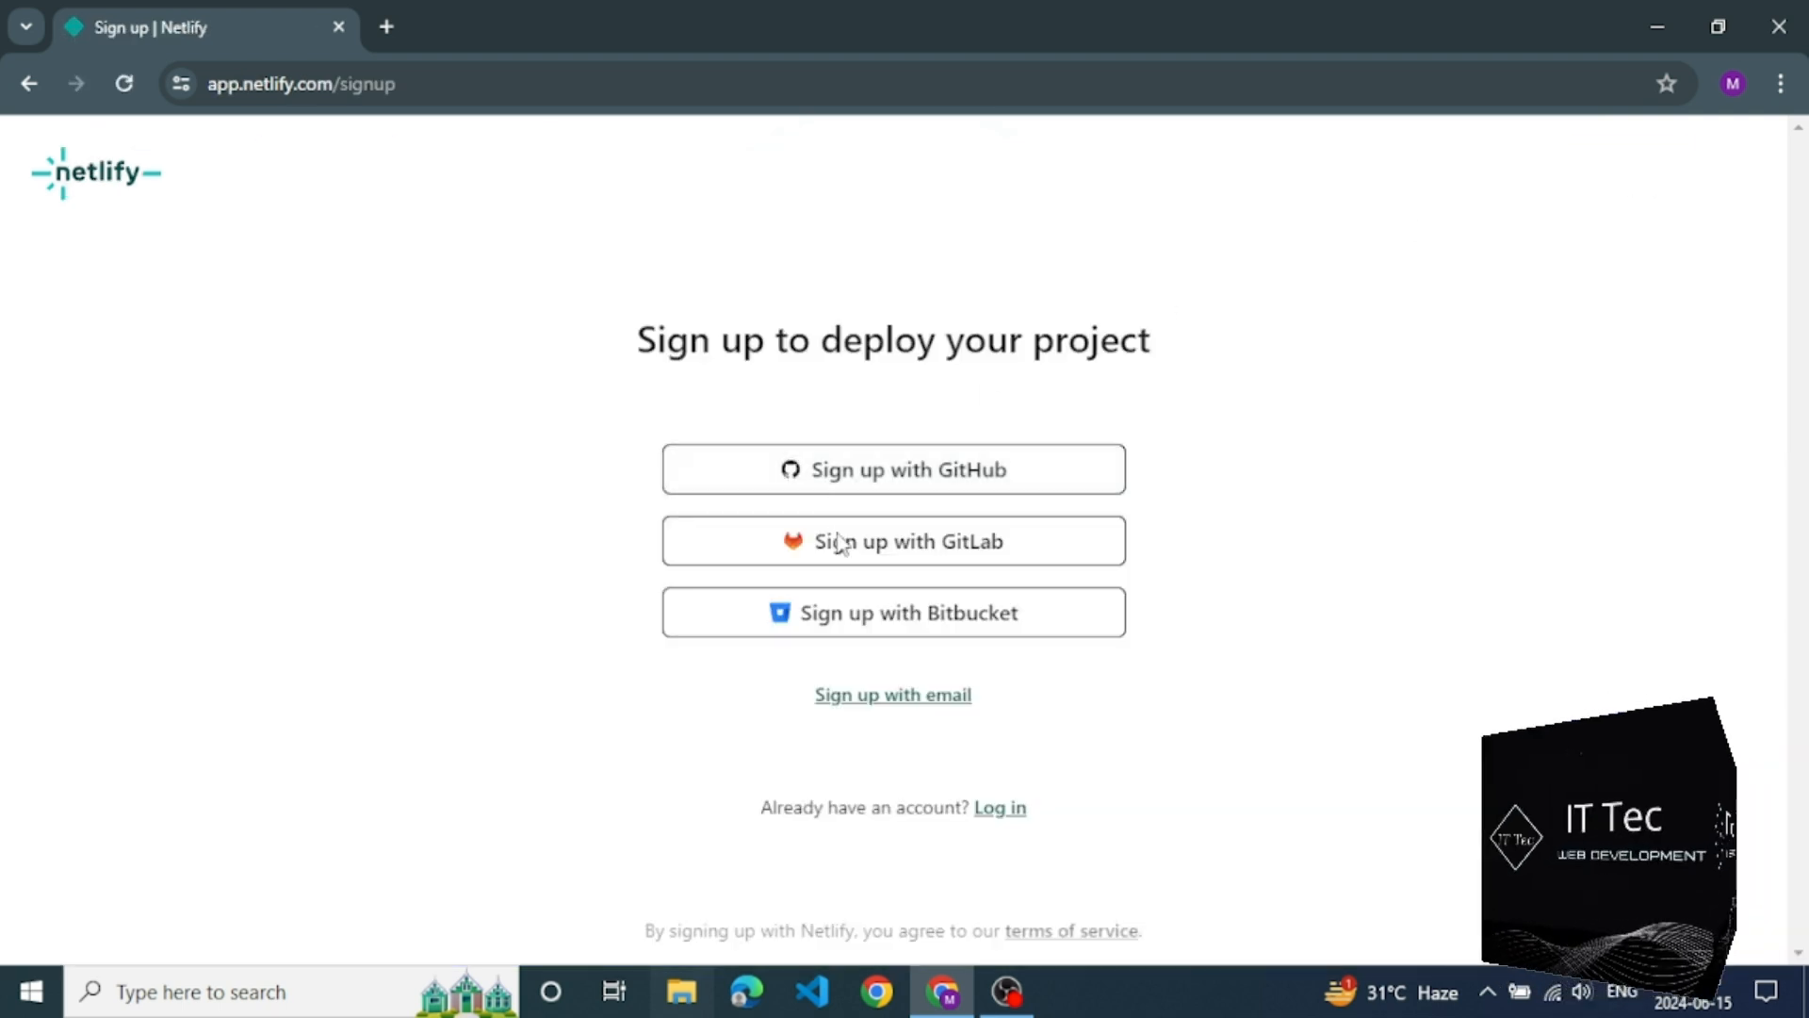
pyautogui.click(891, 696)
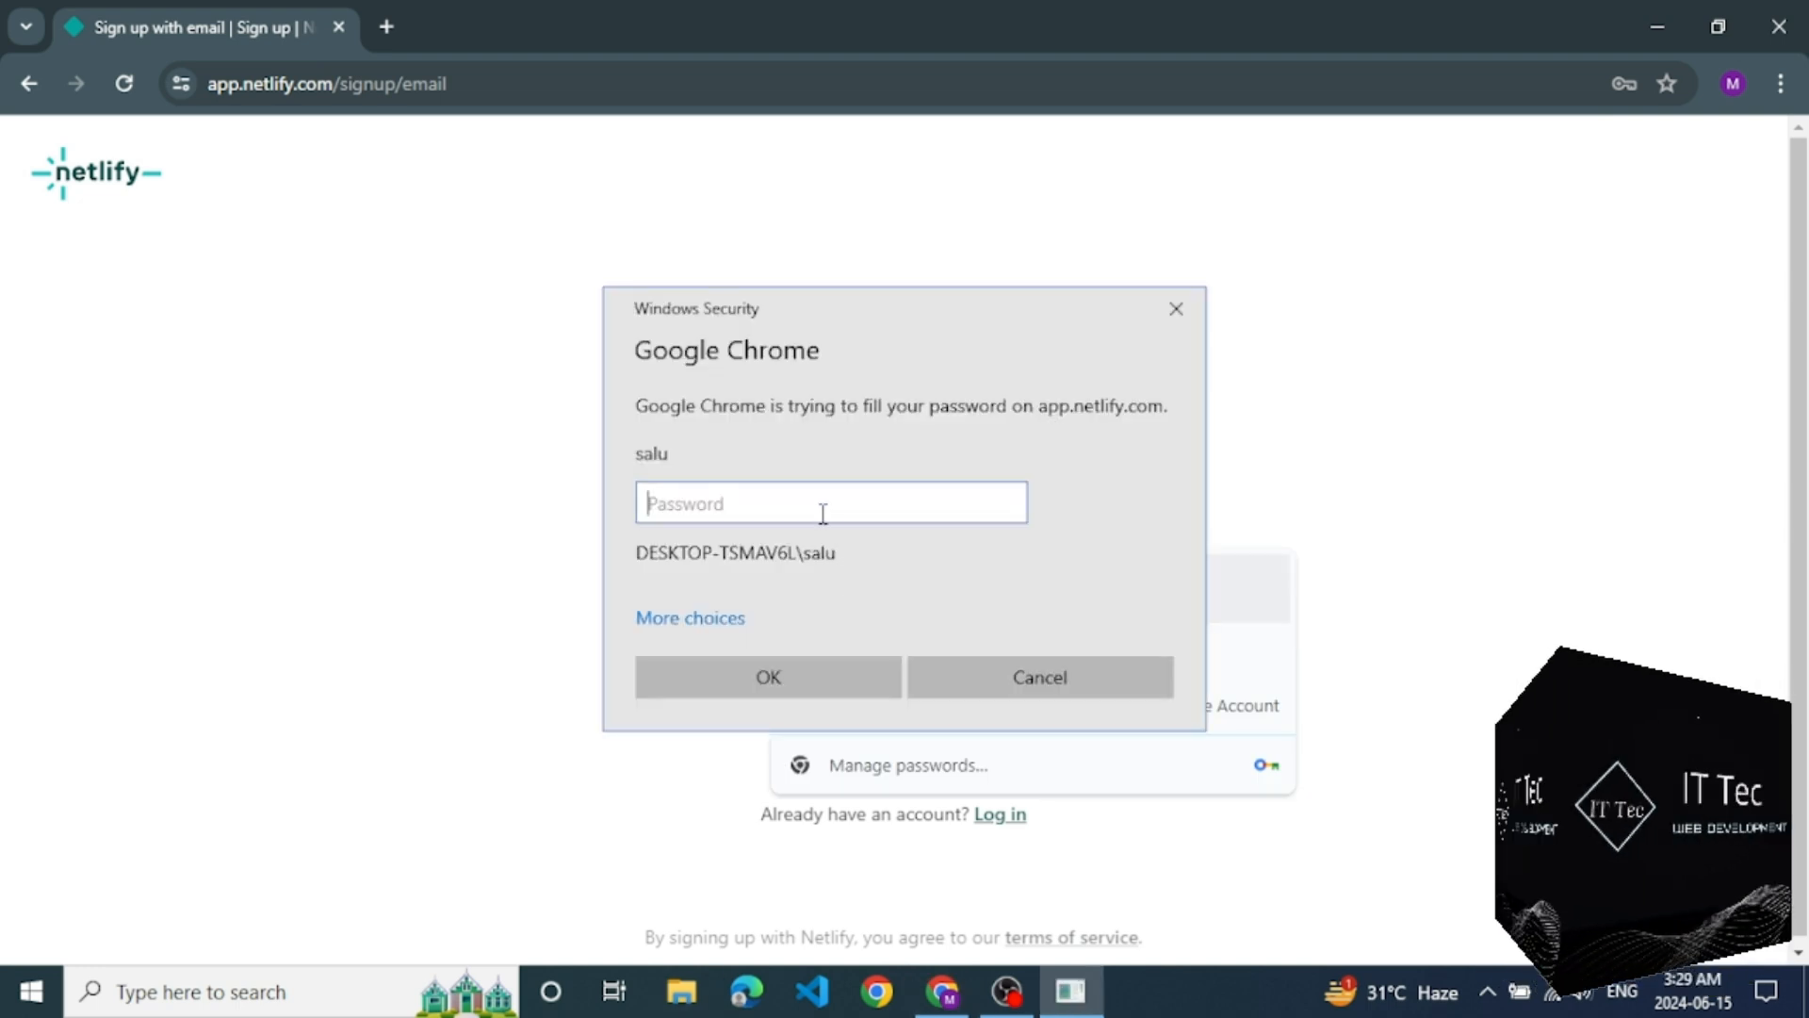
pyautogui.write('••')
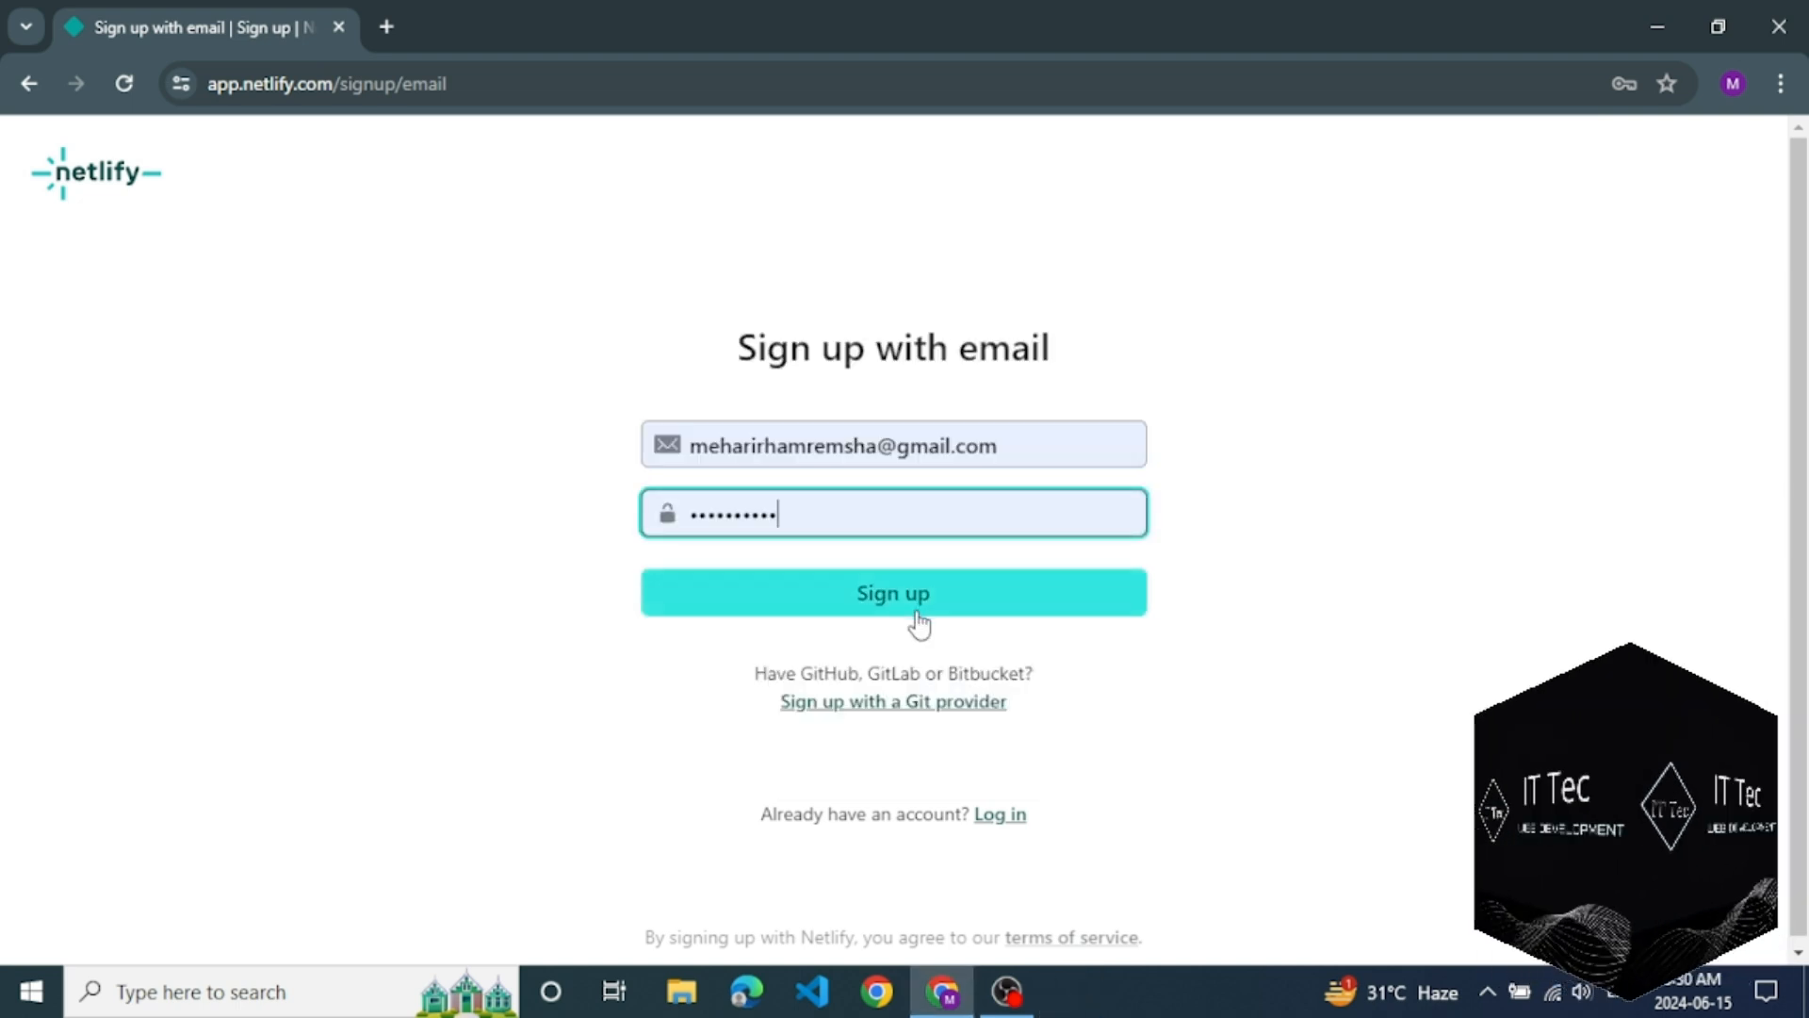
pyautogui.click(891, 592)
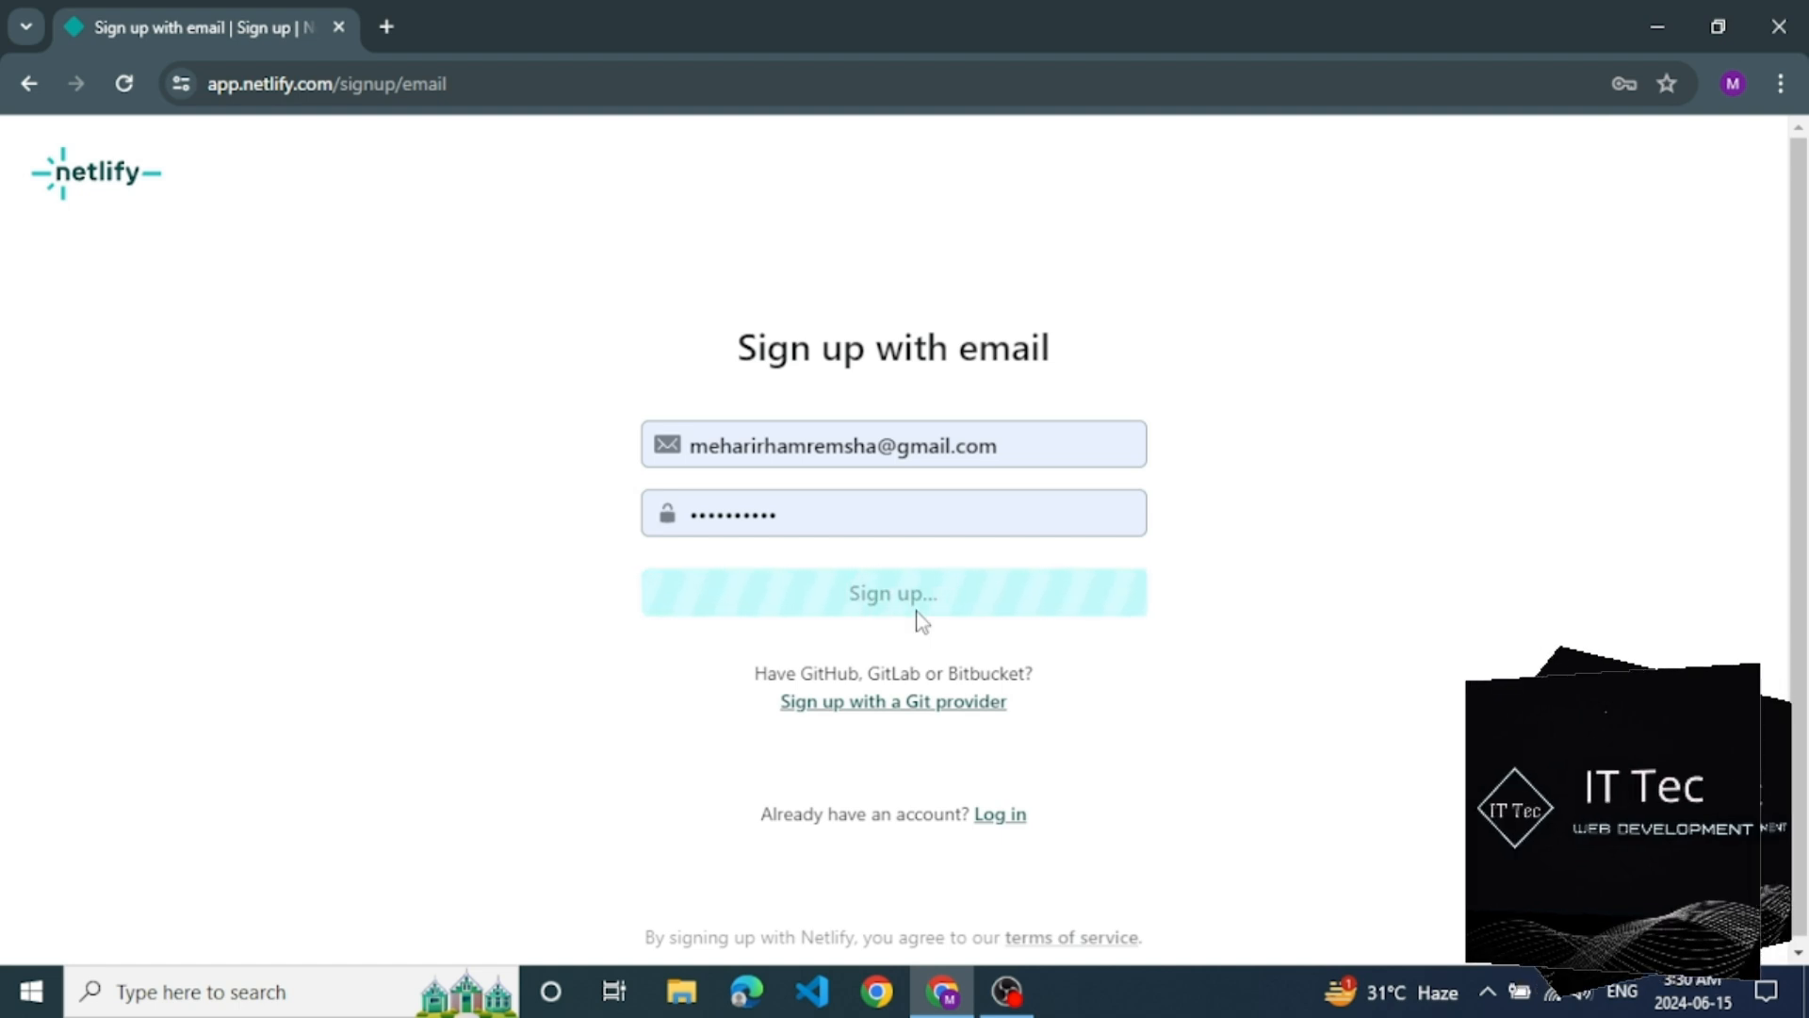
pyautogui.click(891, 591)
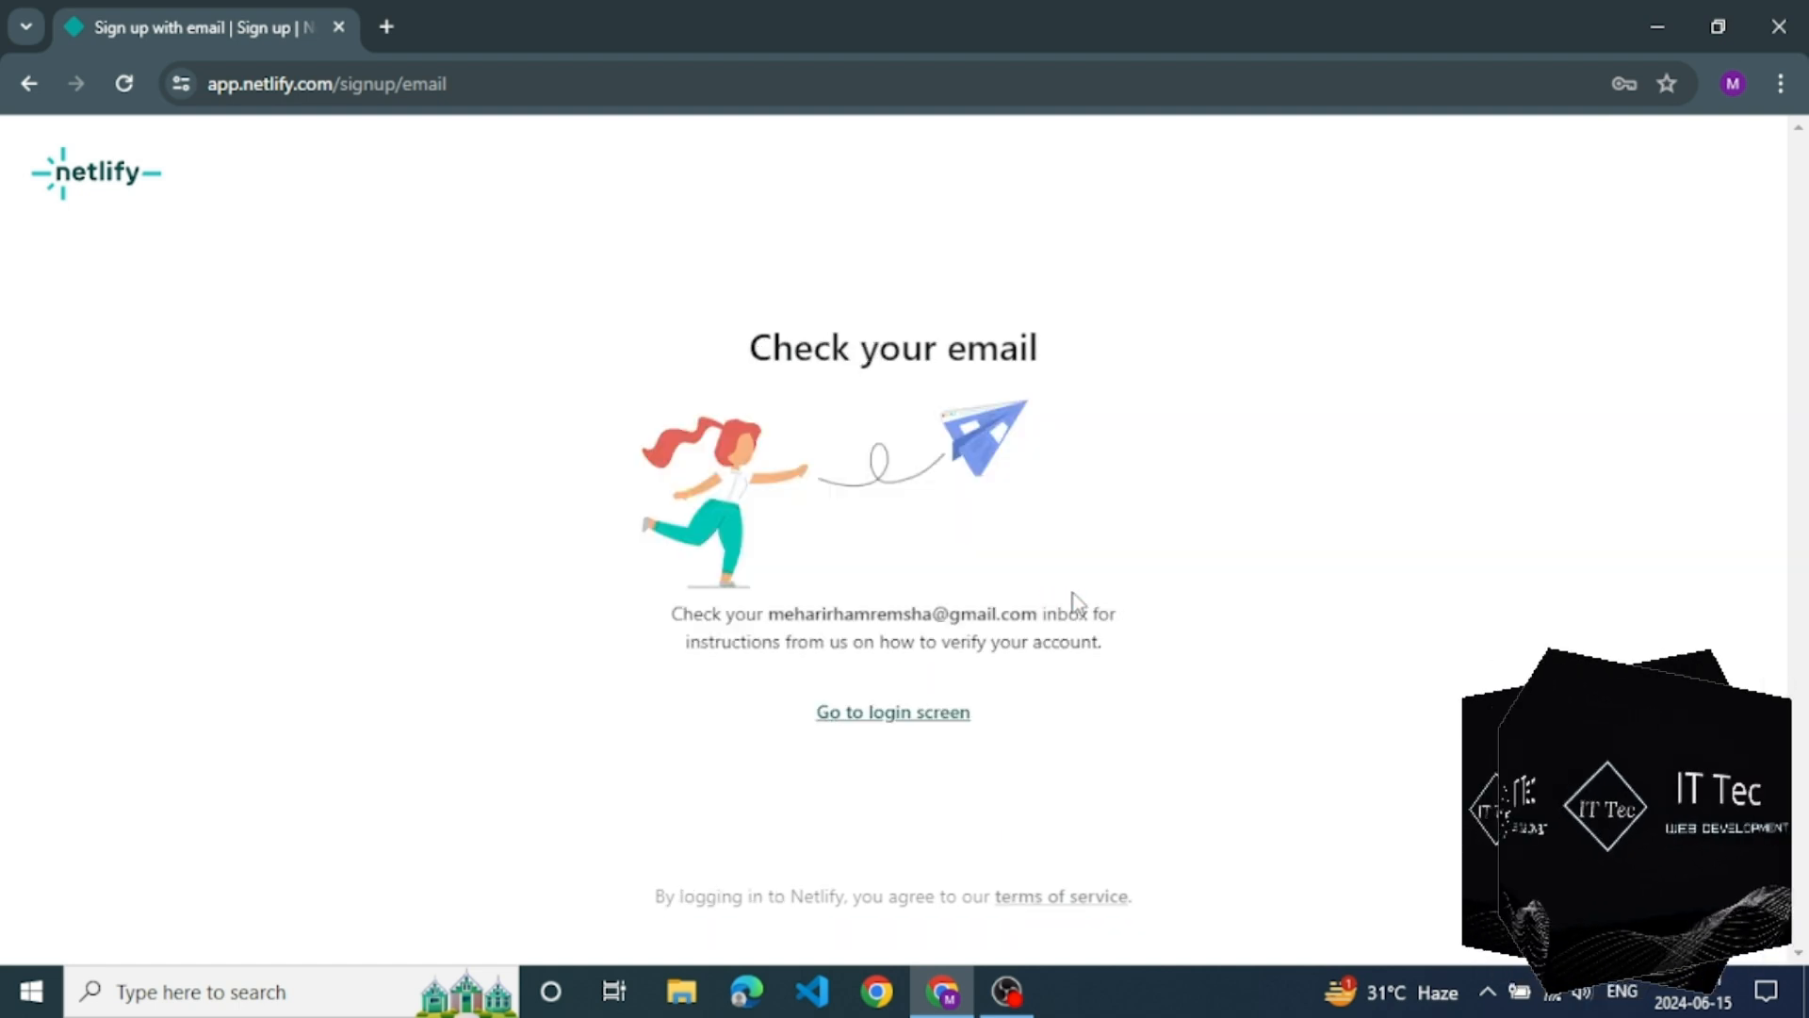
pyautogui.moveTo(892, 713)
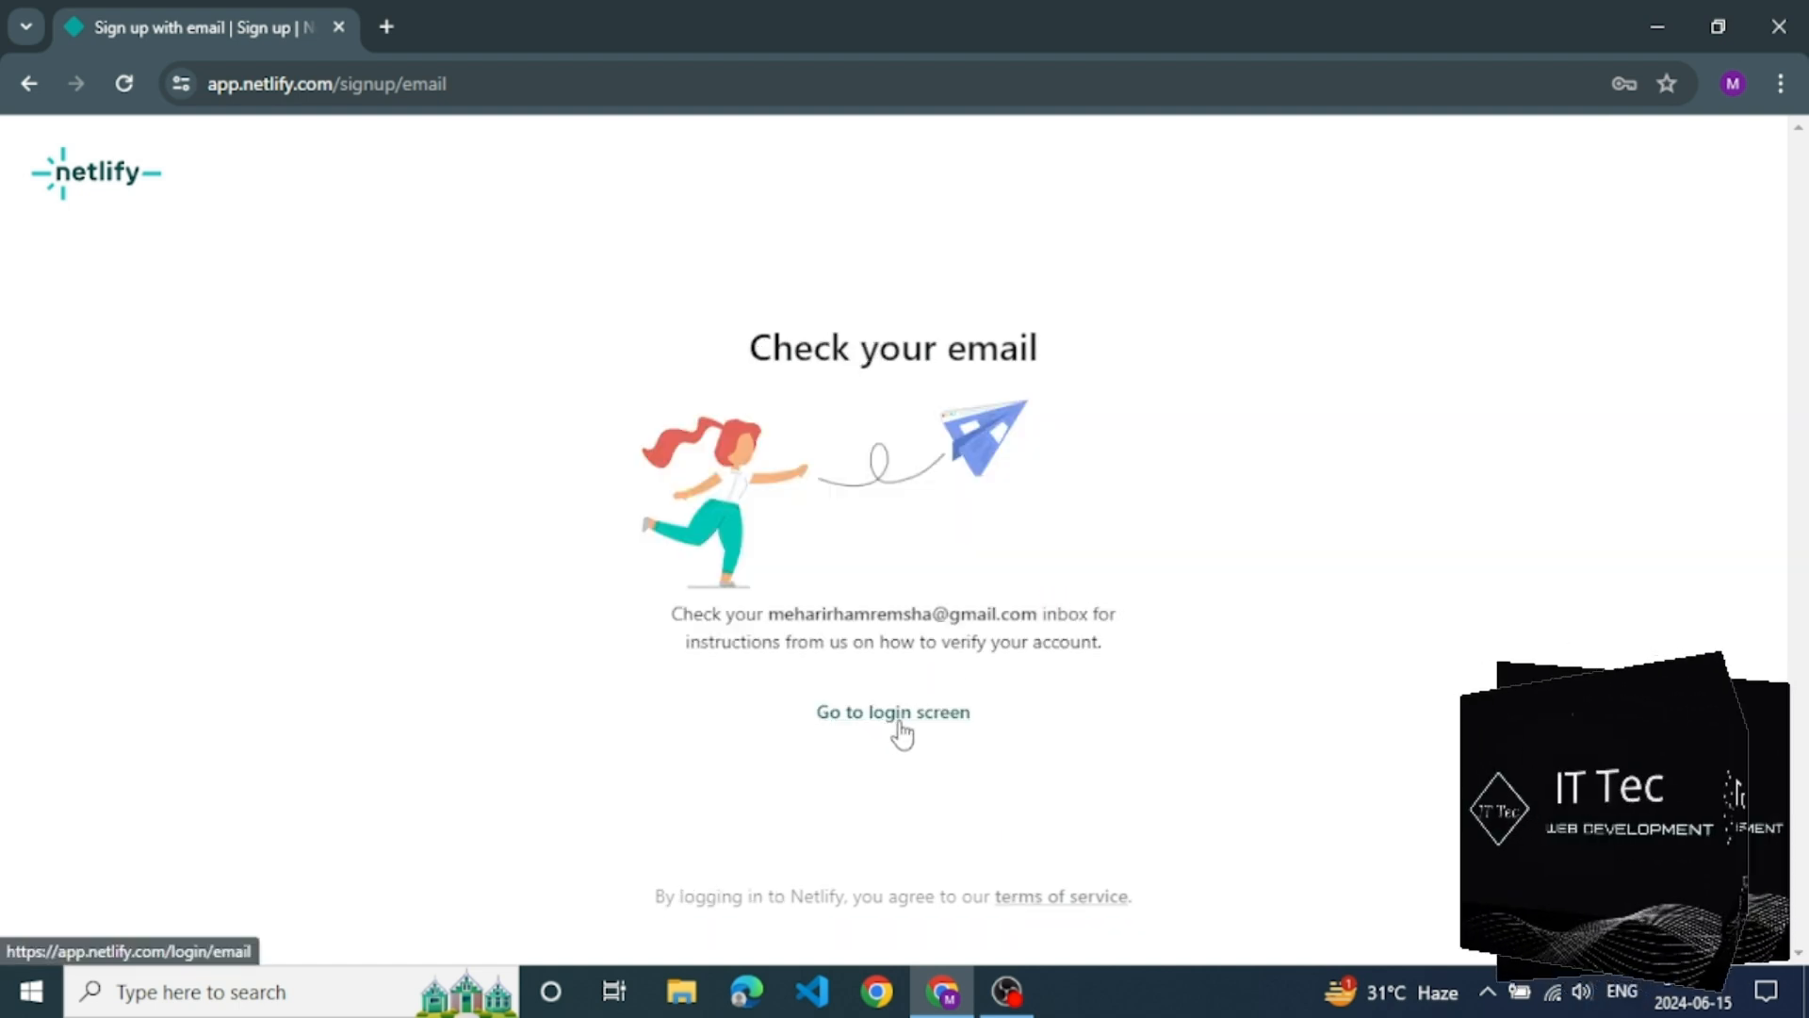
# Step: Log in with the saved email and password, getting a 'no user found' error
pyautogui.click(892, 712)
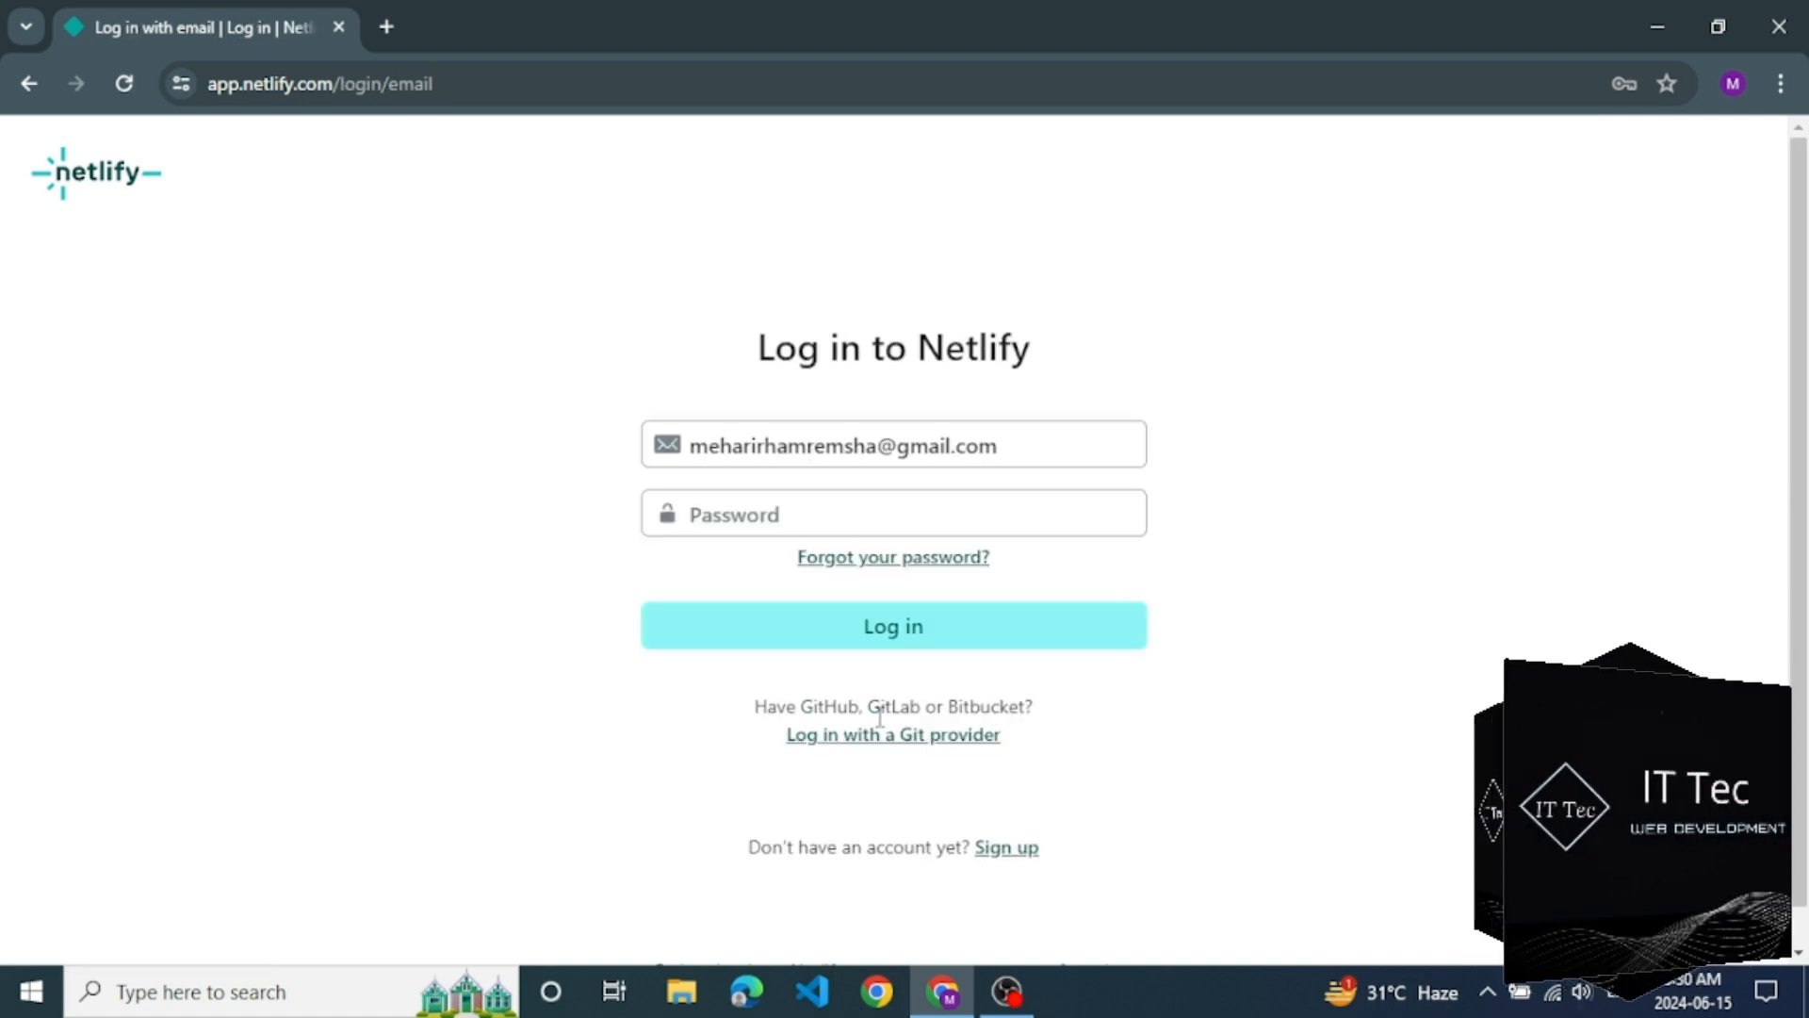
pyautogui.click(894, 512)
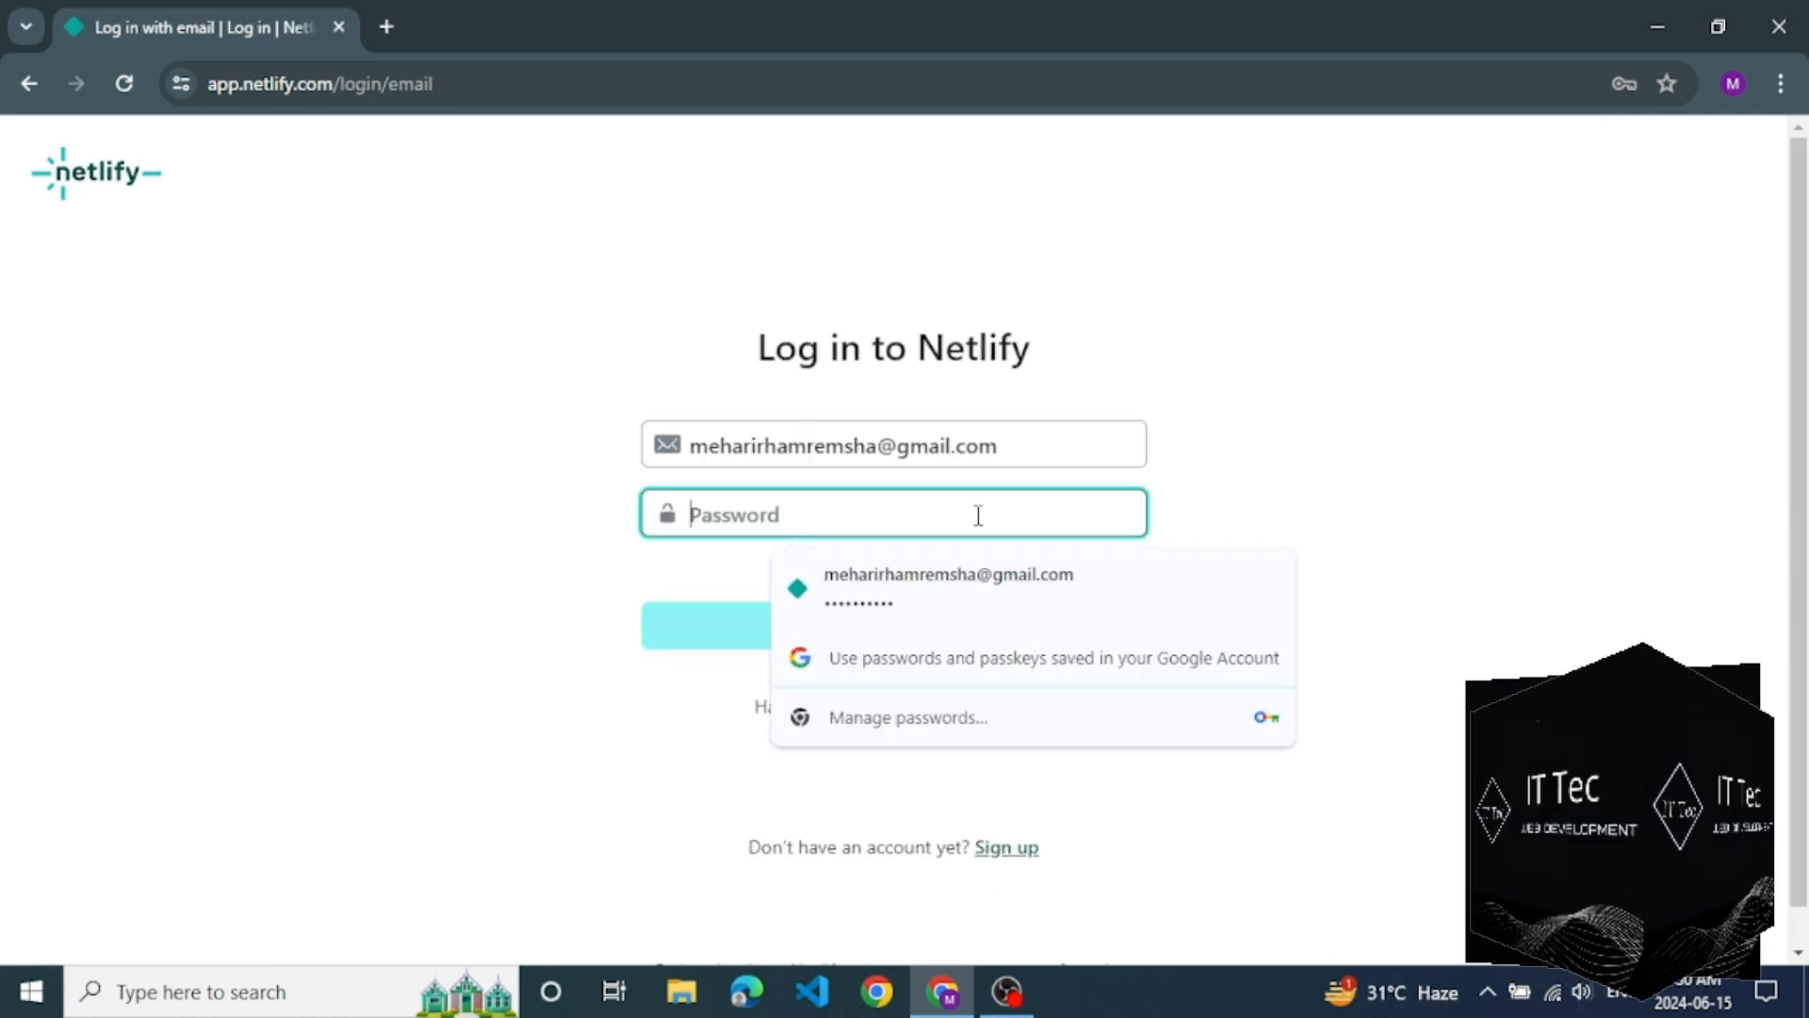
pyautogui.click(948, 586)
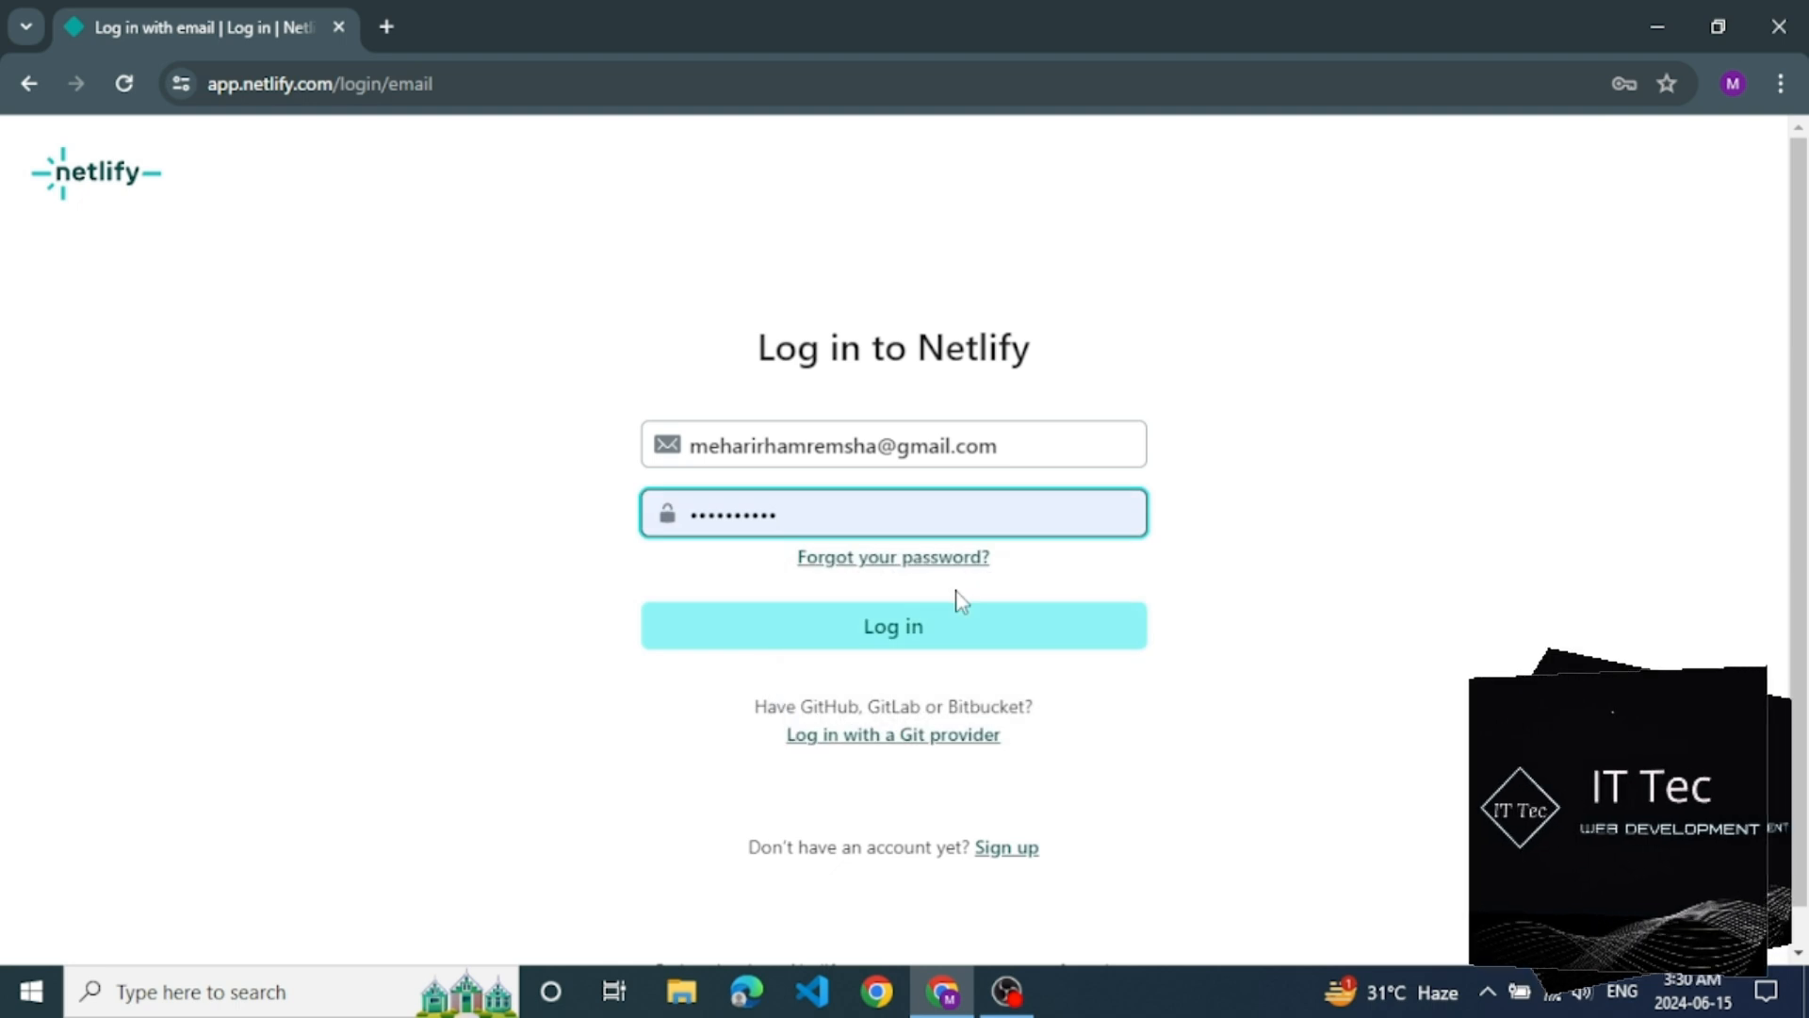
pyautogui.click(892, 626)
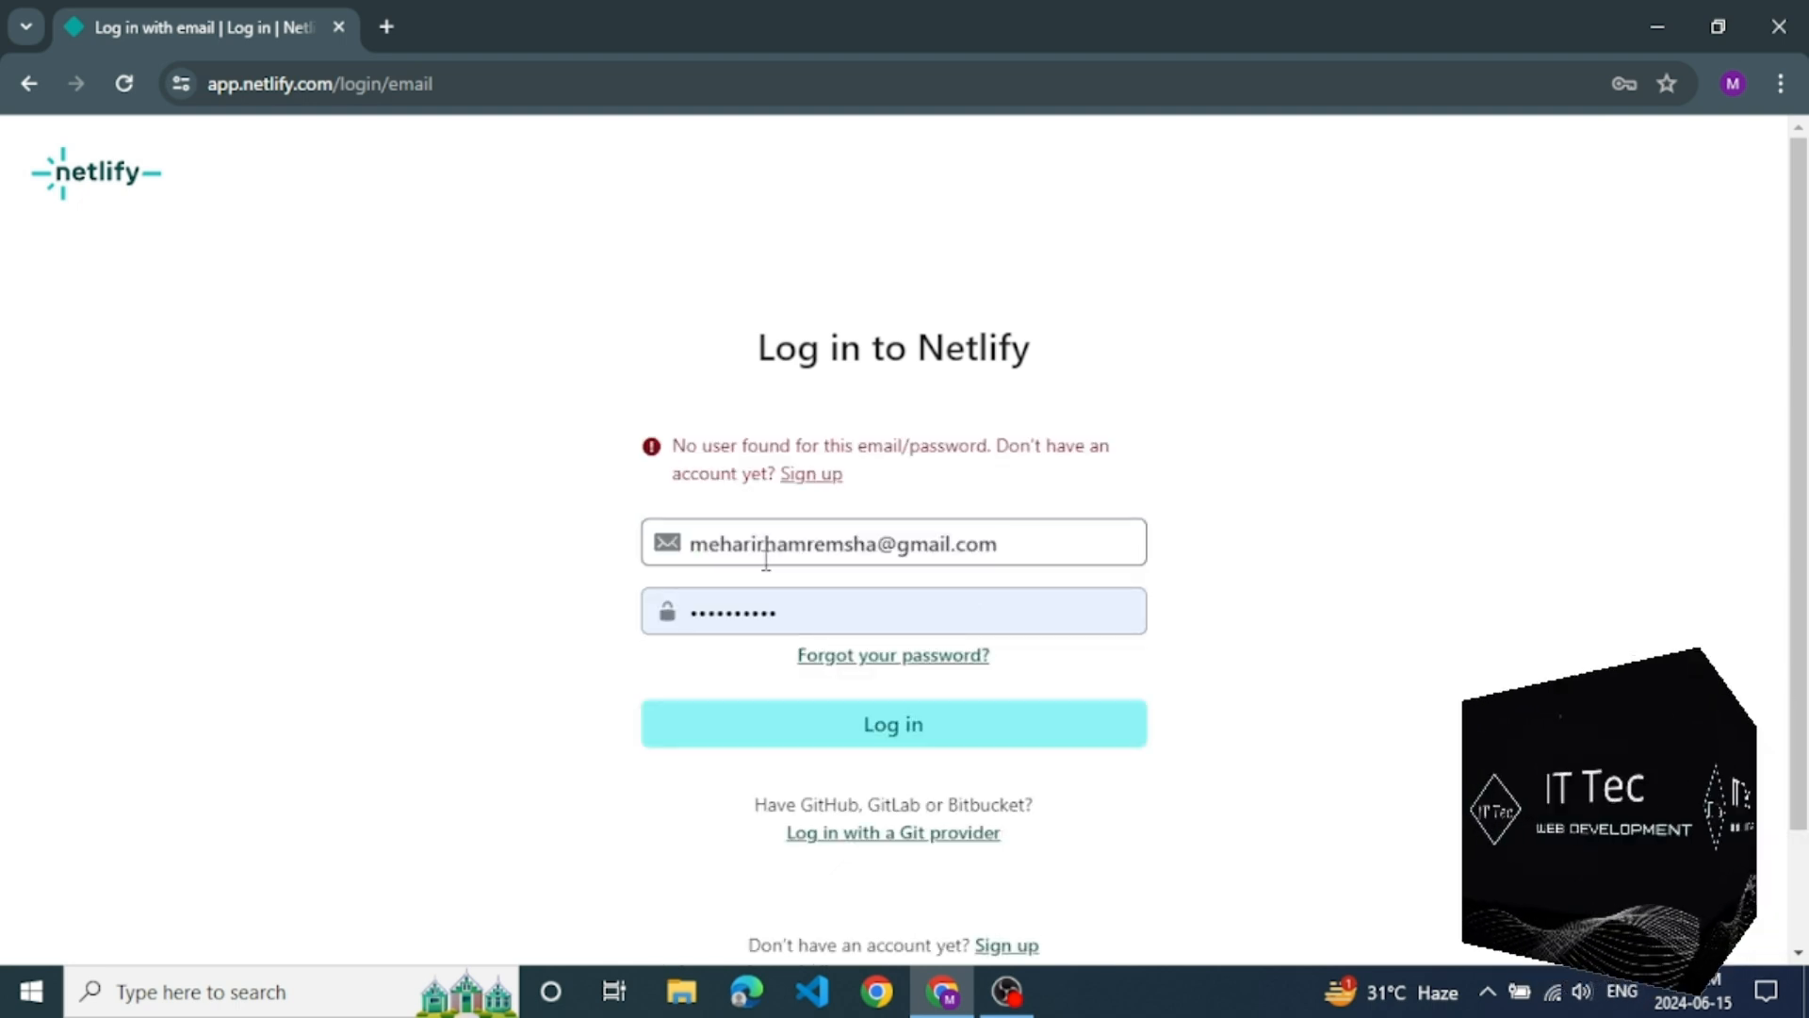
pyautogui.moveTo(808, 475)
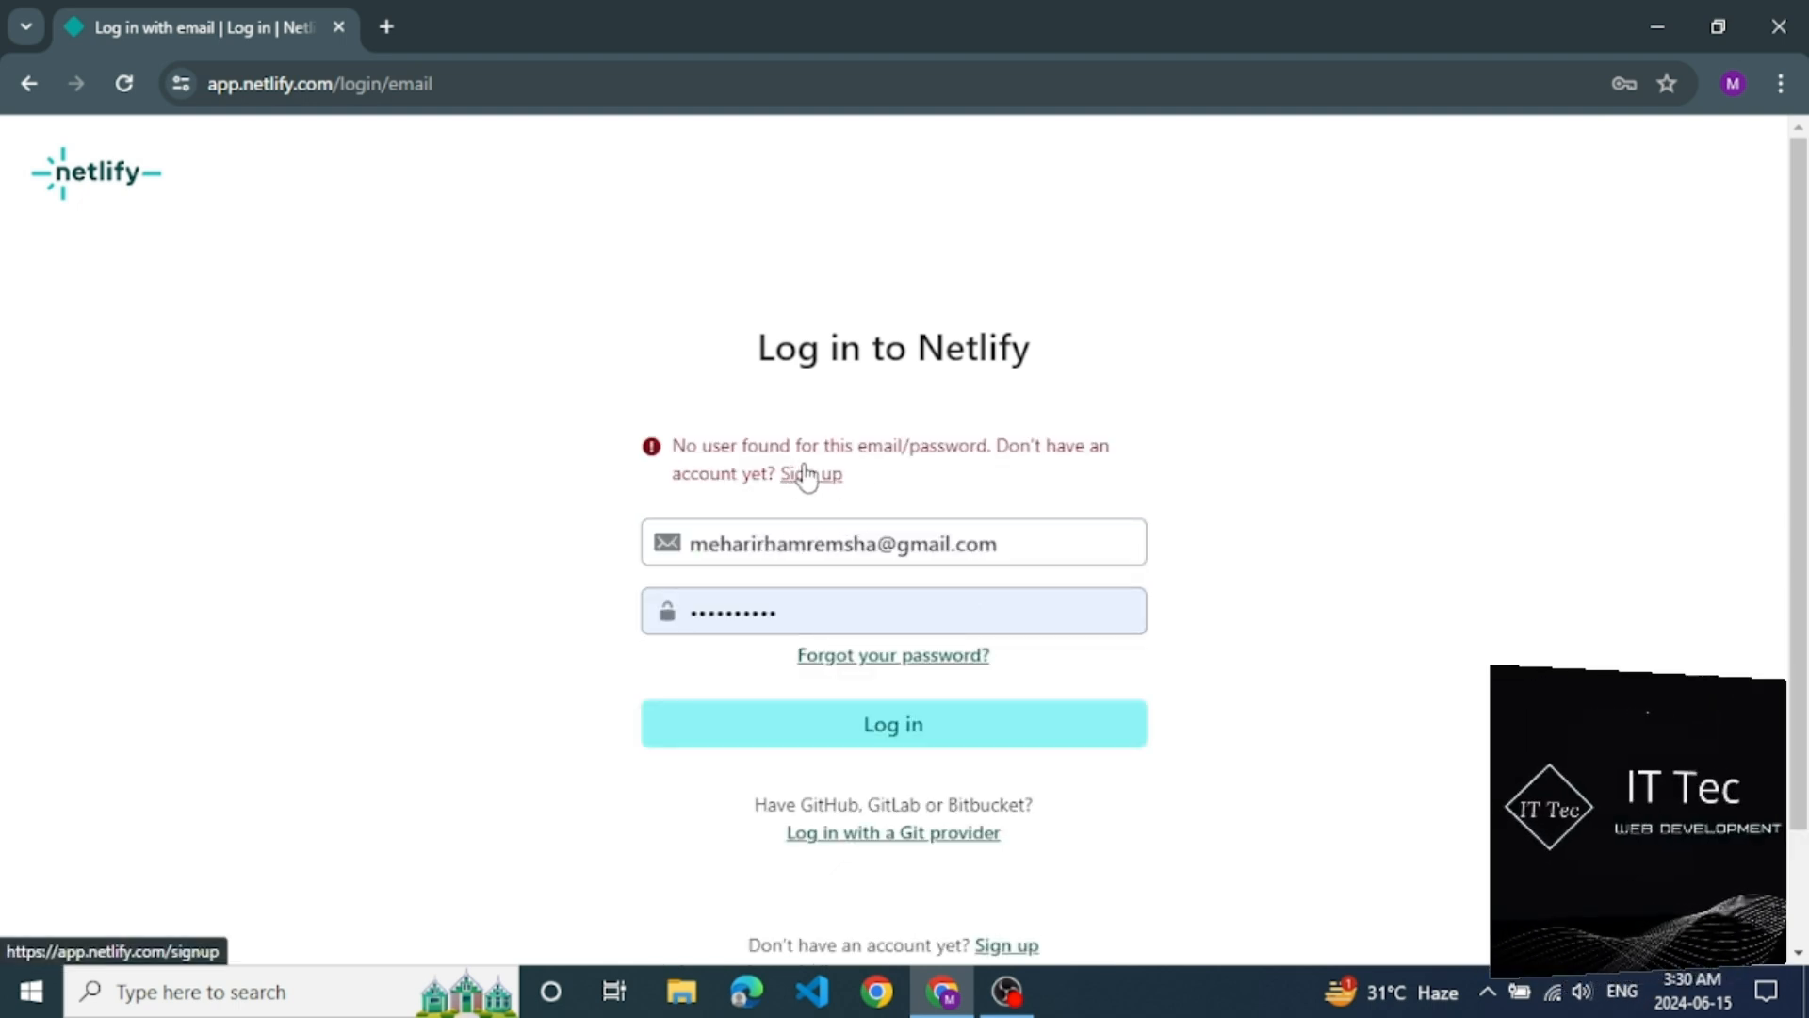
pyautogui.moveTo(1074, 470)
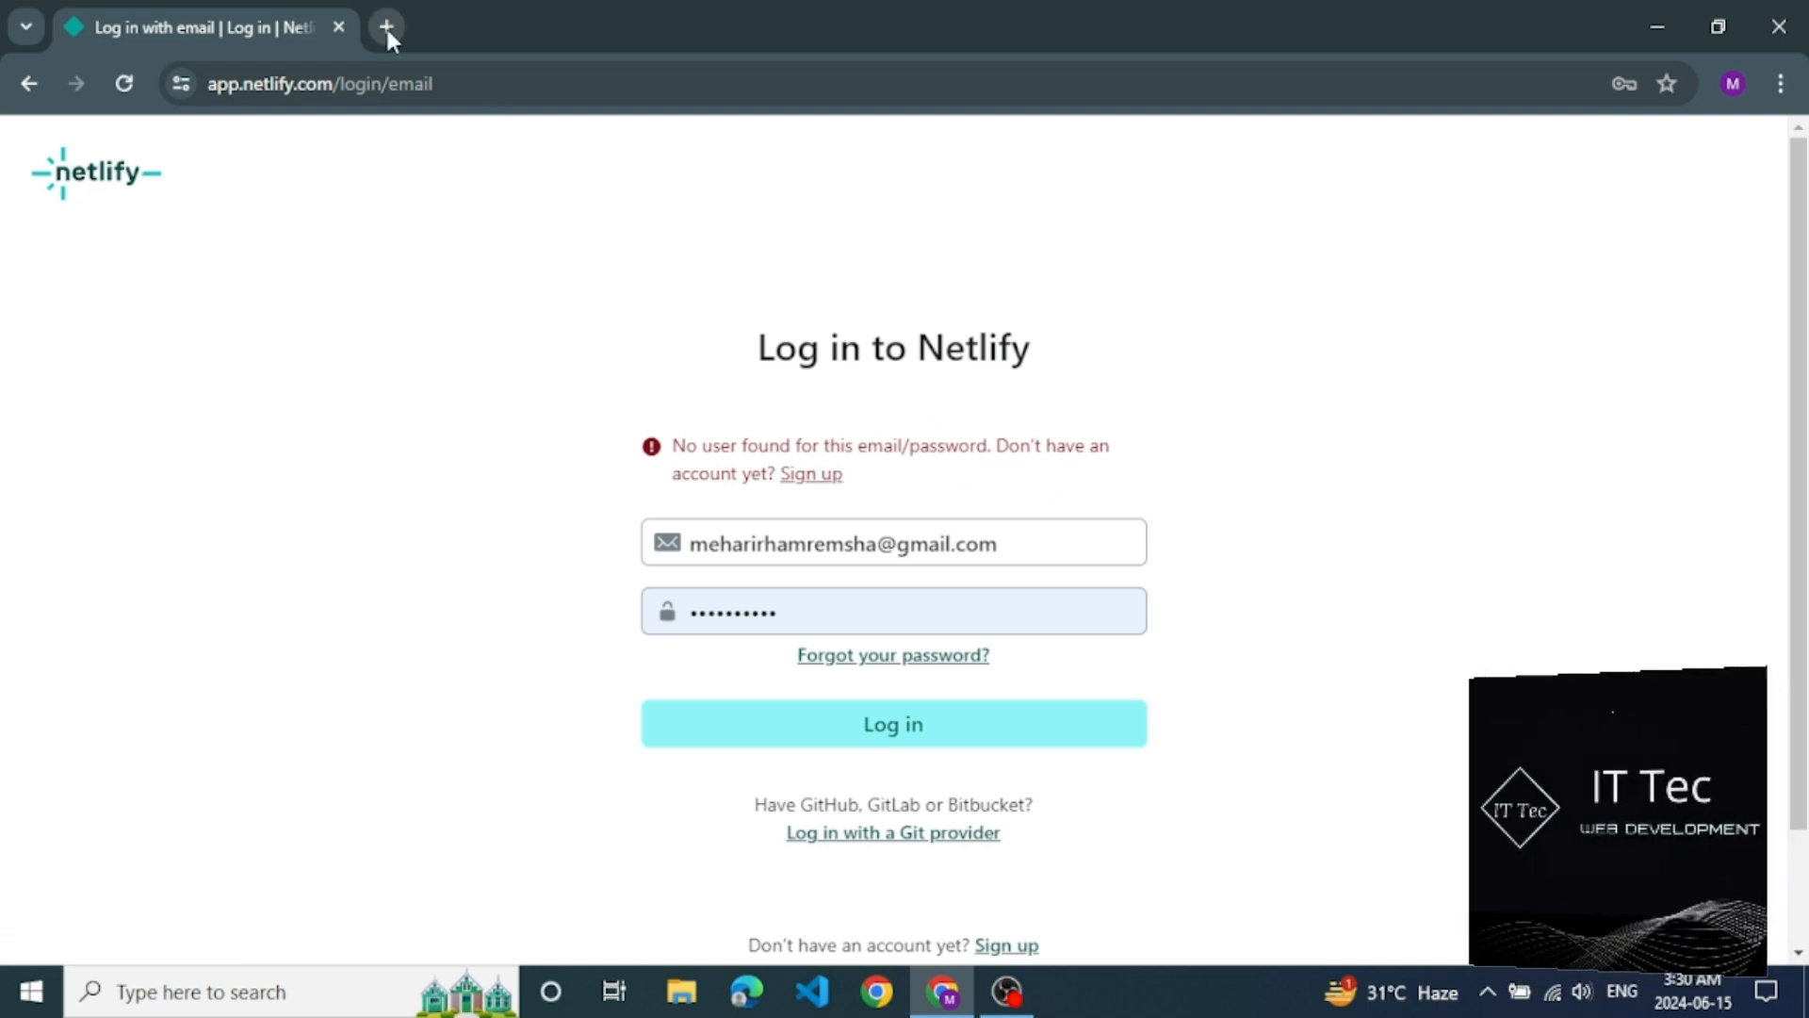
# Step: Reach Gmail in a new browser tab via a 'gm' search to find the verification email
pyautogui.click(386, 26)
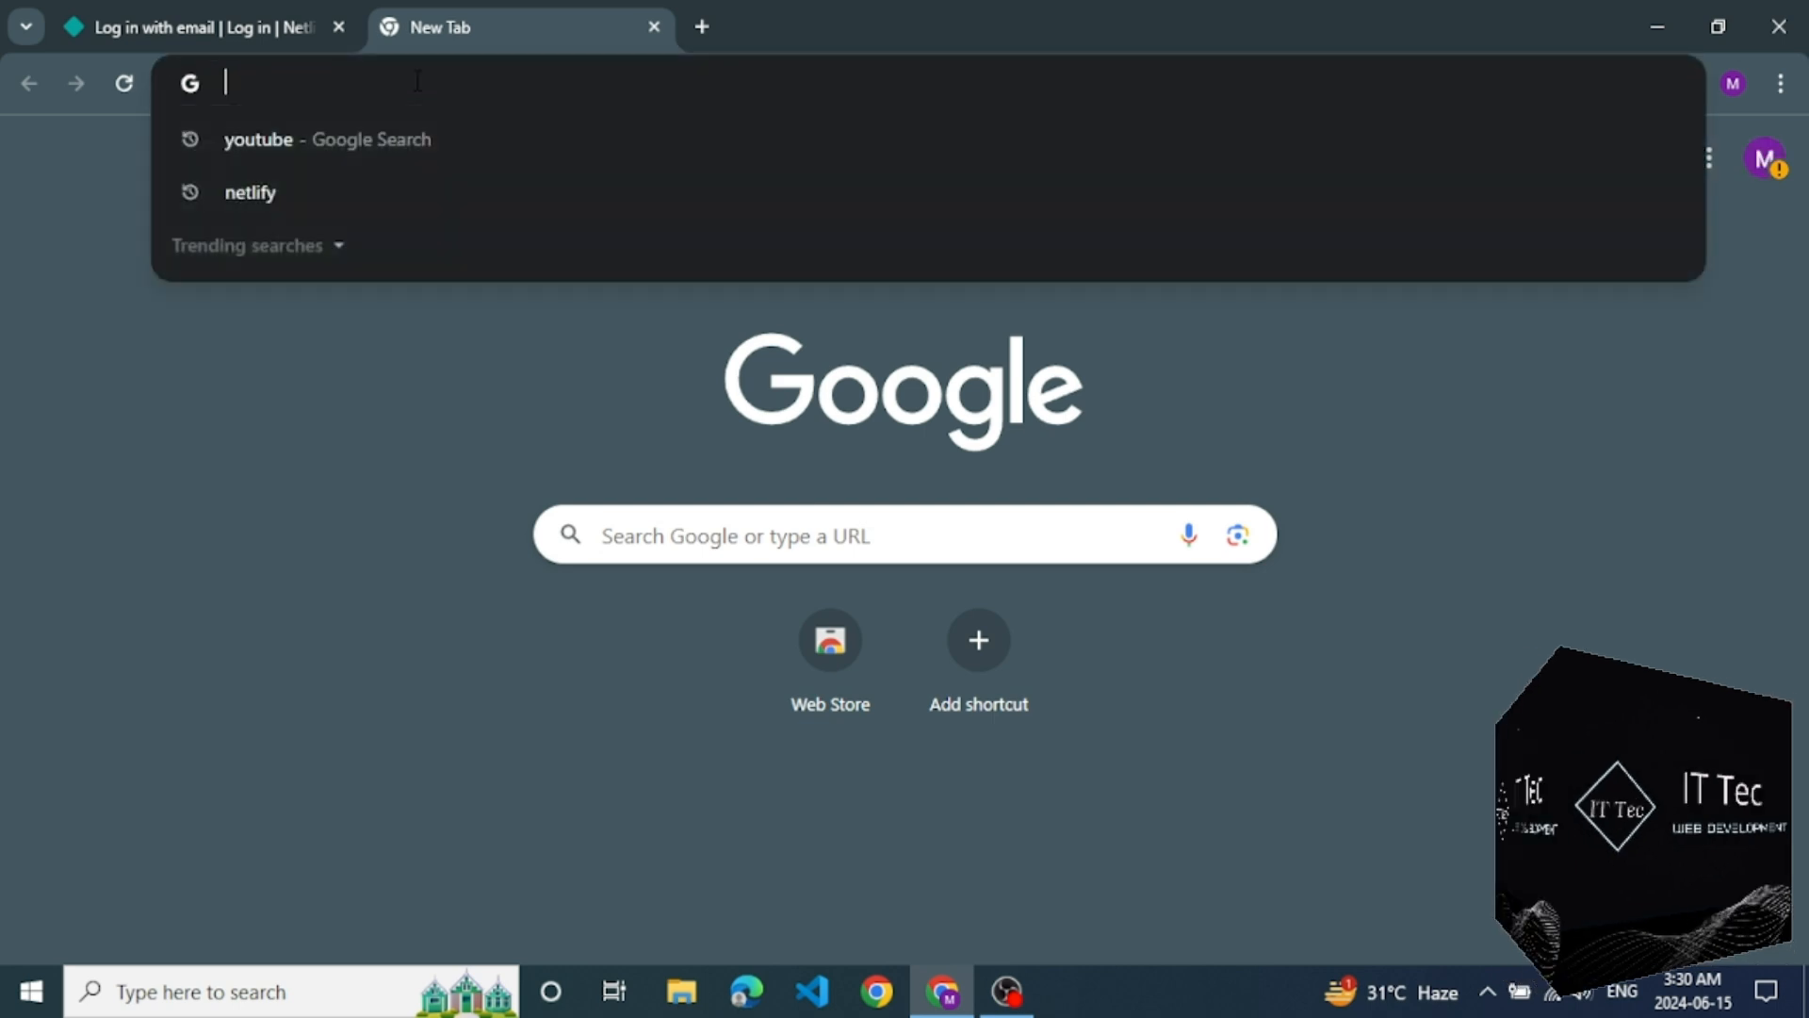
pyautogui.write('gm')
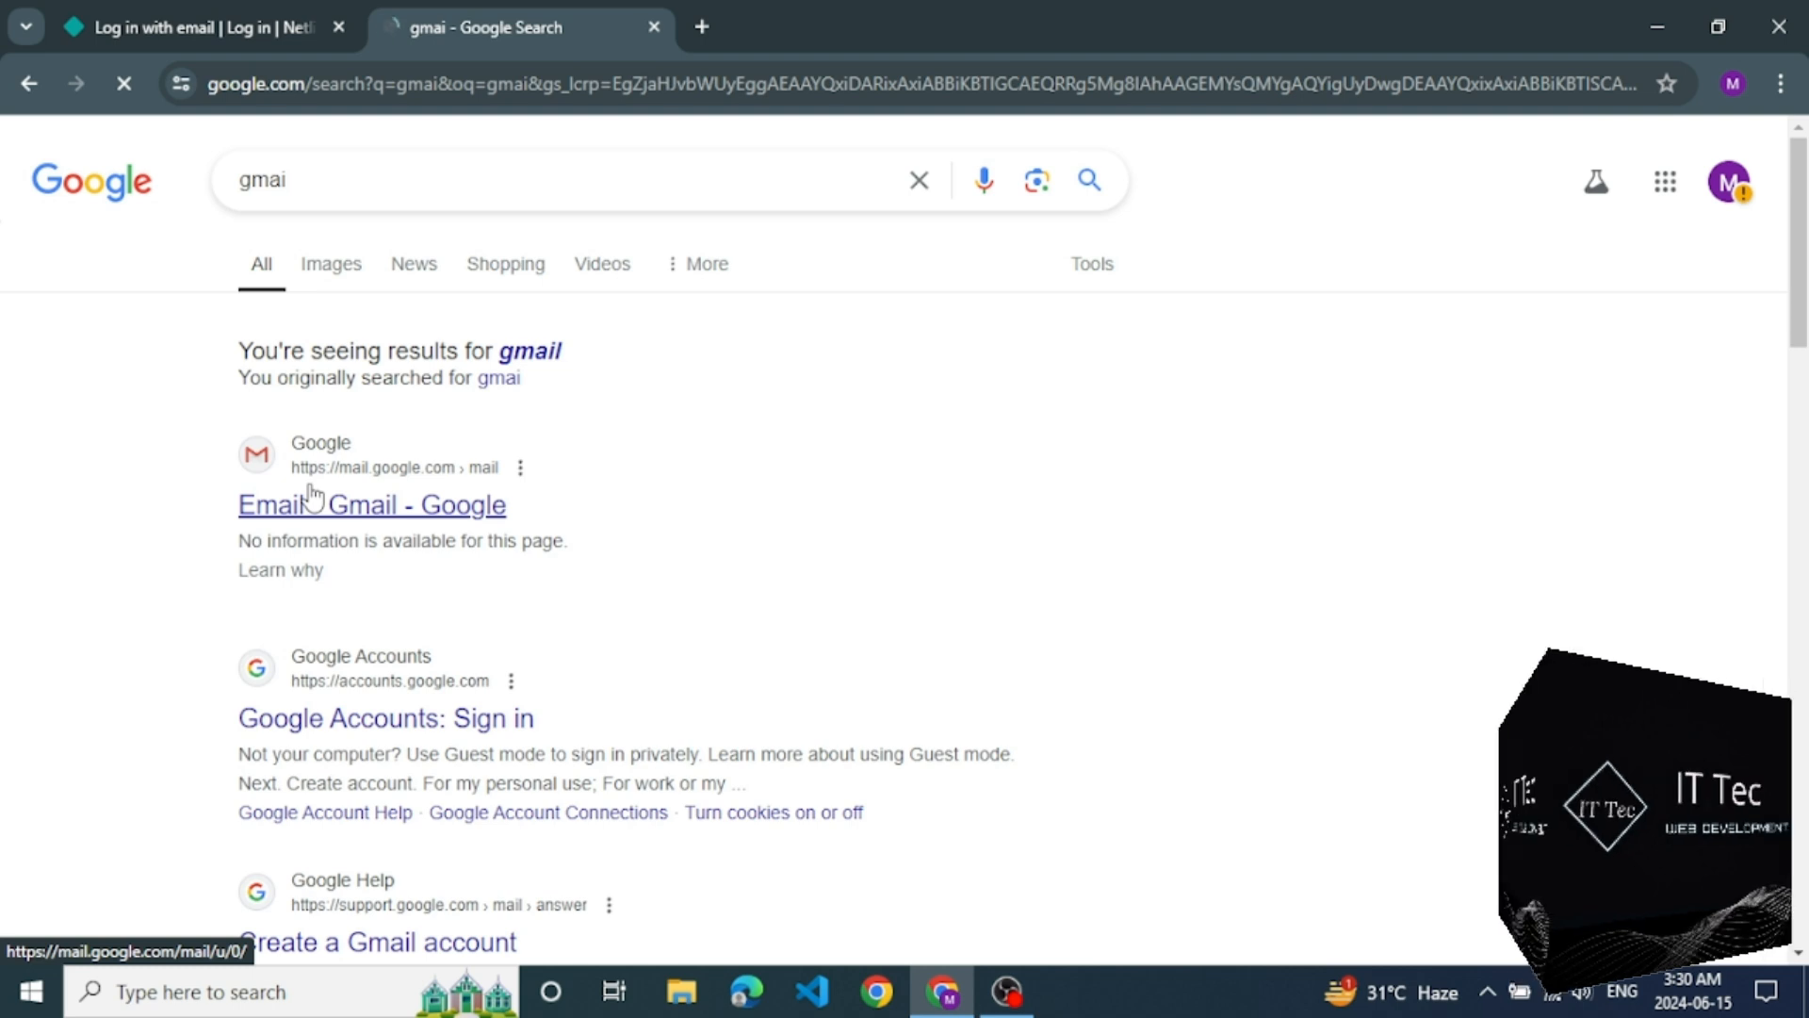
pyautogui.click(372, 505)
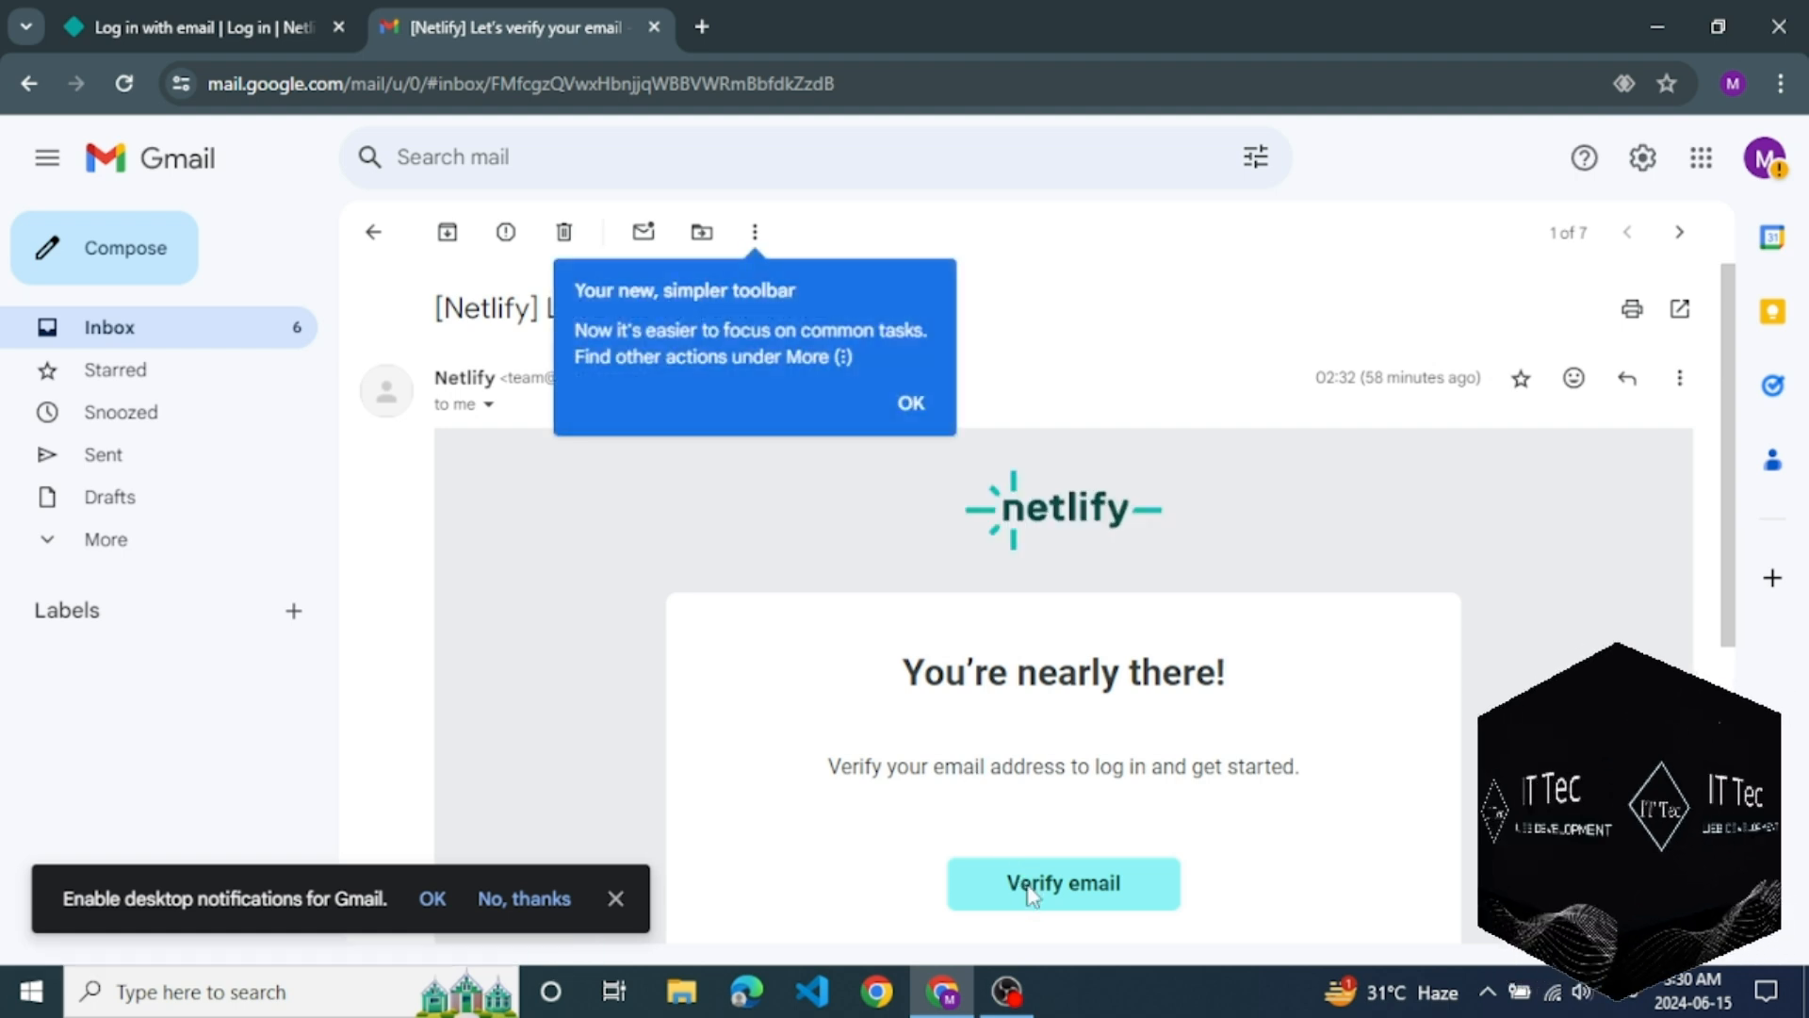
# Step: Follow the invalid verification link and request a new verification link for the signed-up email
pyautogui.click(1061, 882)
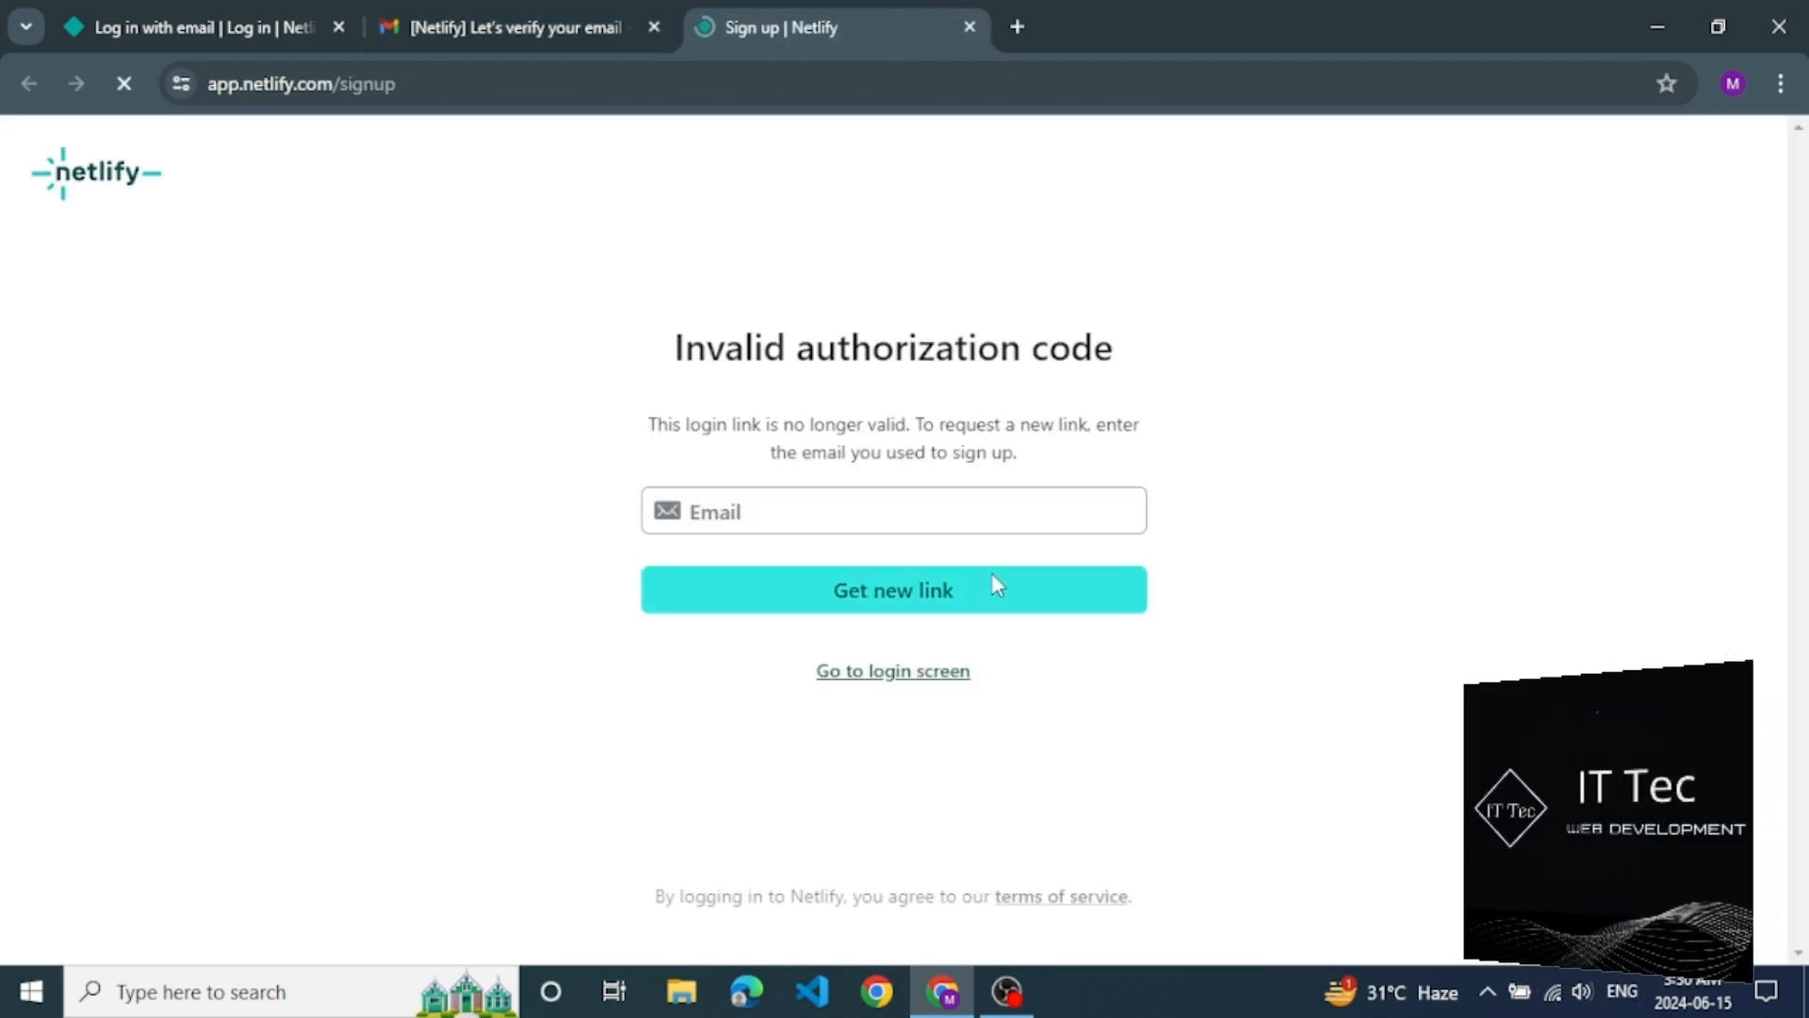
pyautogui.click(891, 511)
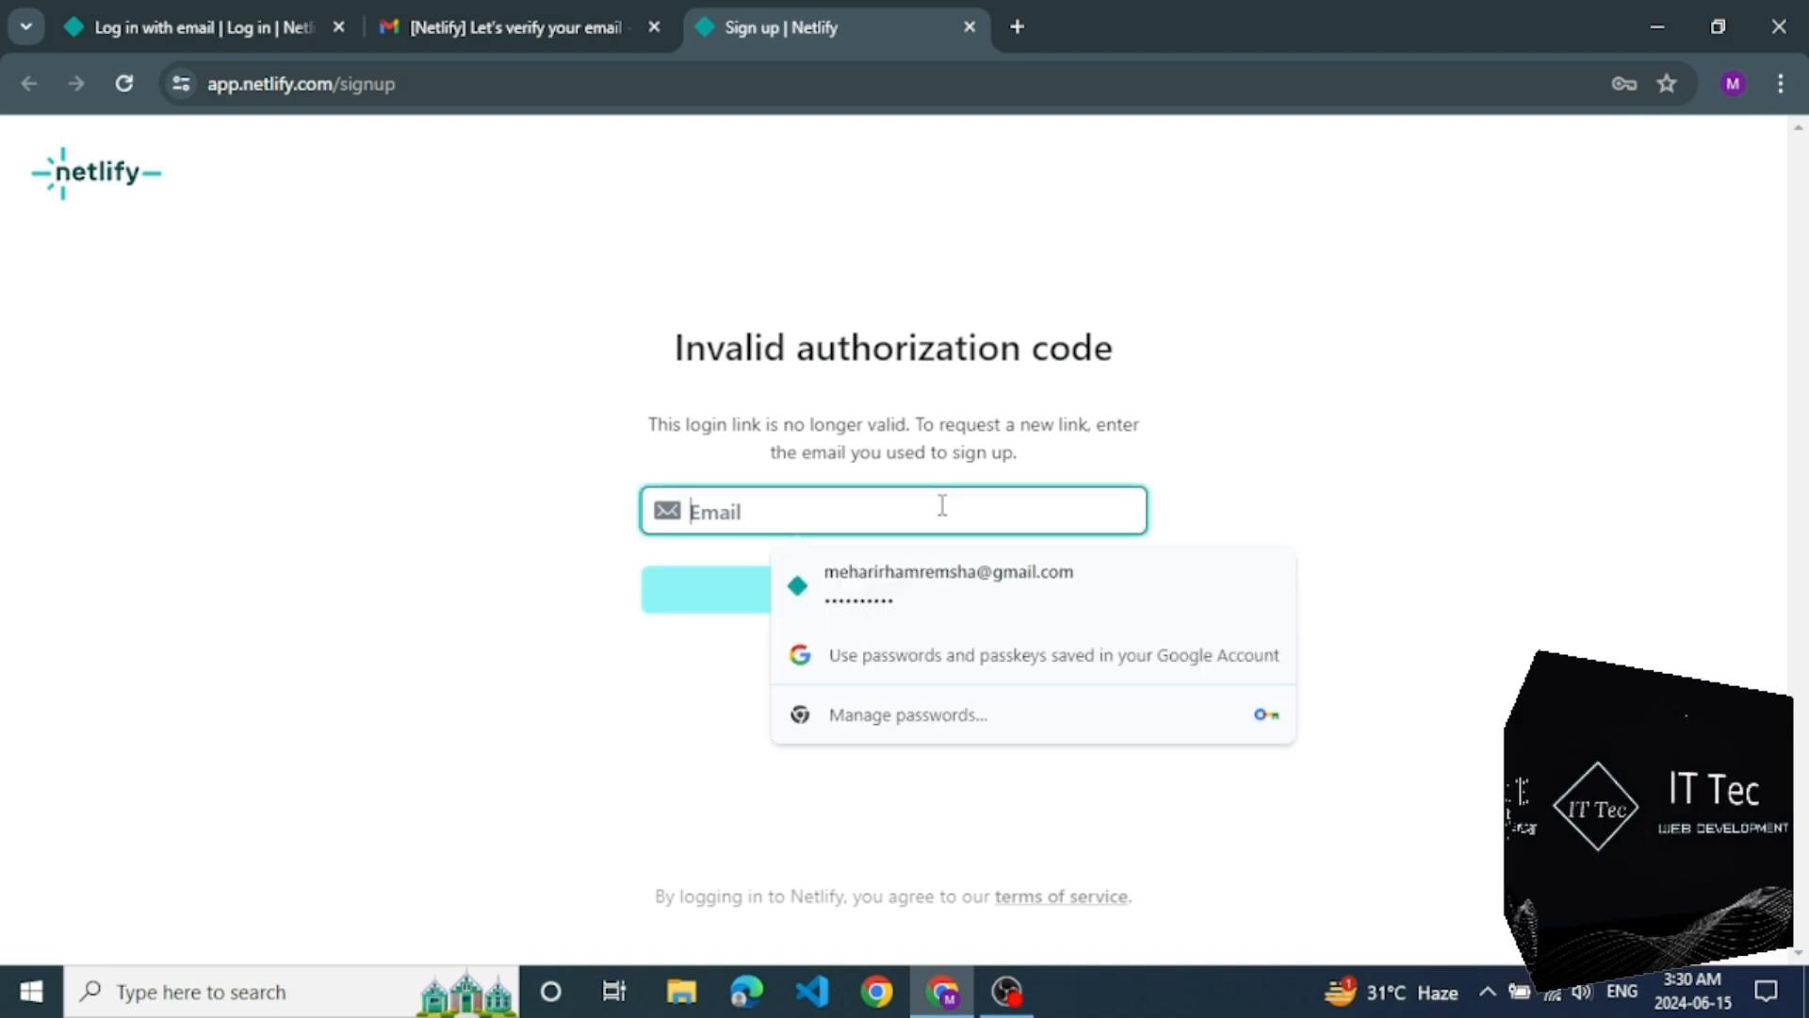
pyautogui.click(948, 585)
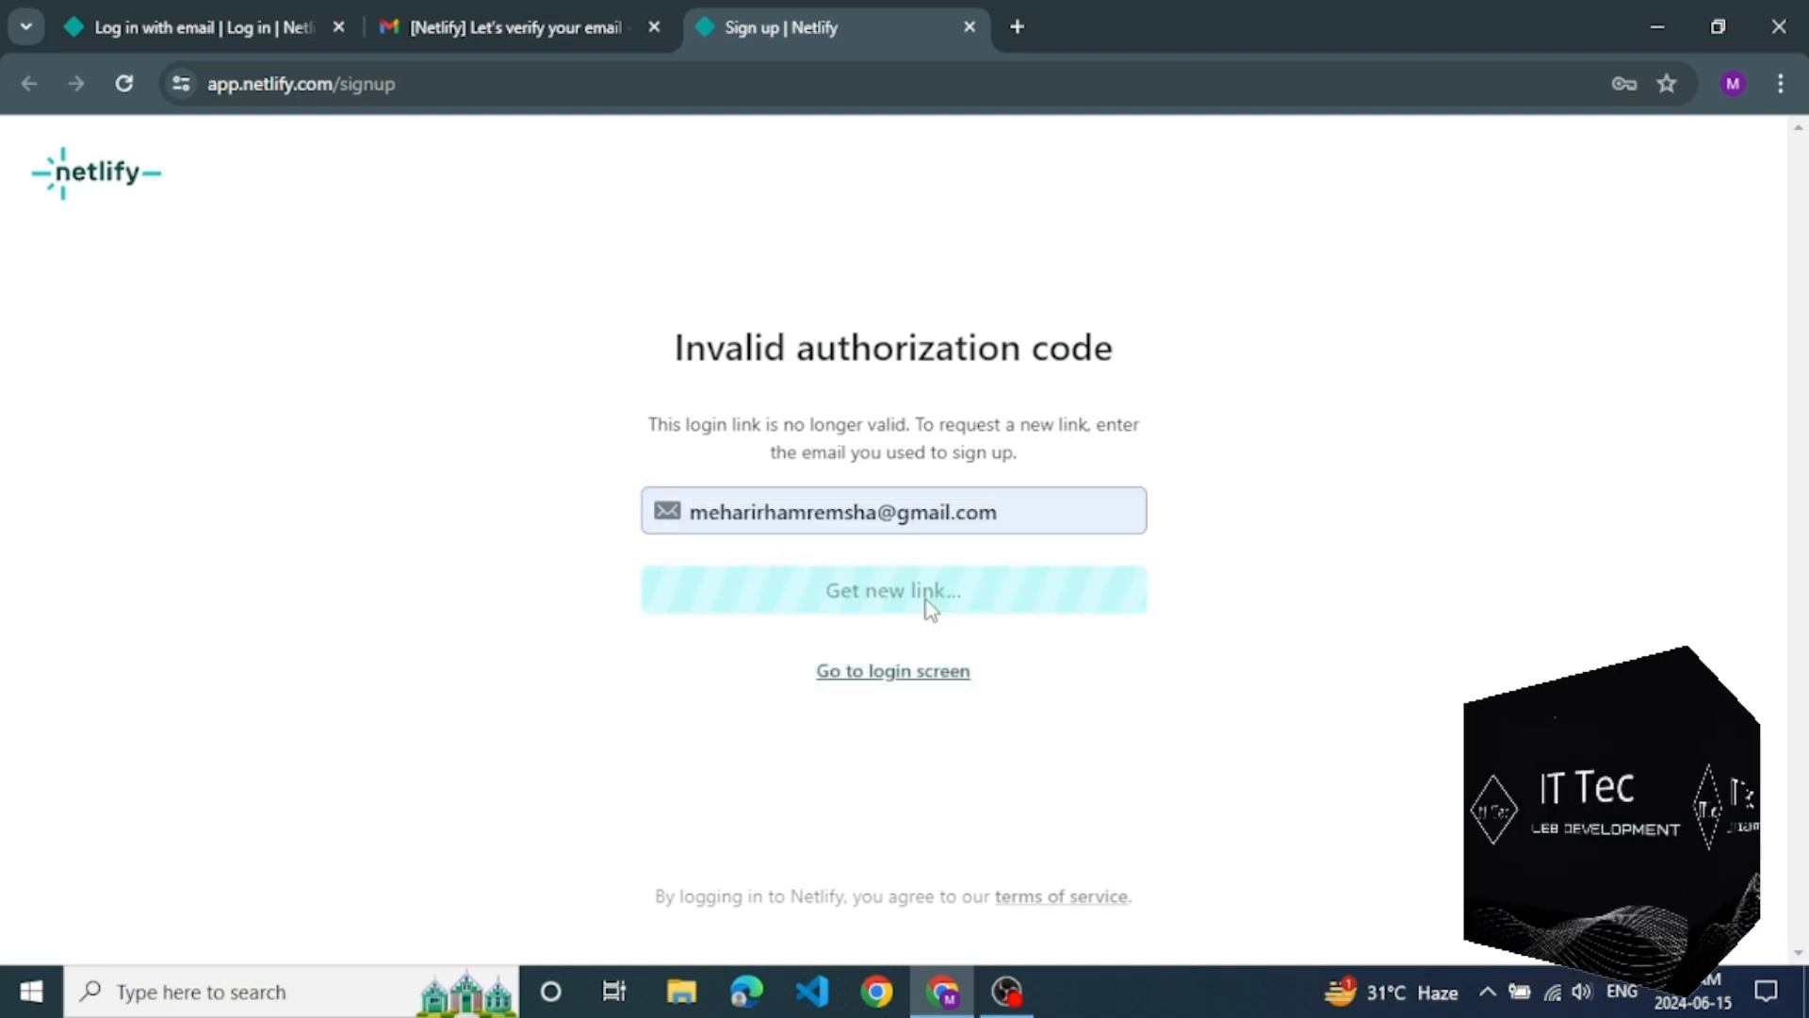
pyautogui.click(891, 589)
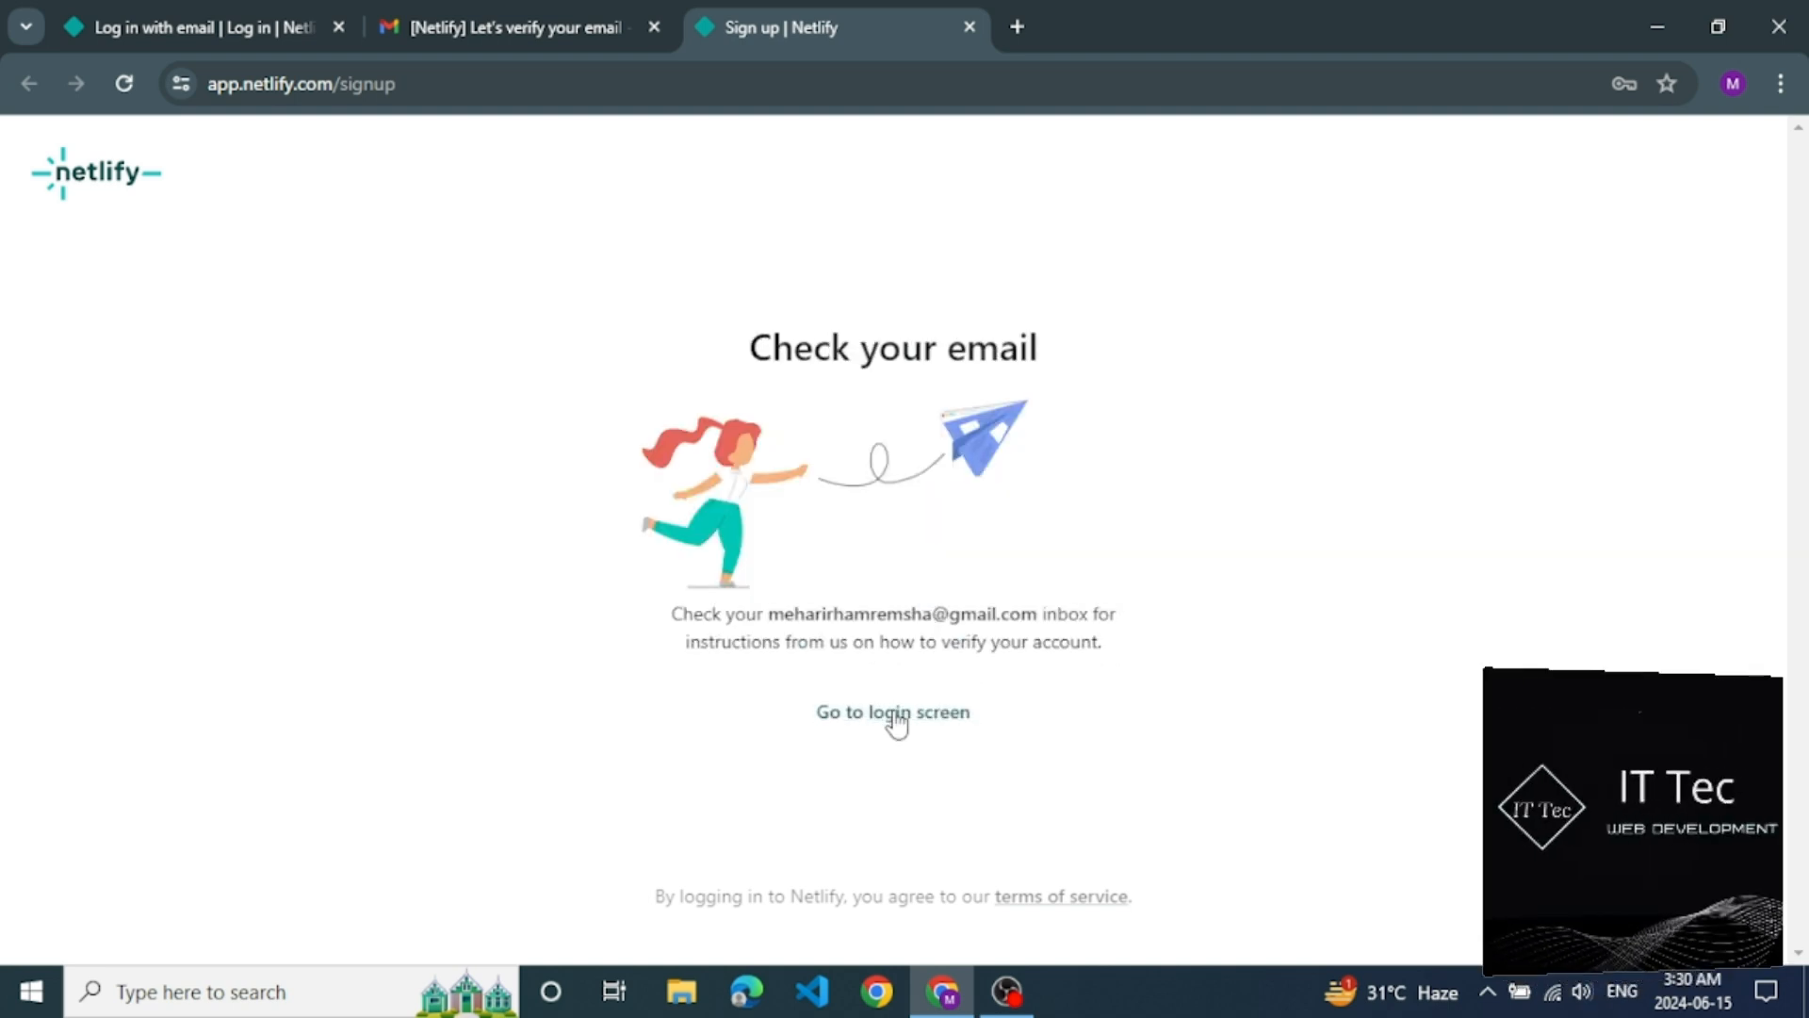
# Step: Retry logging in, get the no-user-found error again, and return to Gmail for the new email
pyautogui.click(891, 713)
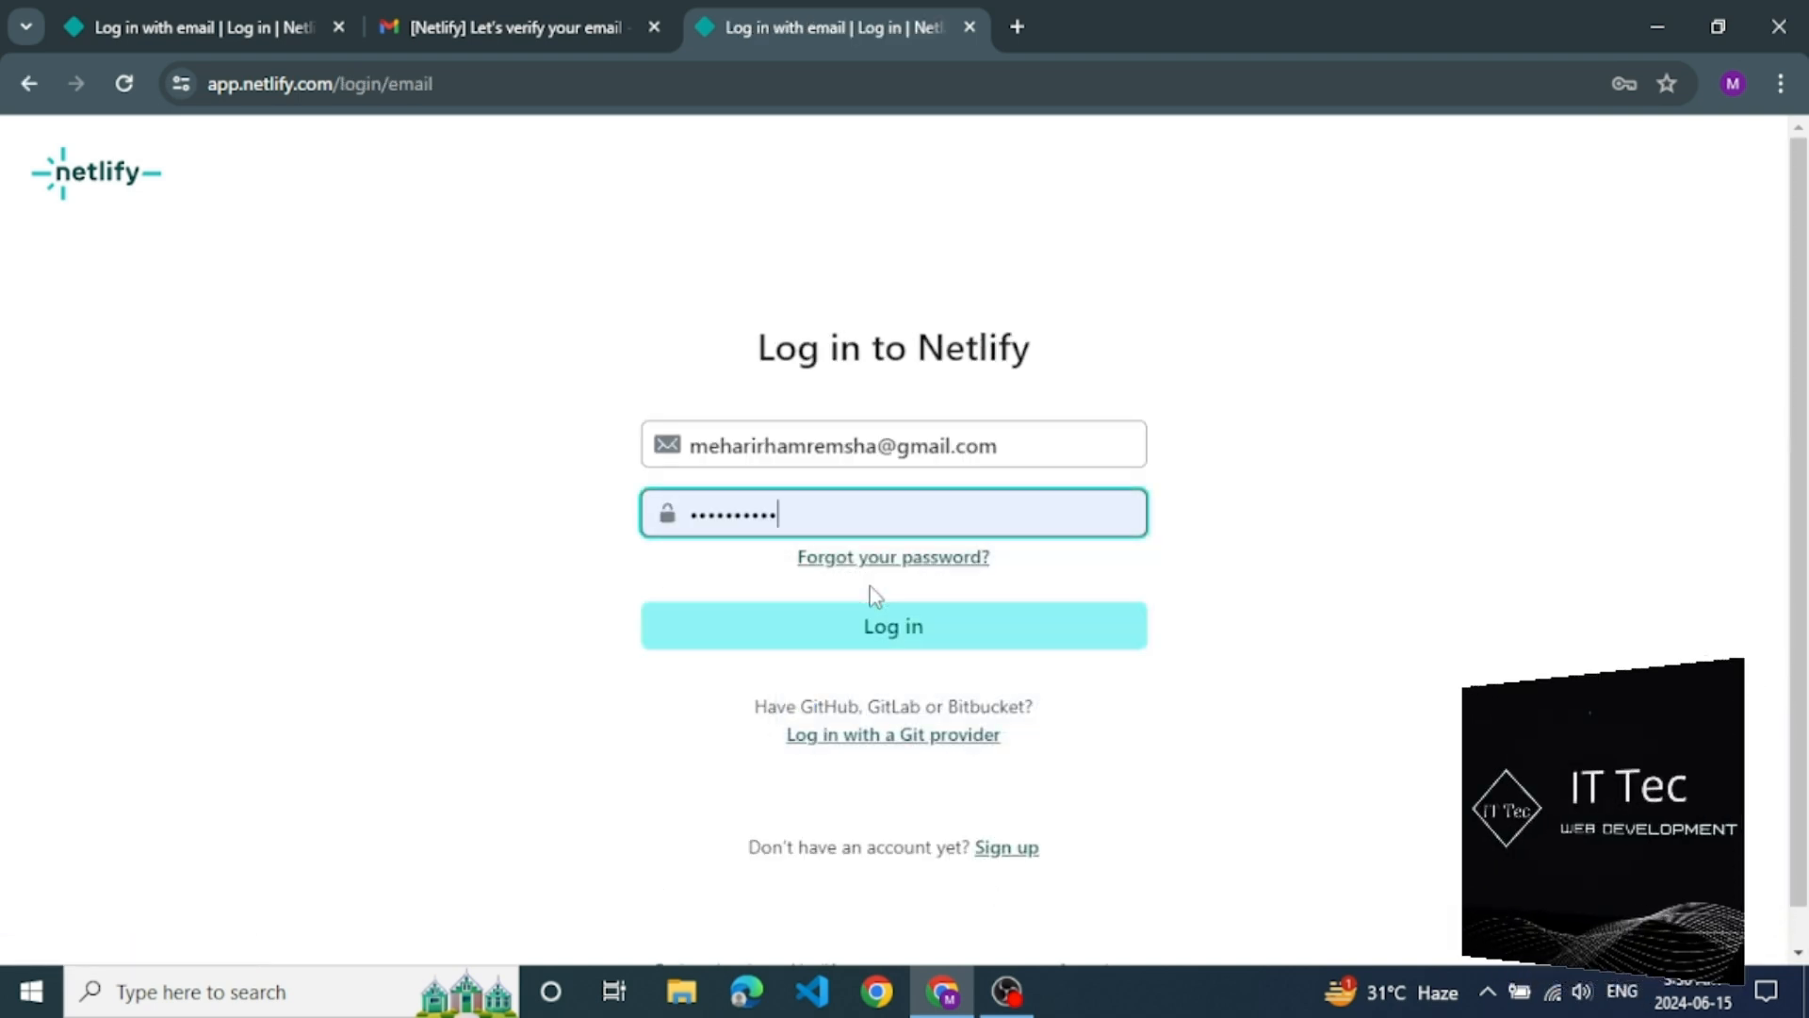
pyautogui.click(891, 626)
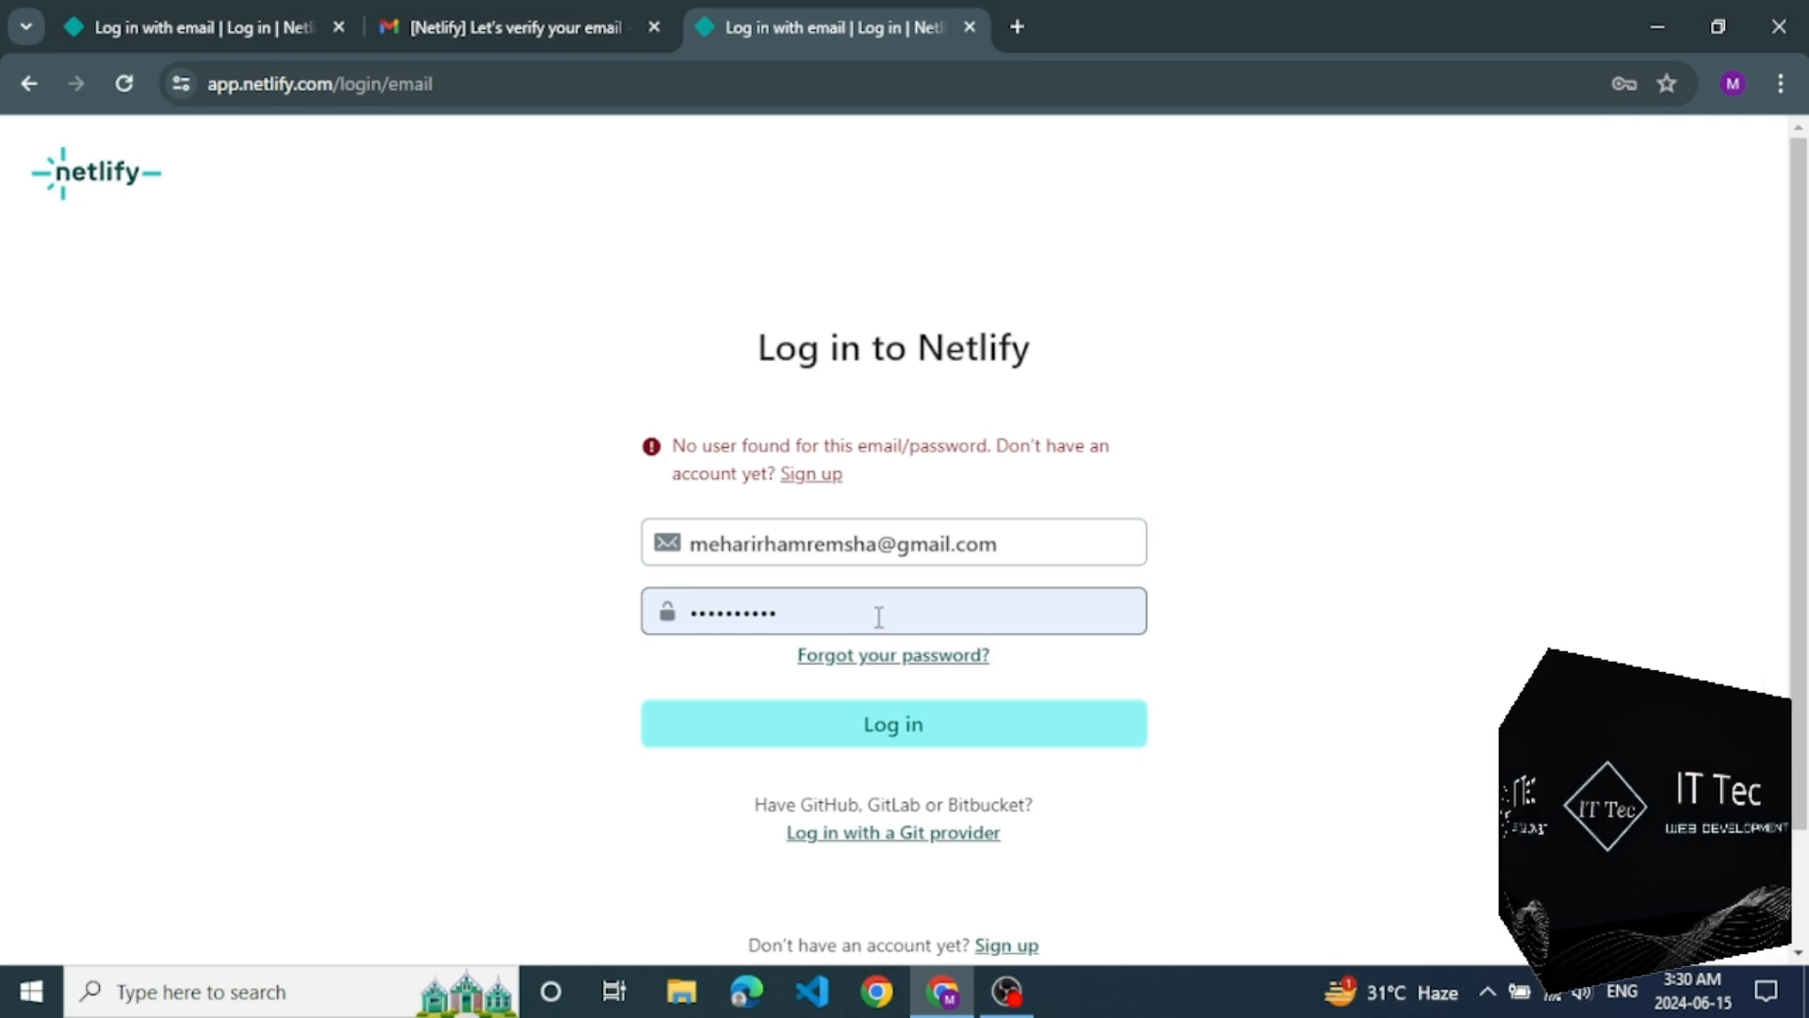
pyautogui.click(513, 26)
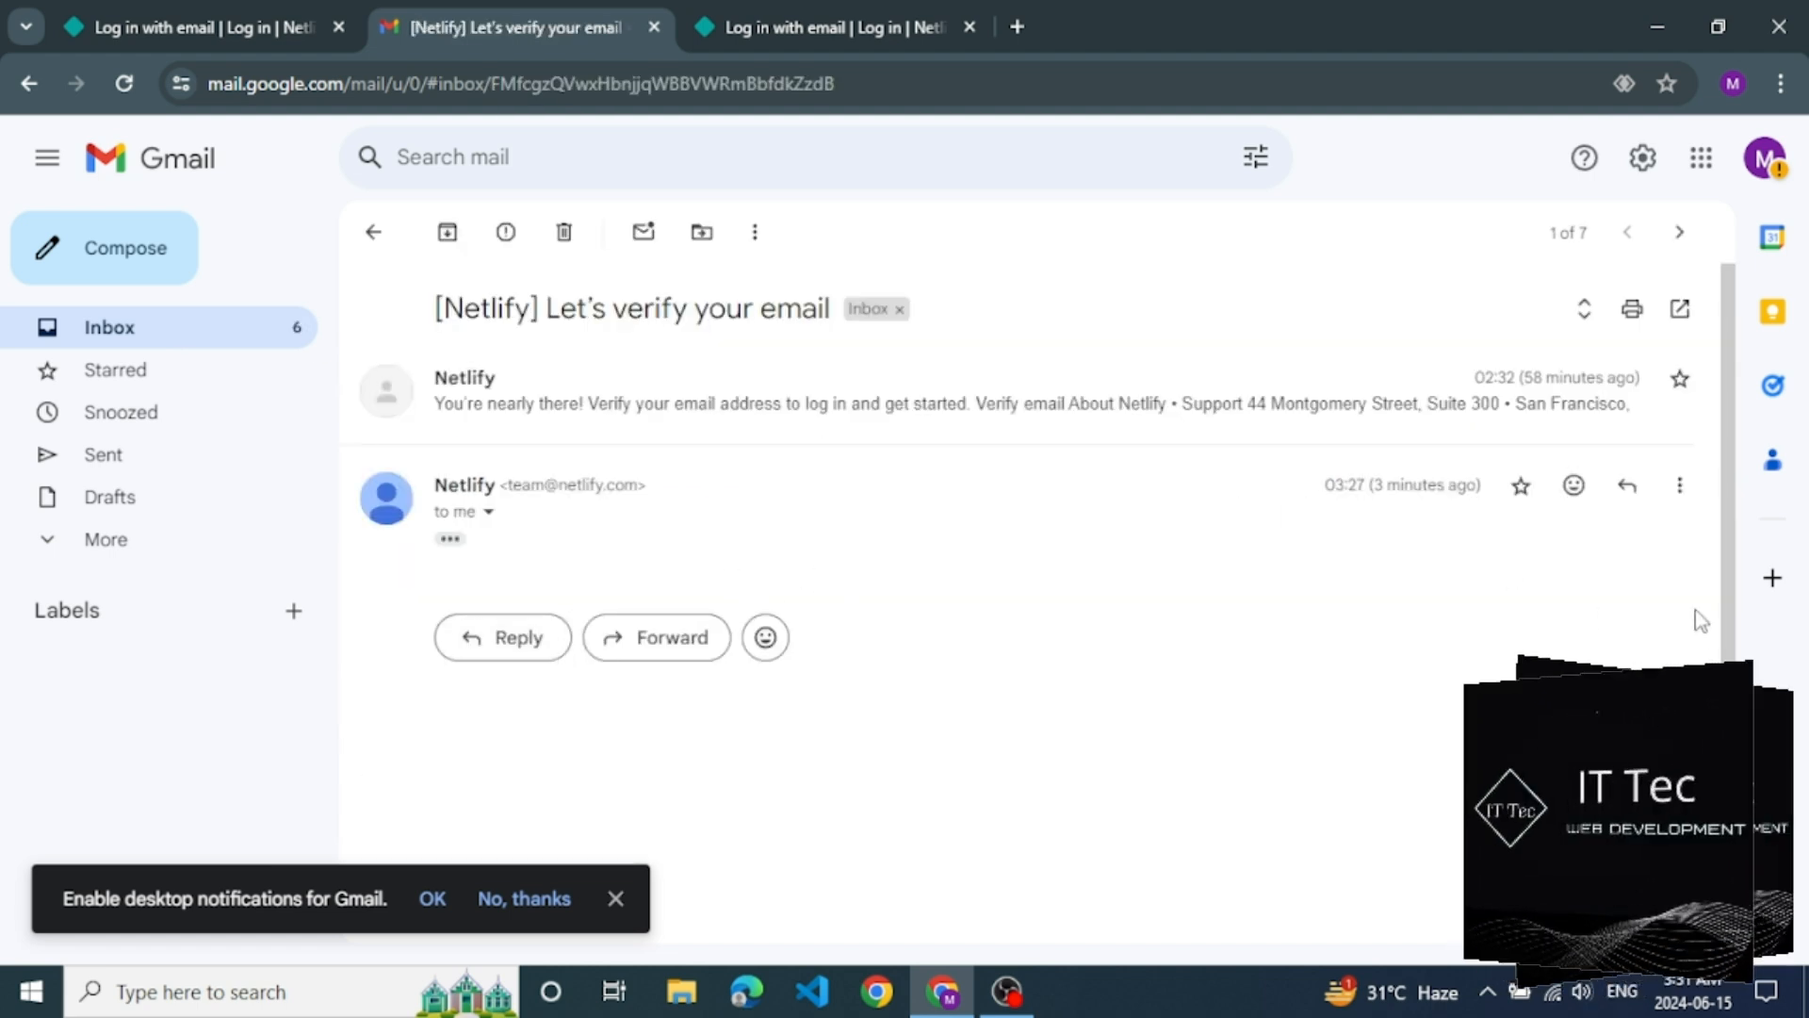
# Step: Expand the trimmed Netlify email and verify the account via its Verify email button
pyautogui.scroll(-3)
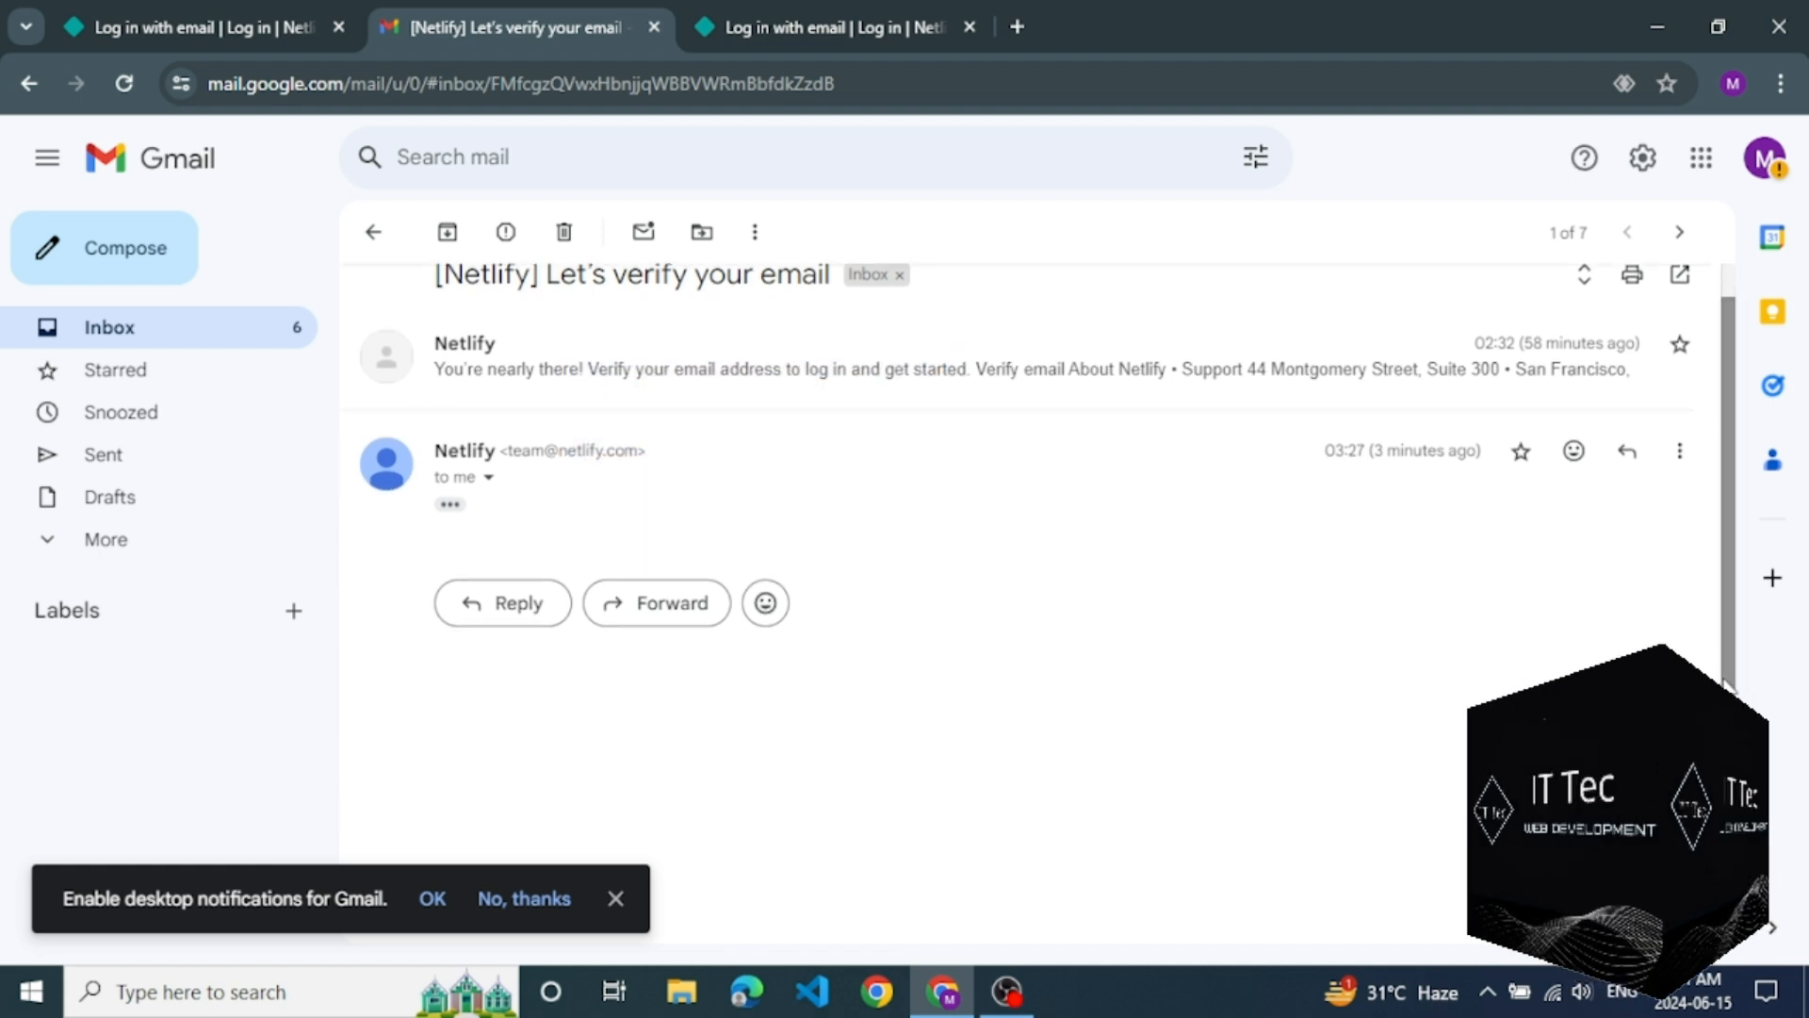
pyautogui.click(448, 505)
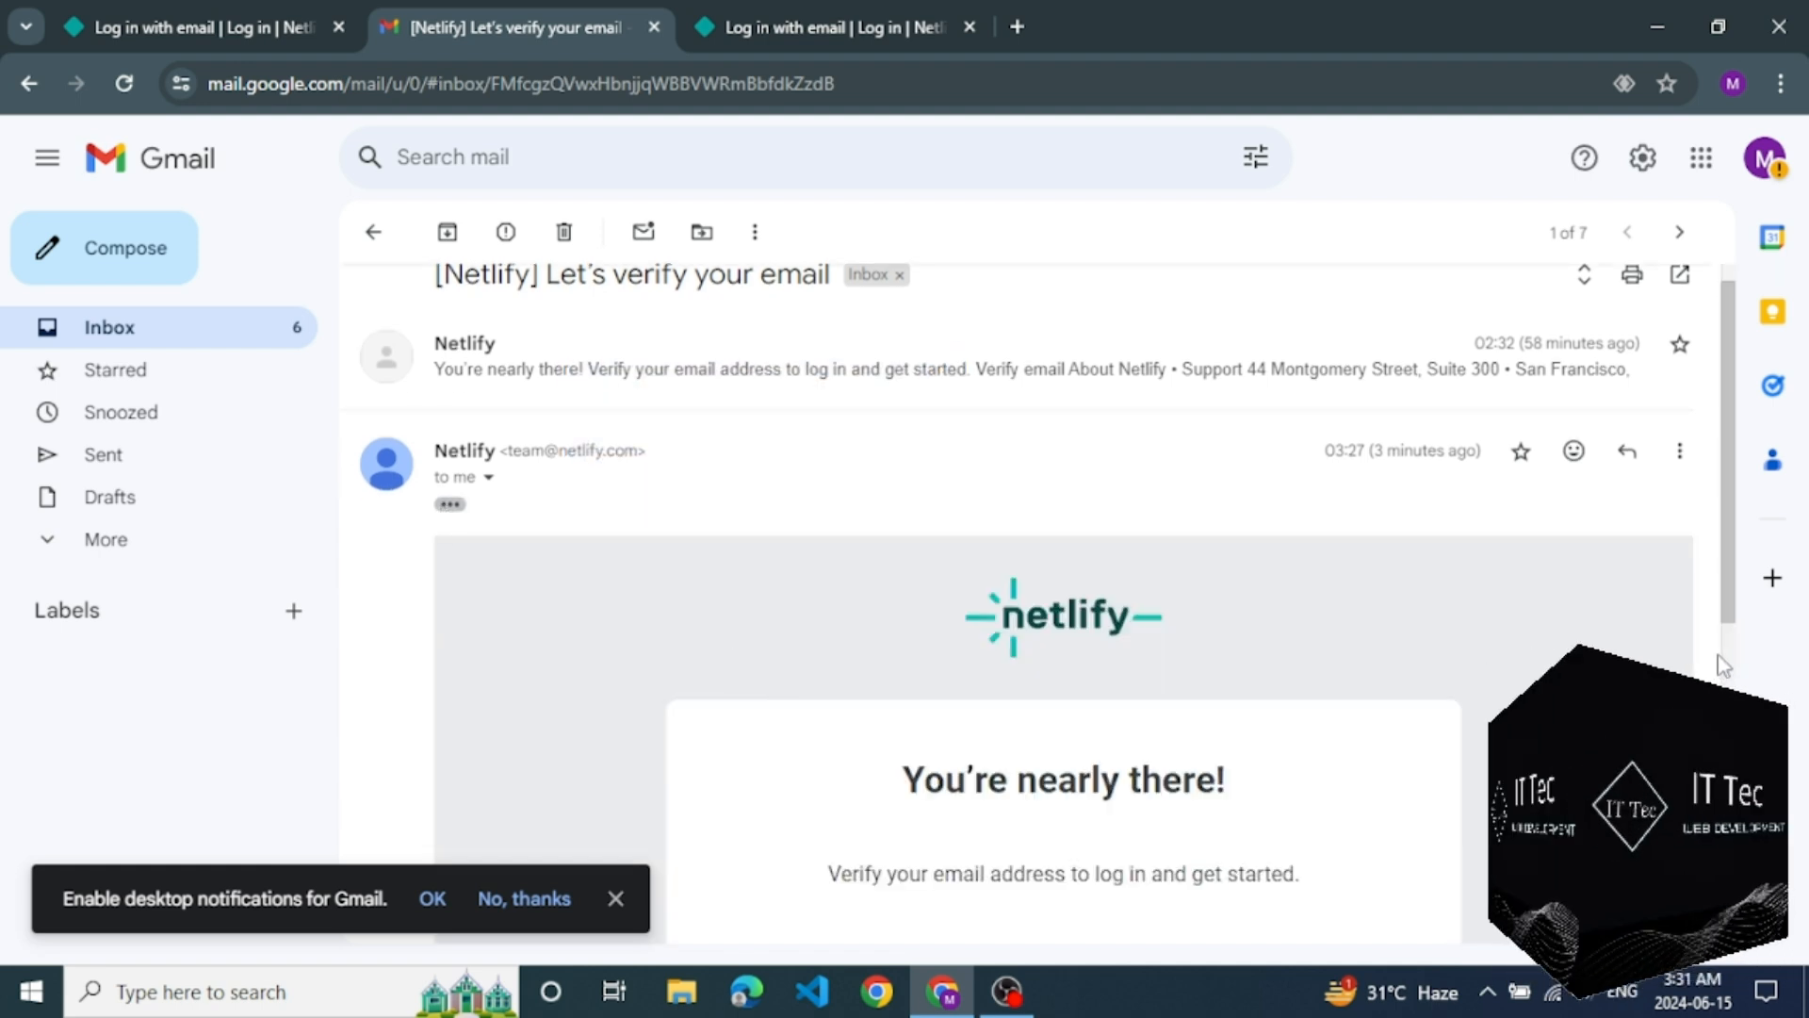
pyautogui.scroll(-3)
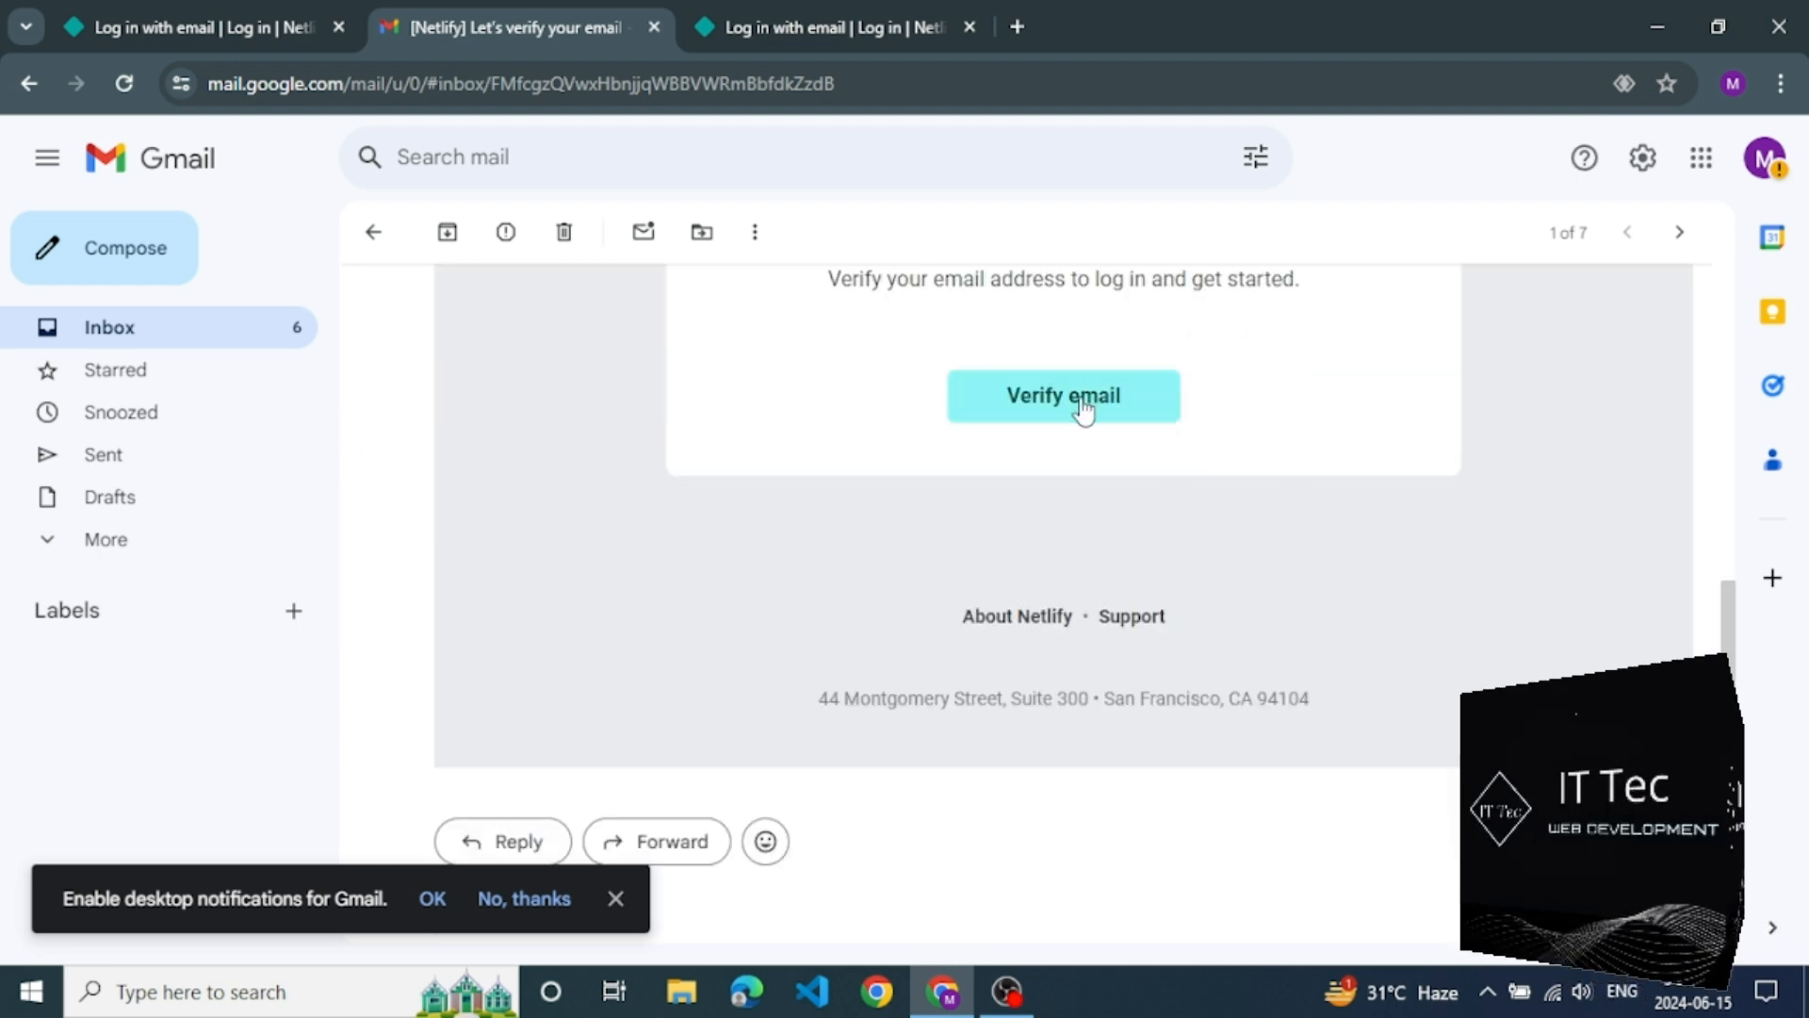
pyautogui.click(1061, 393)
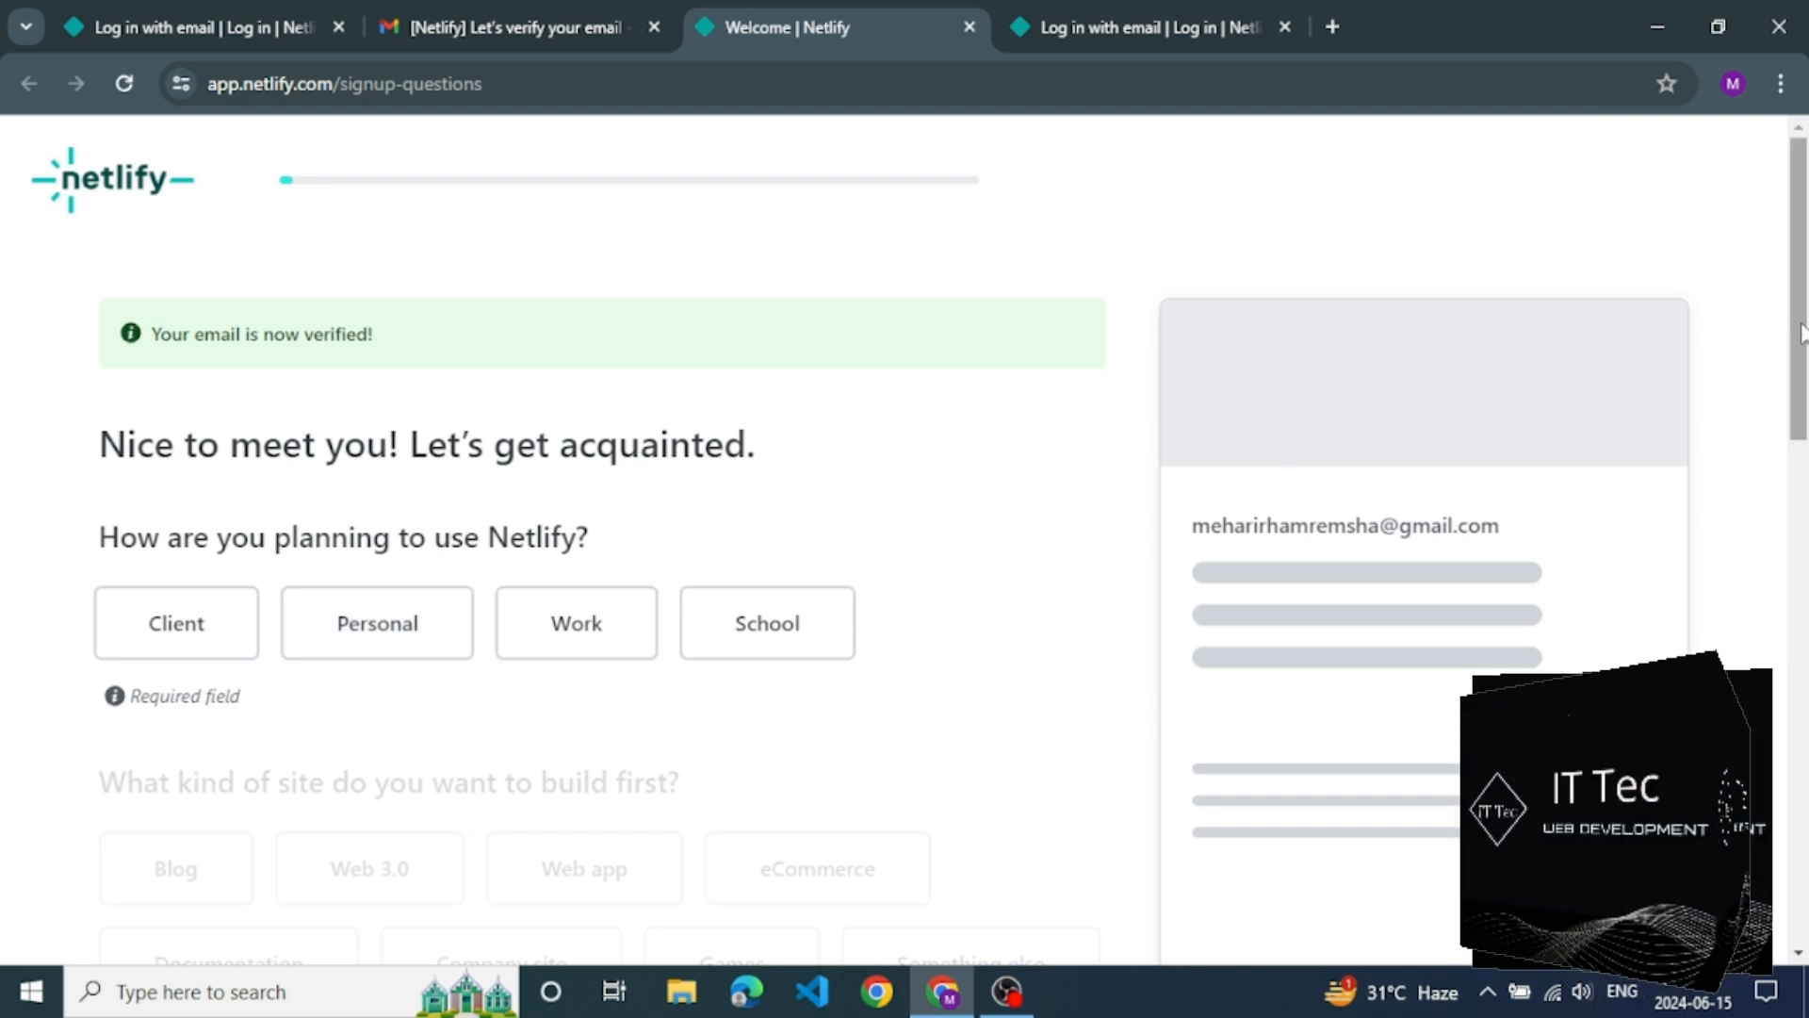
# Step: Answer the onboarding with Personal use and Personal site as the first site type
pyautogui.scroll(-3)
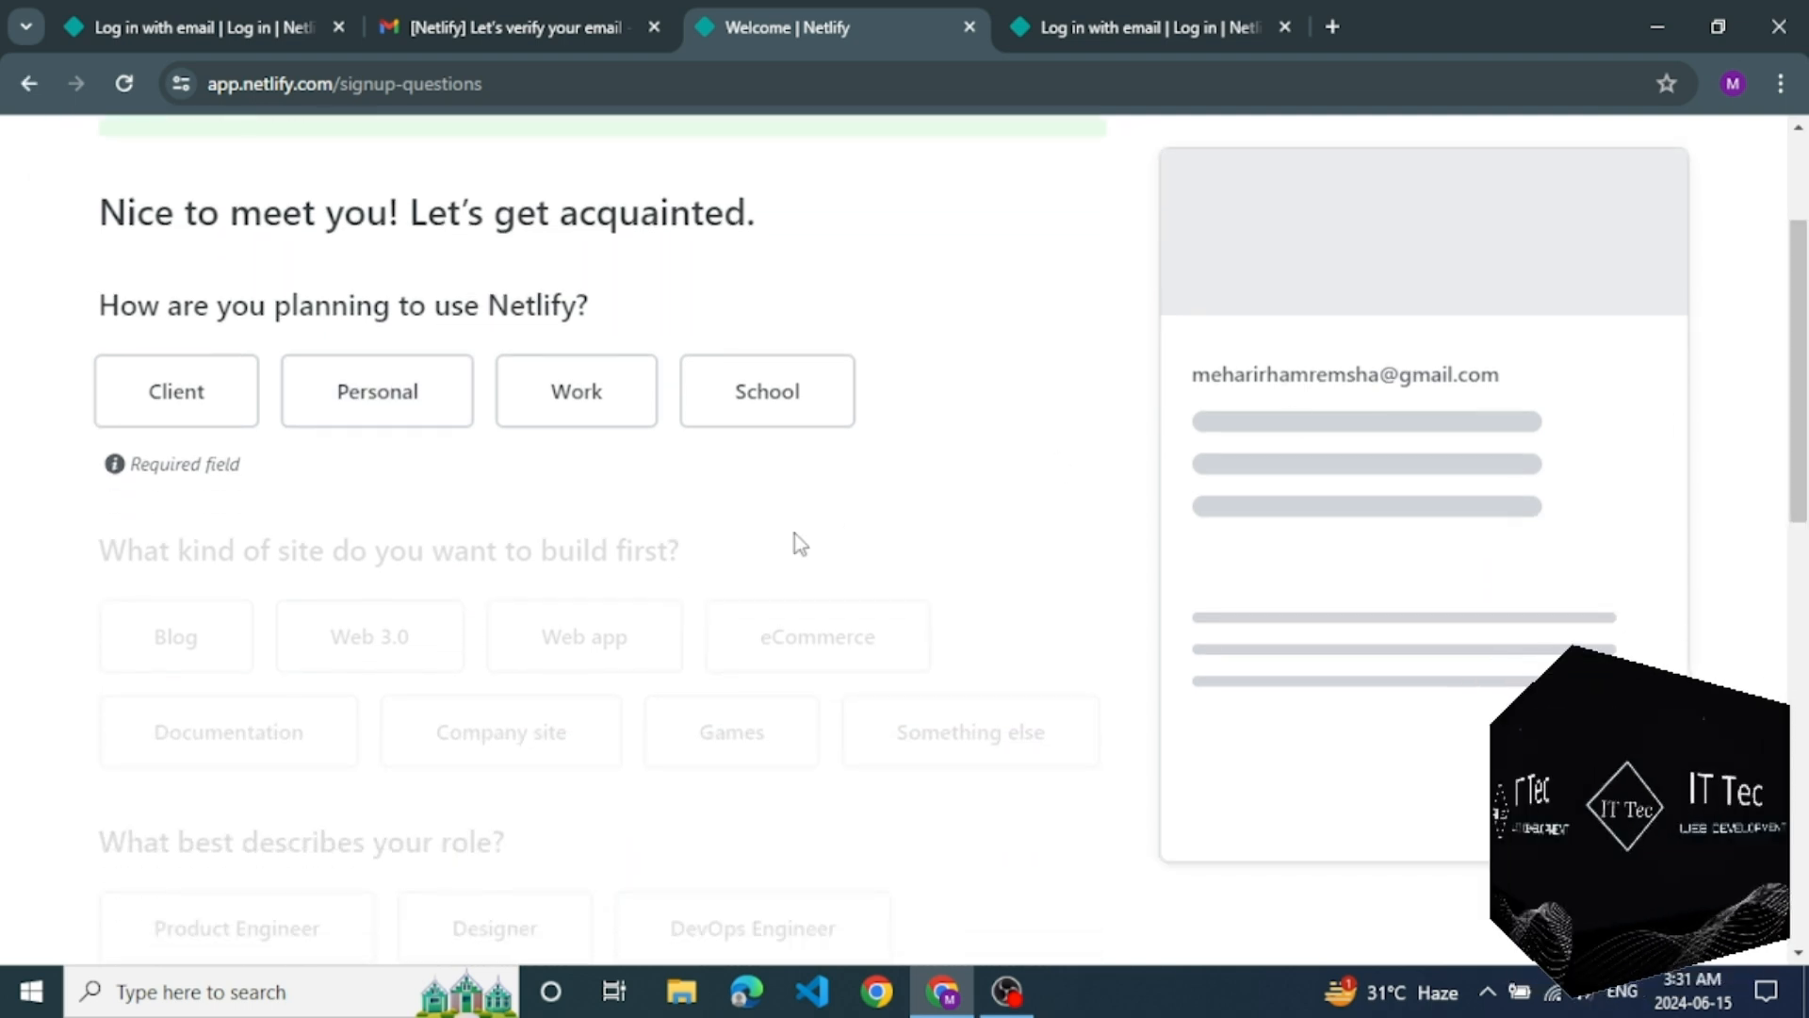
pyautogui.click(376, 390)
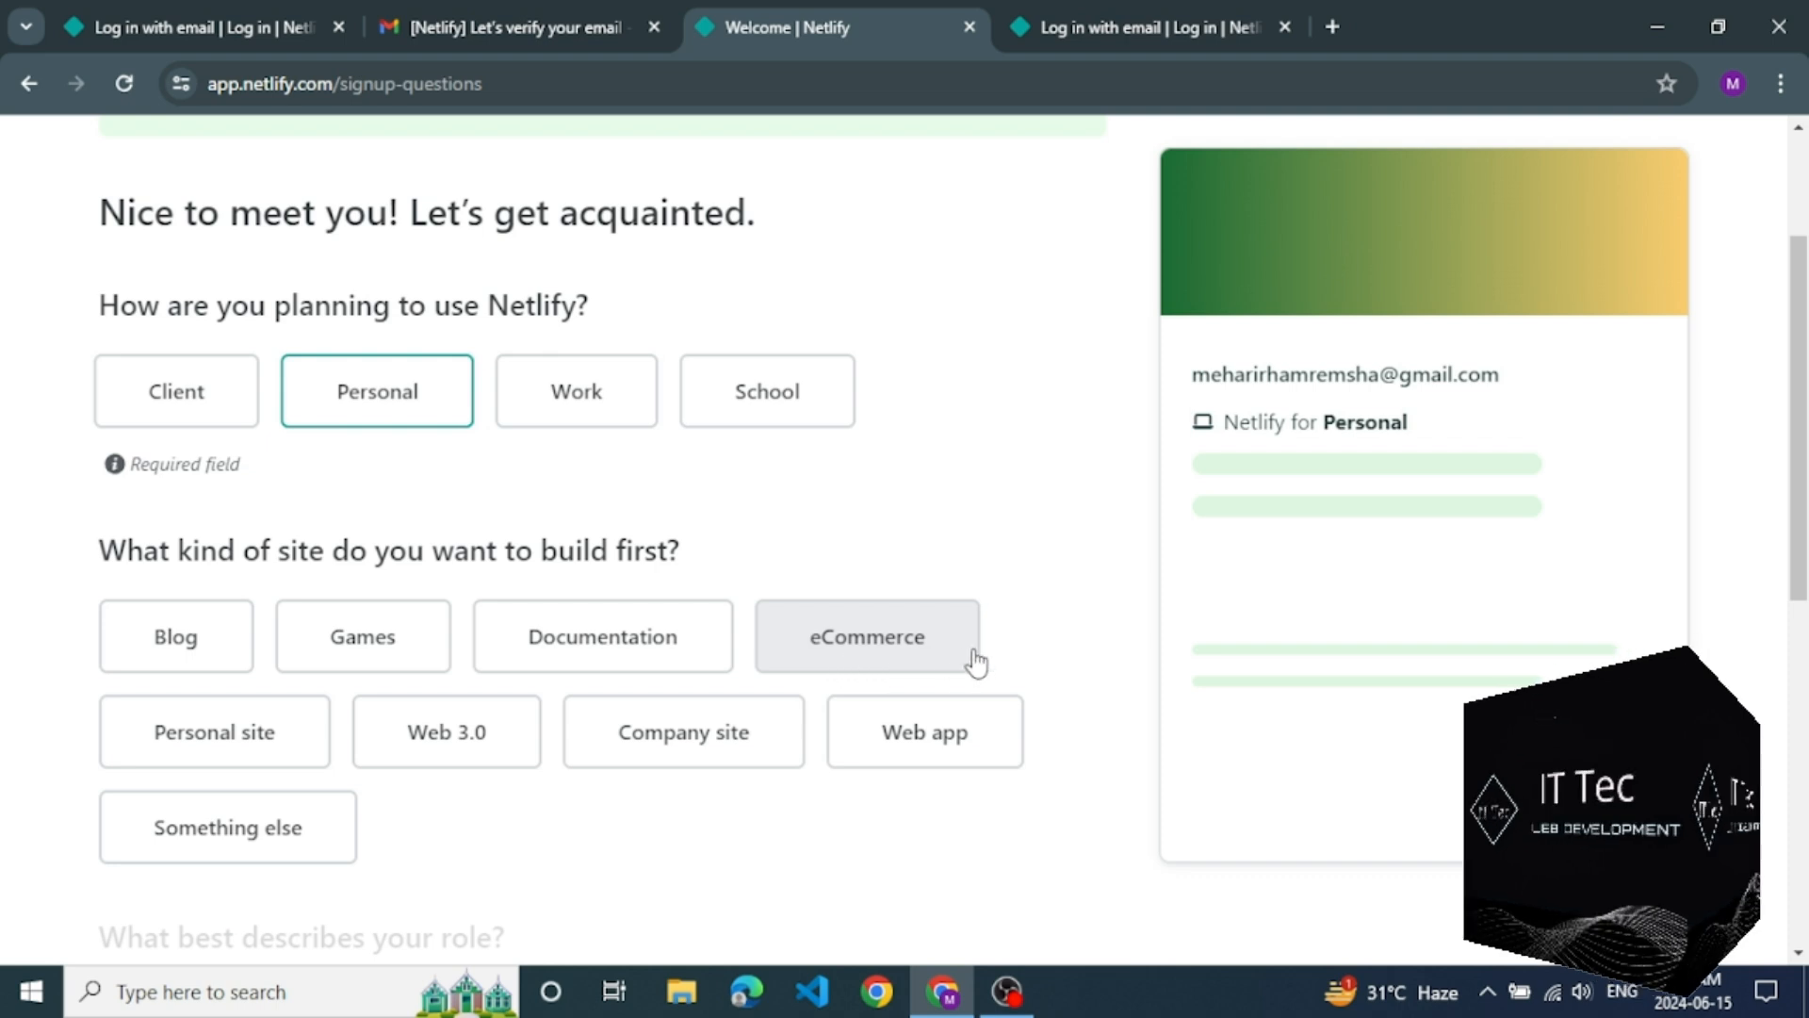
pyautogui.scroll(-3)
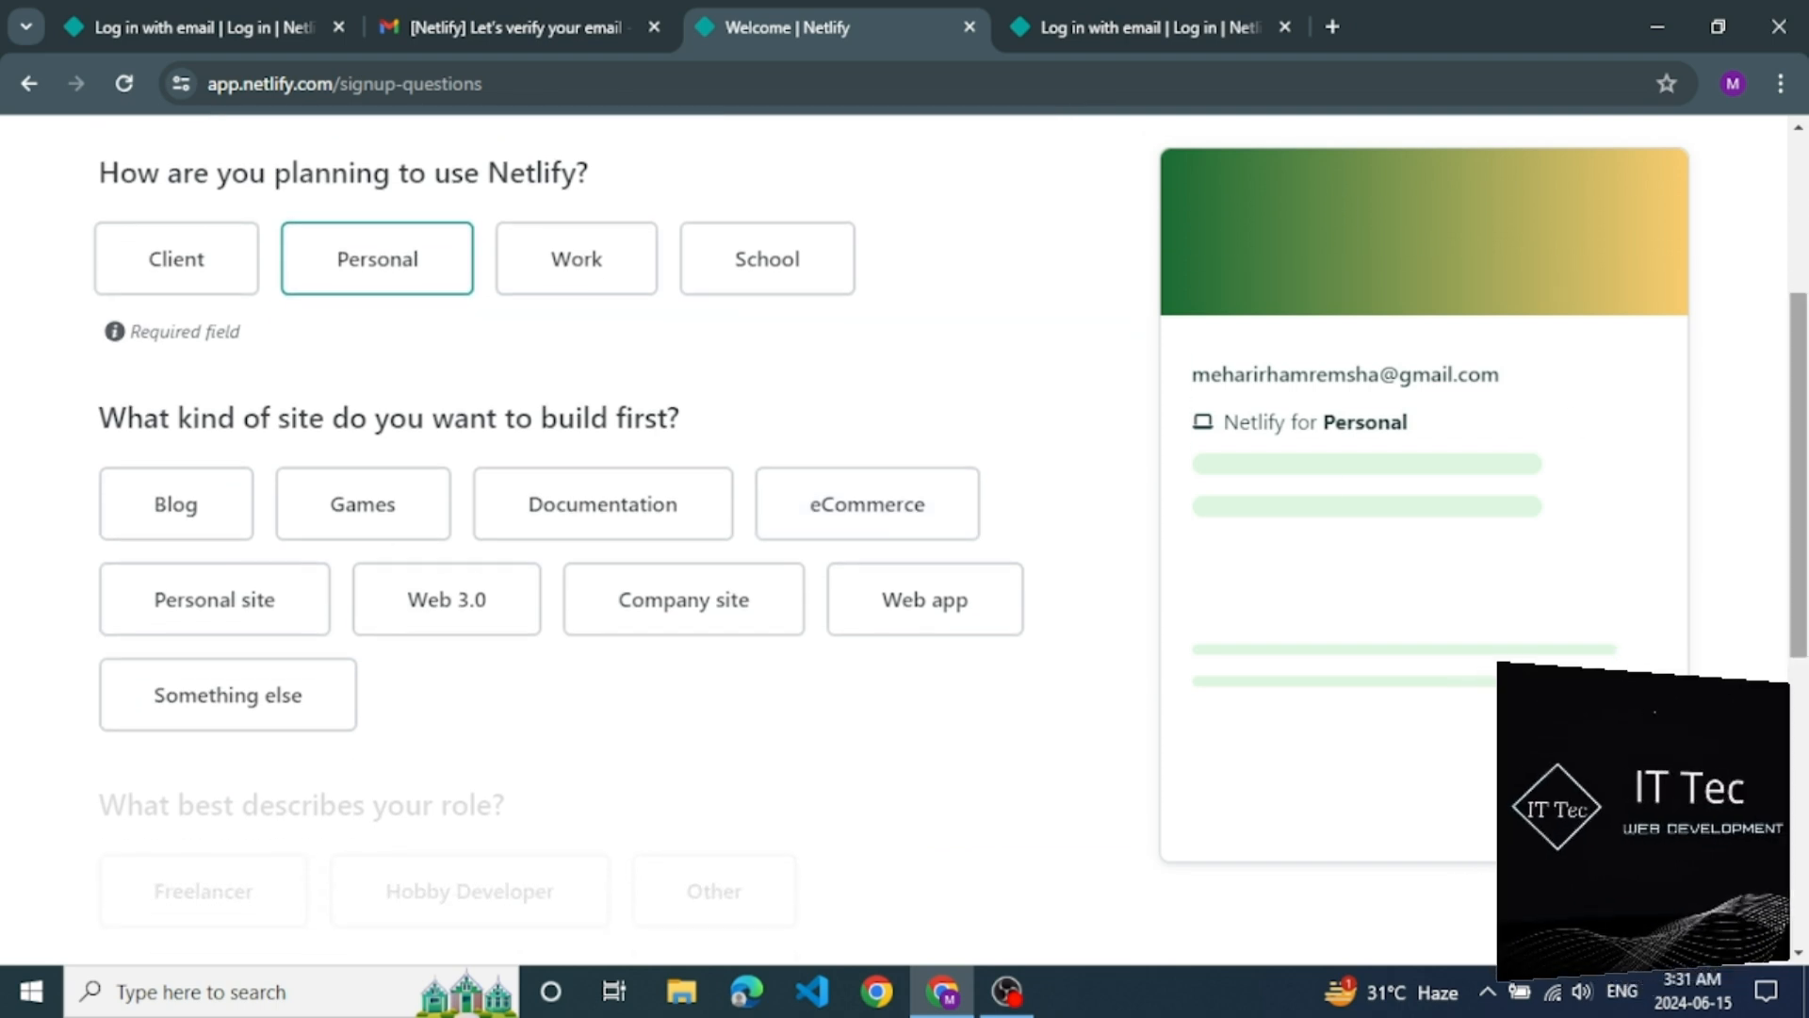
pyautogui.click(213, 599)
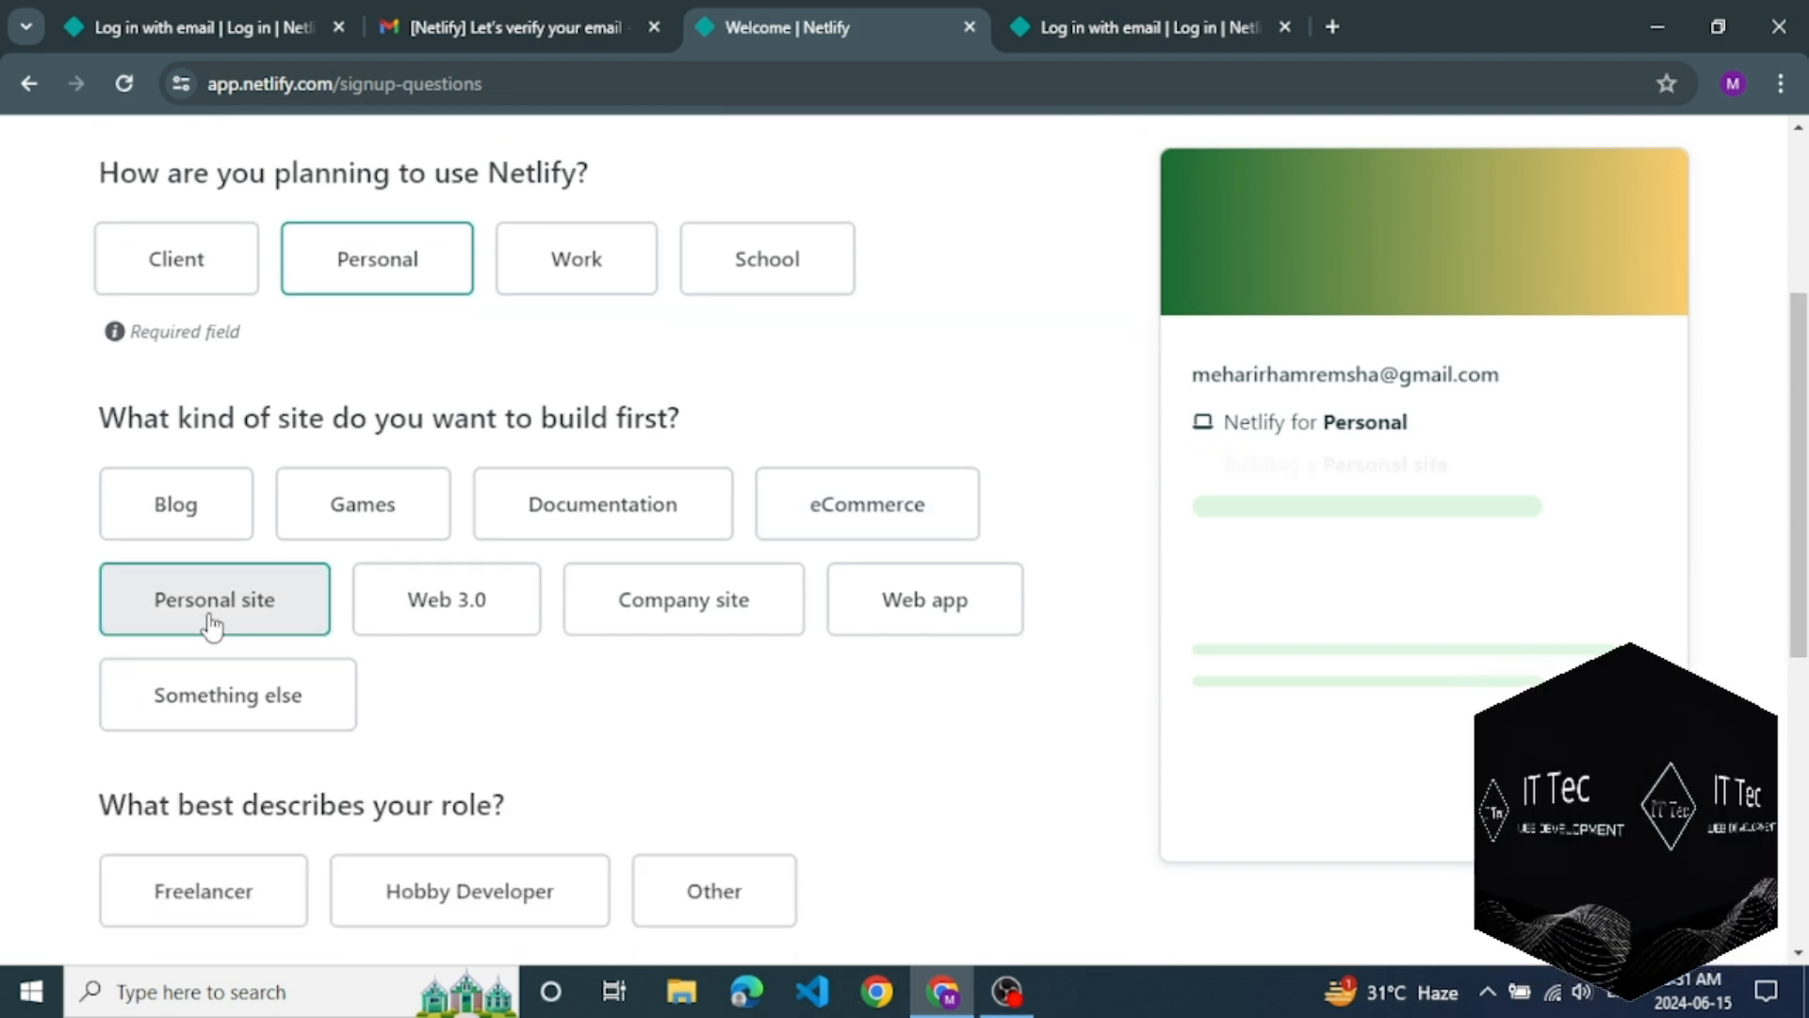
pyautogui.click(213, 599)
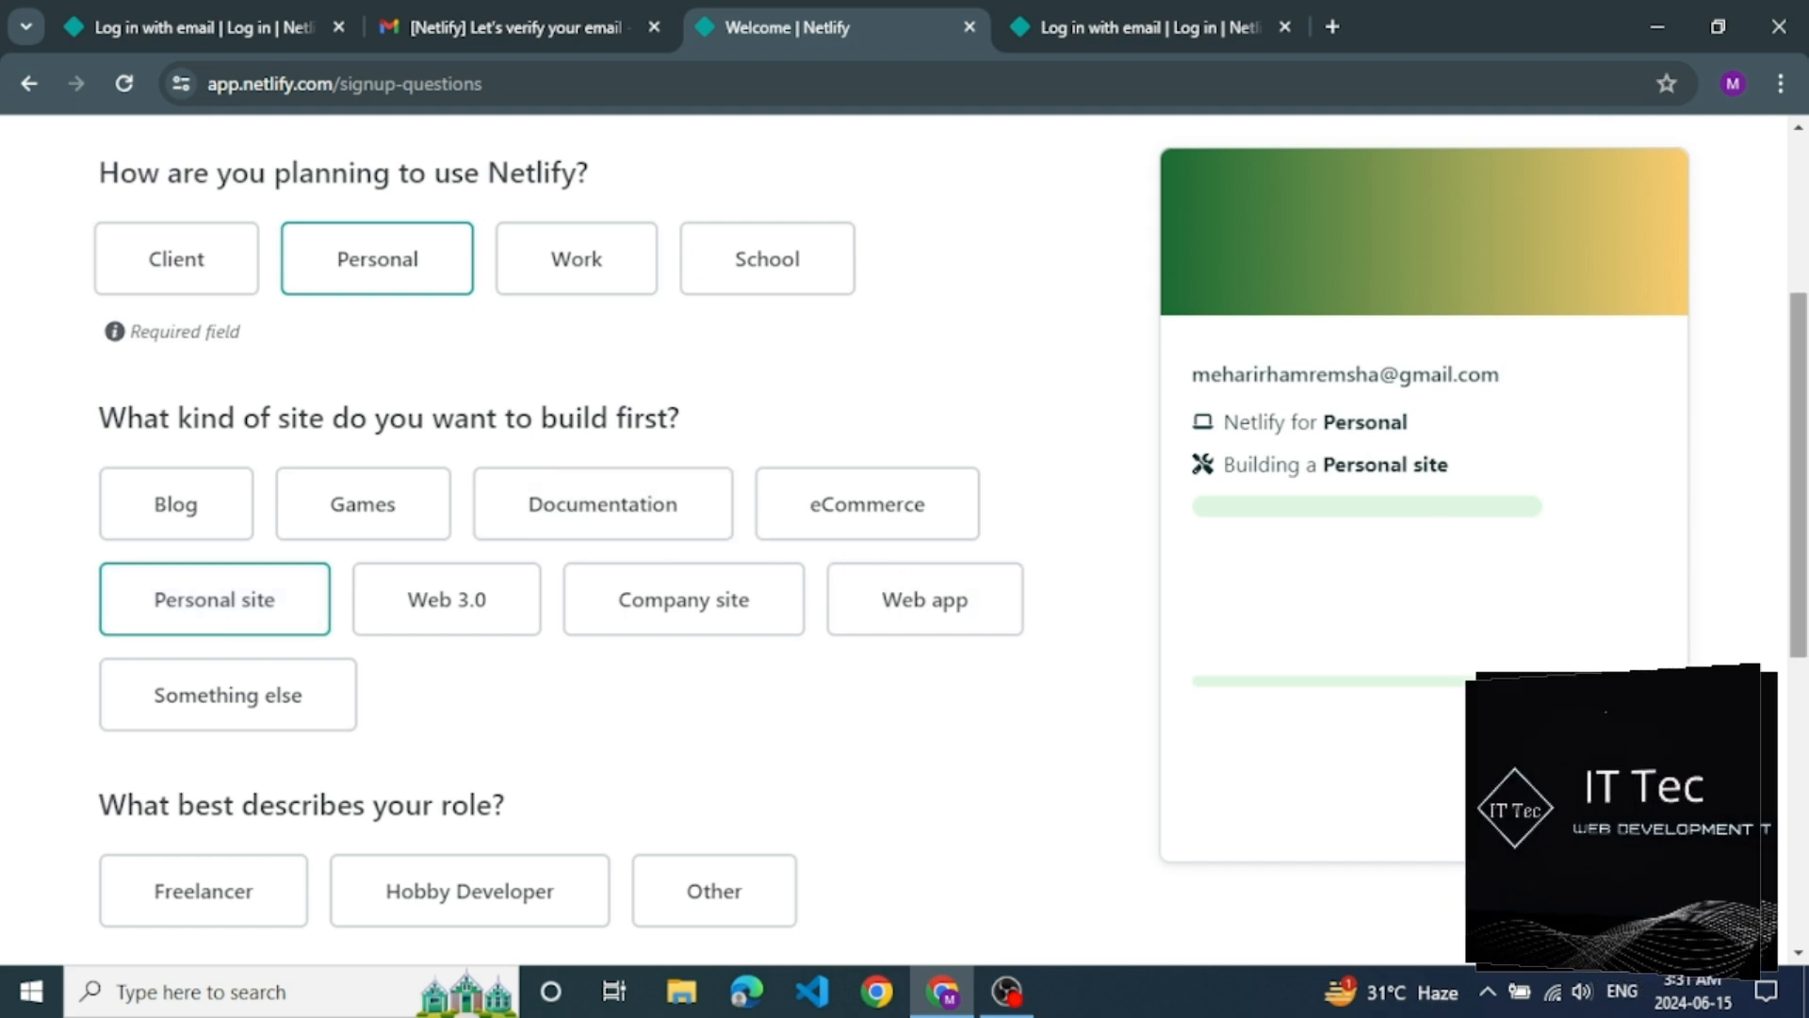
# Step: Set the role to Freelancer, leave the team name field, and submit the onboarding answers
pyautogui.scroll(-3)
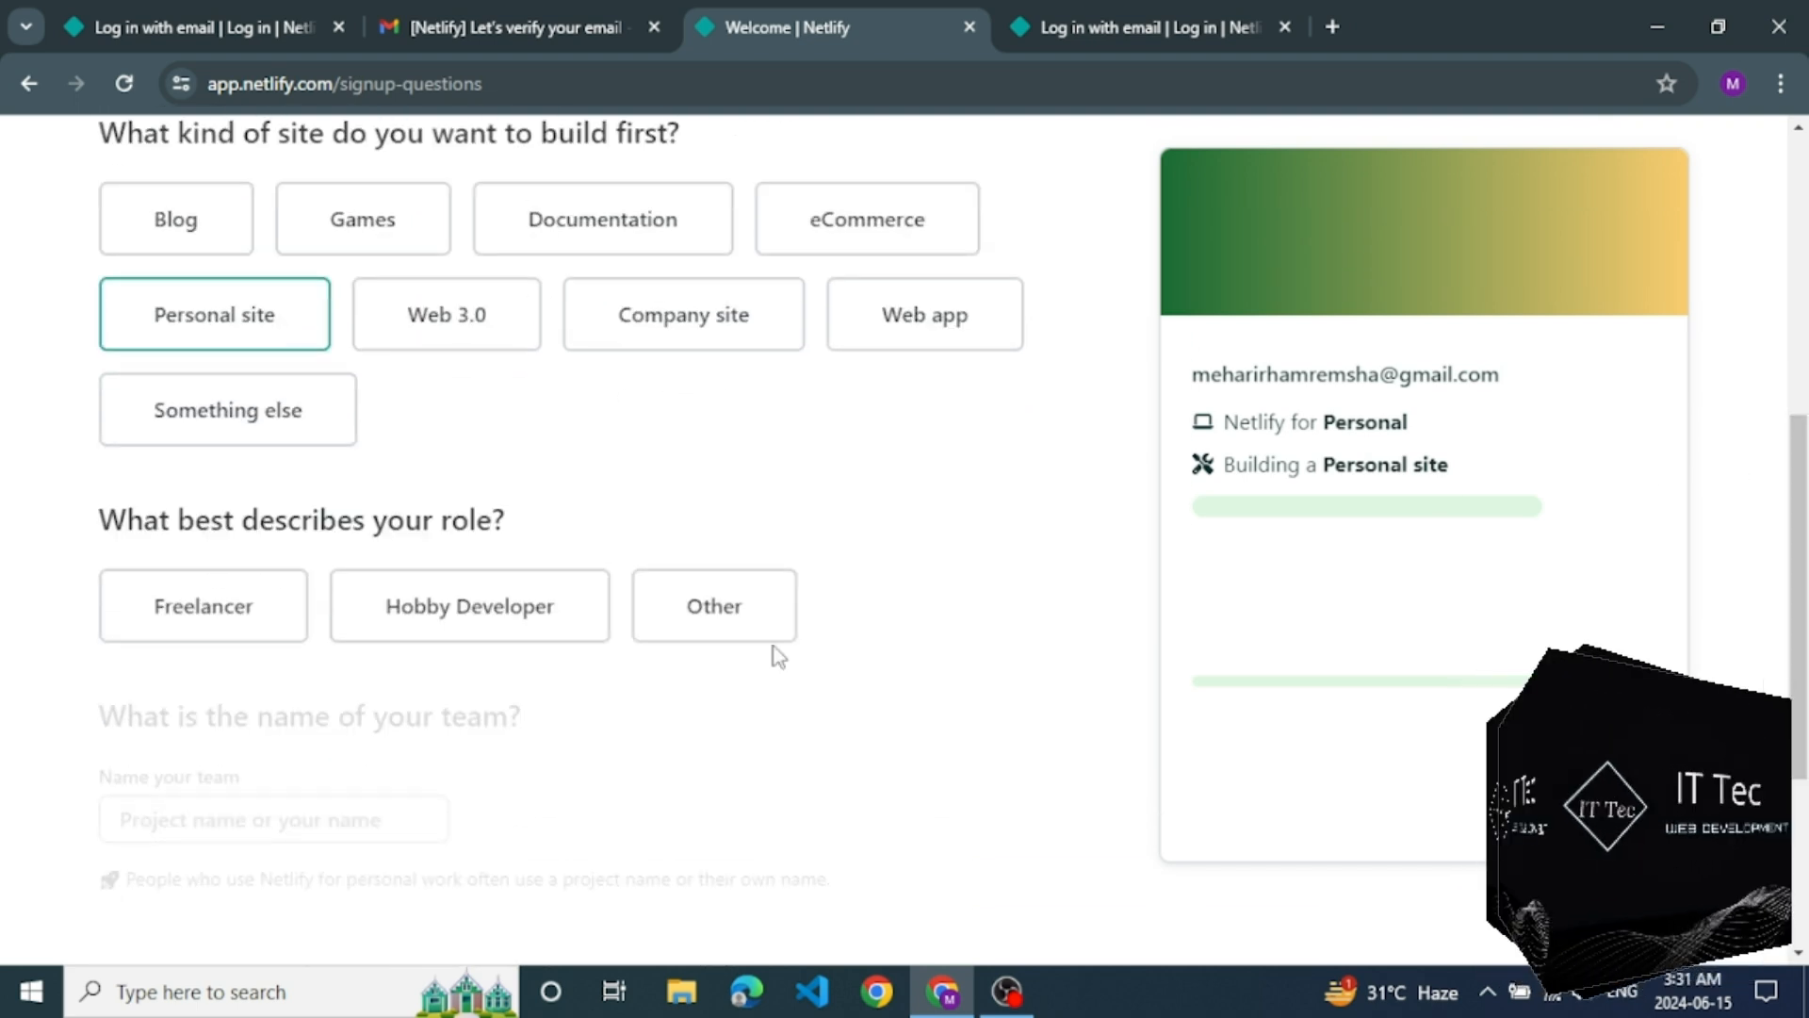
pyautogui.moveTo(284, 558)
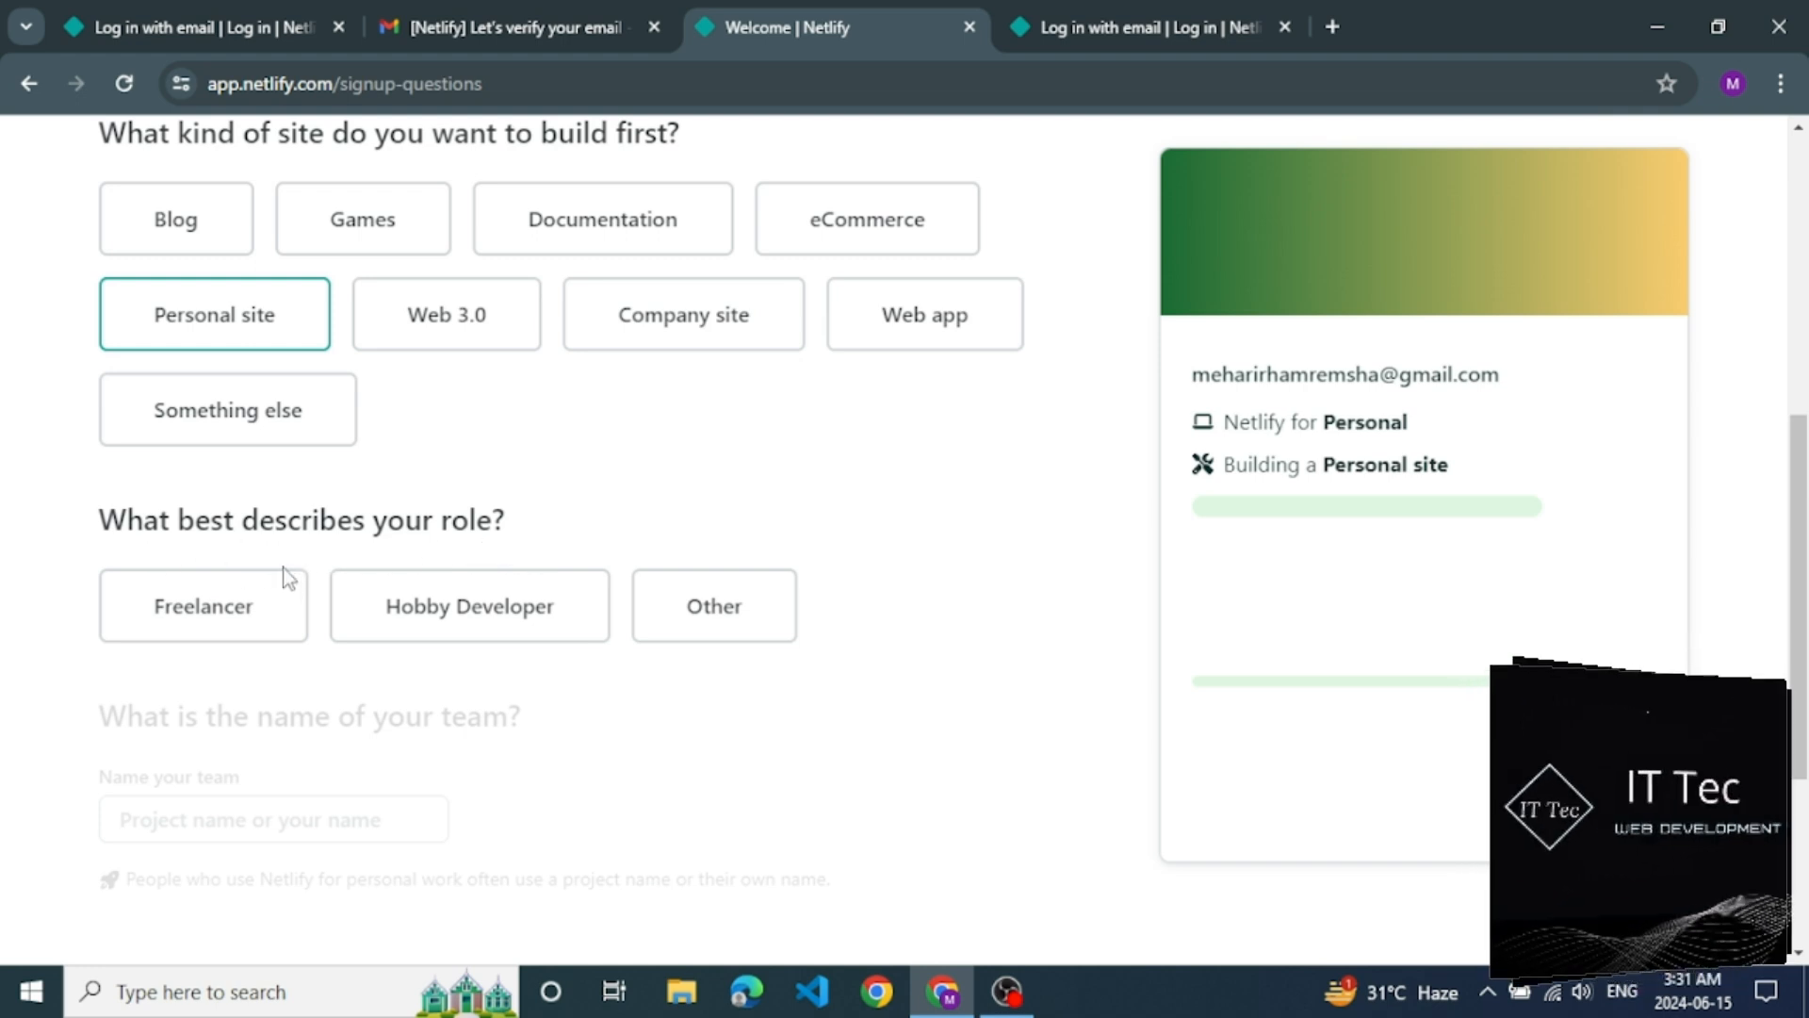
pyautogui.click(204, 605)
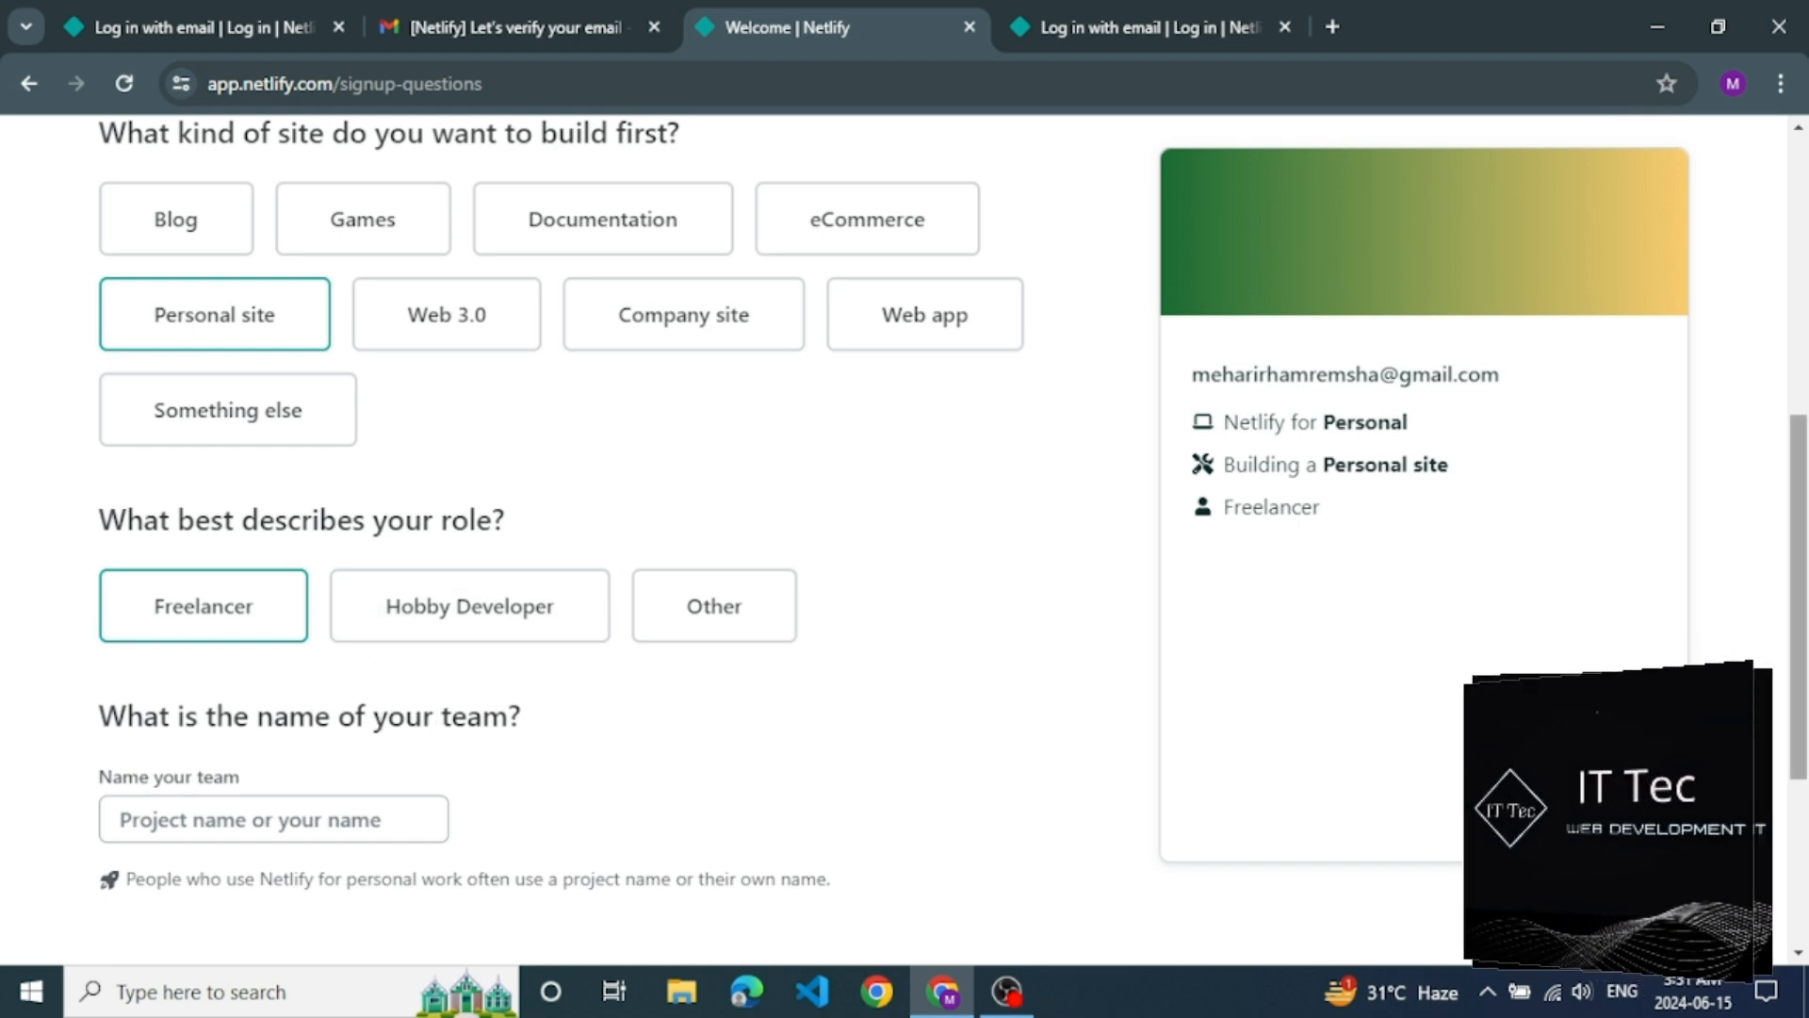
pyautogui.scroll(-3)
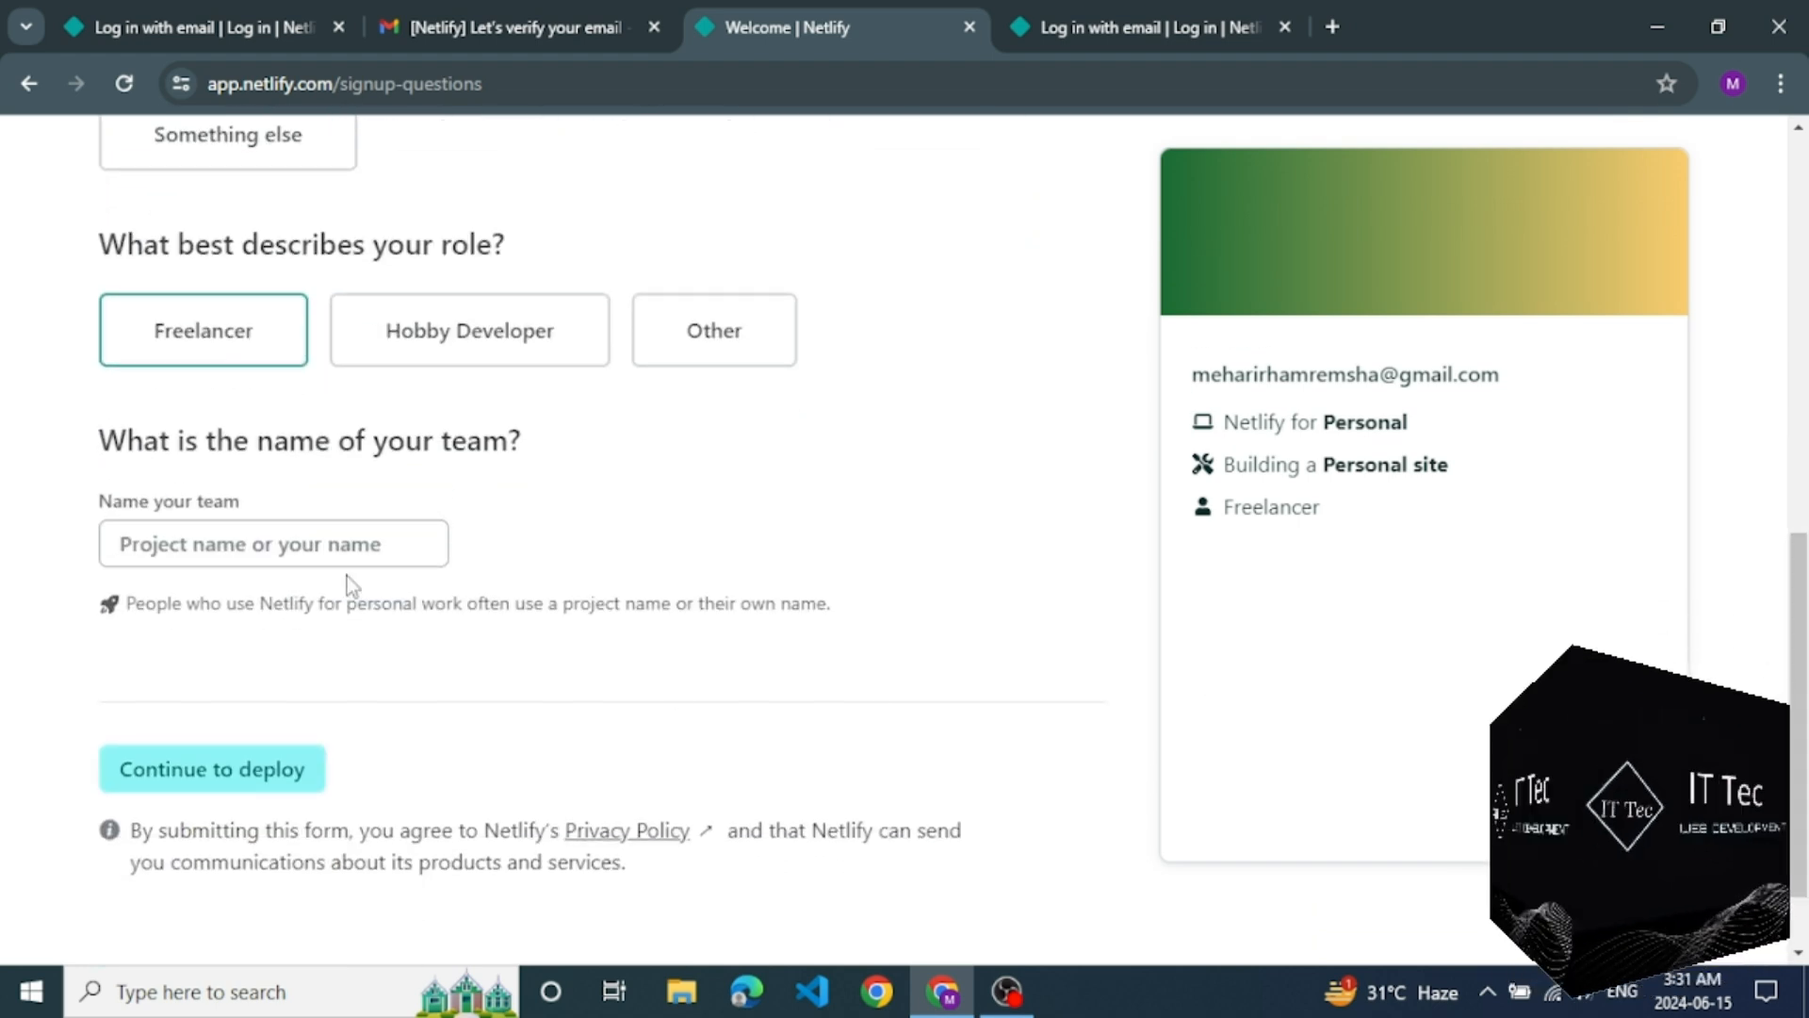
pyautogui.click(273, 543)
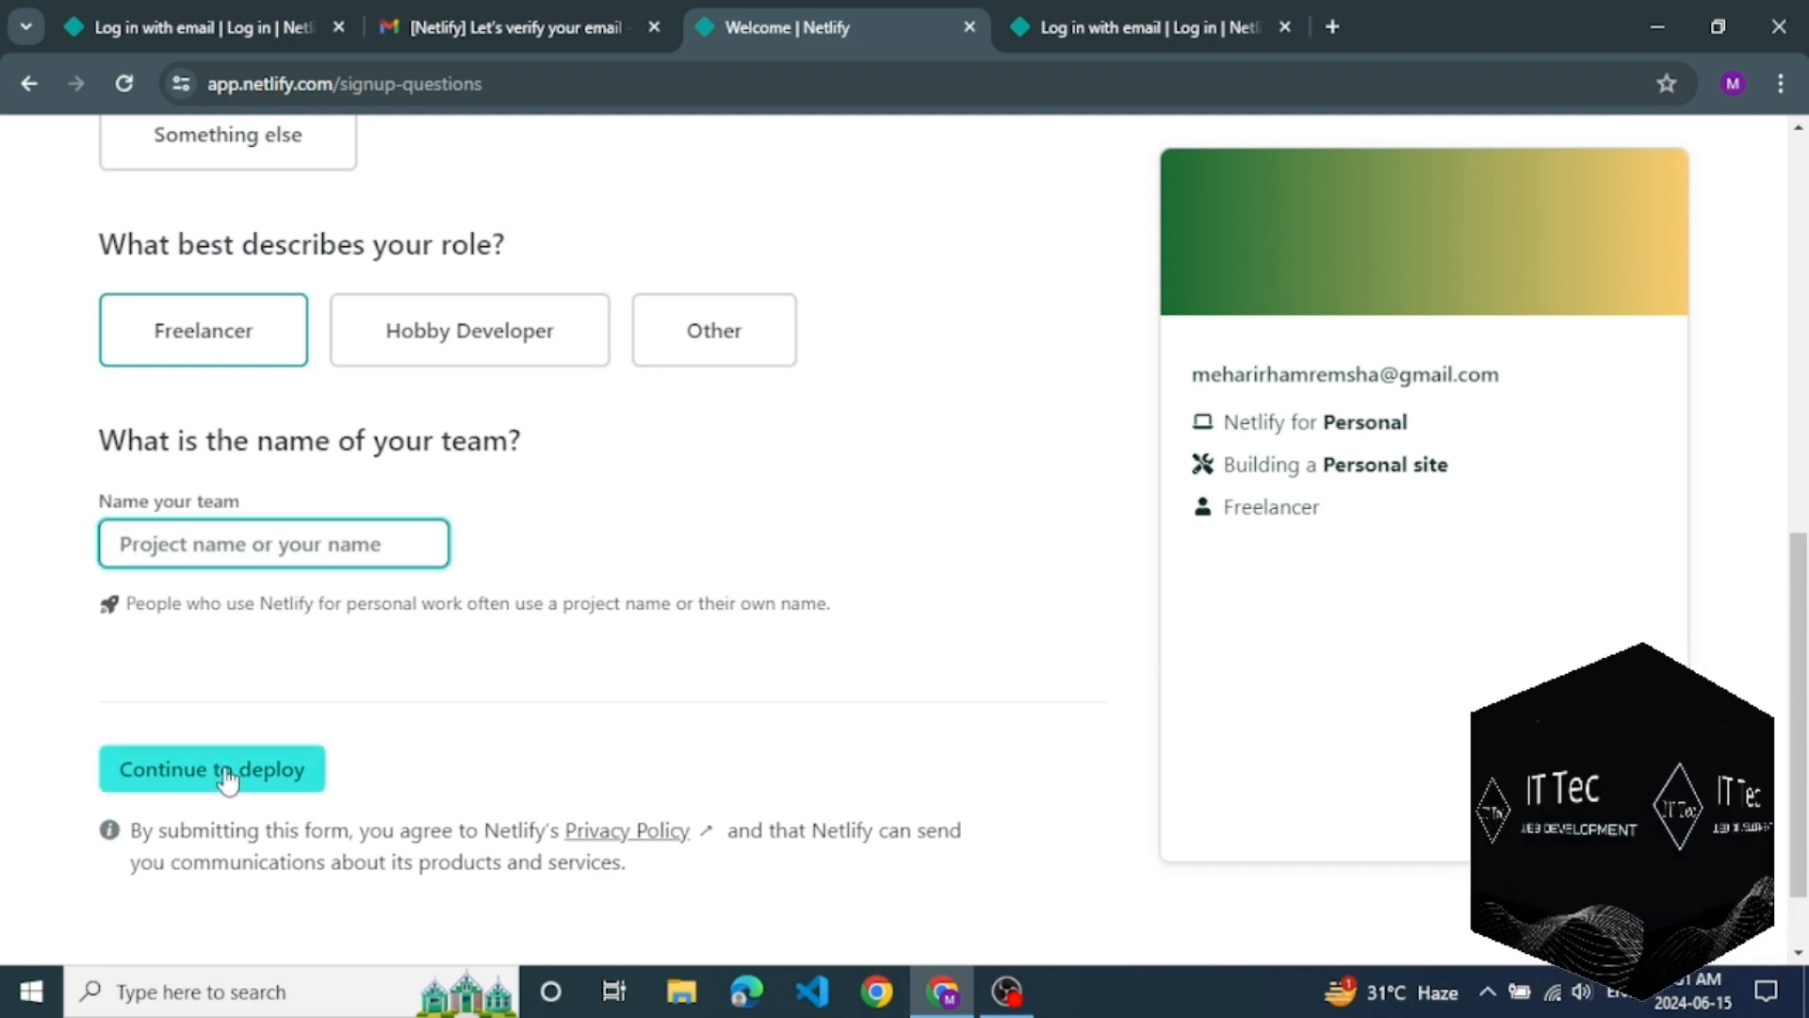
pyautogui.click(274, 542)
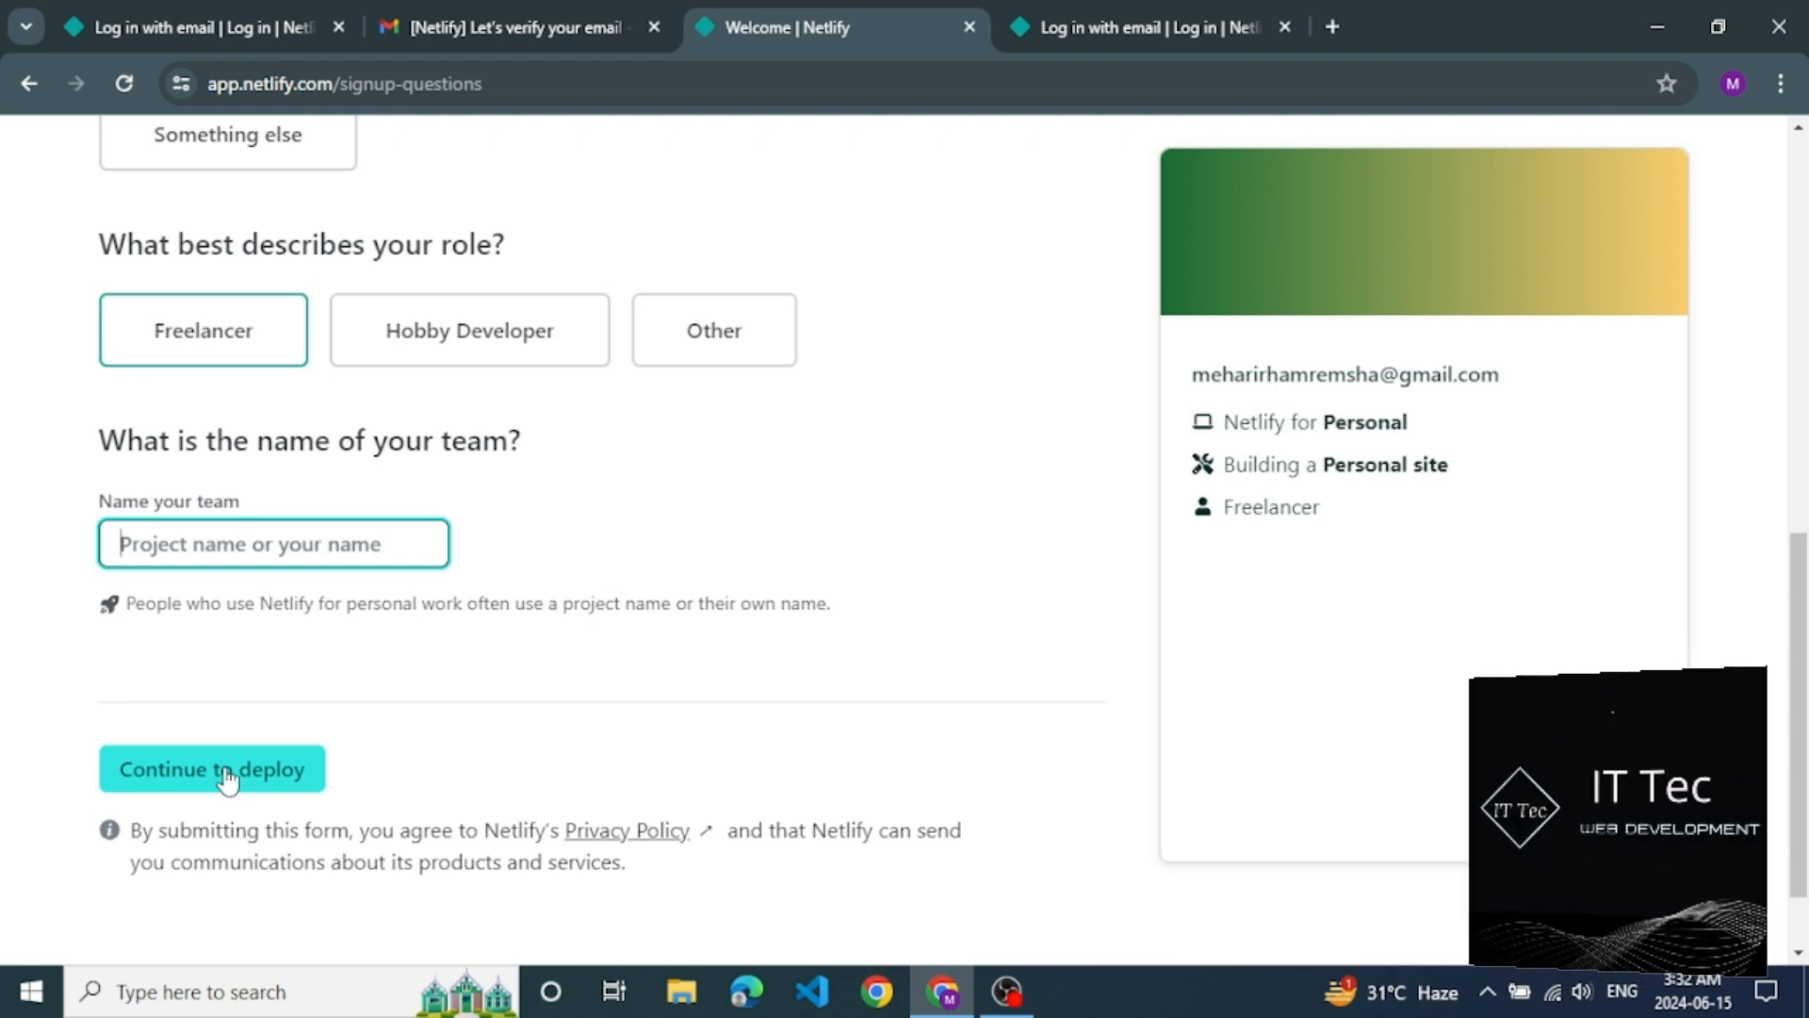
# Step: Continue to deployment, choose Netlify Drop, and start browsing for the site folder to upload
pyautogui.click(211, 769)
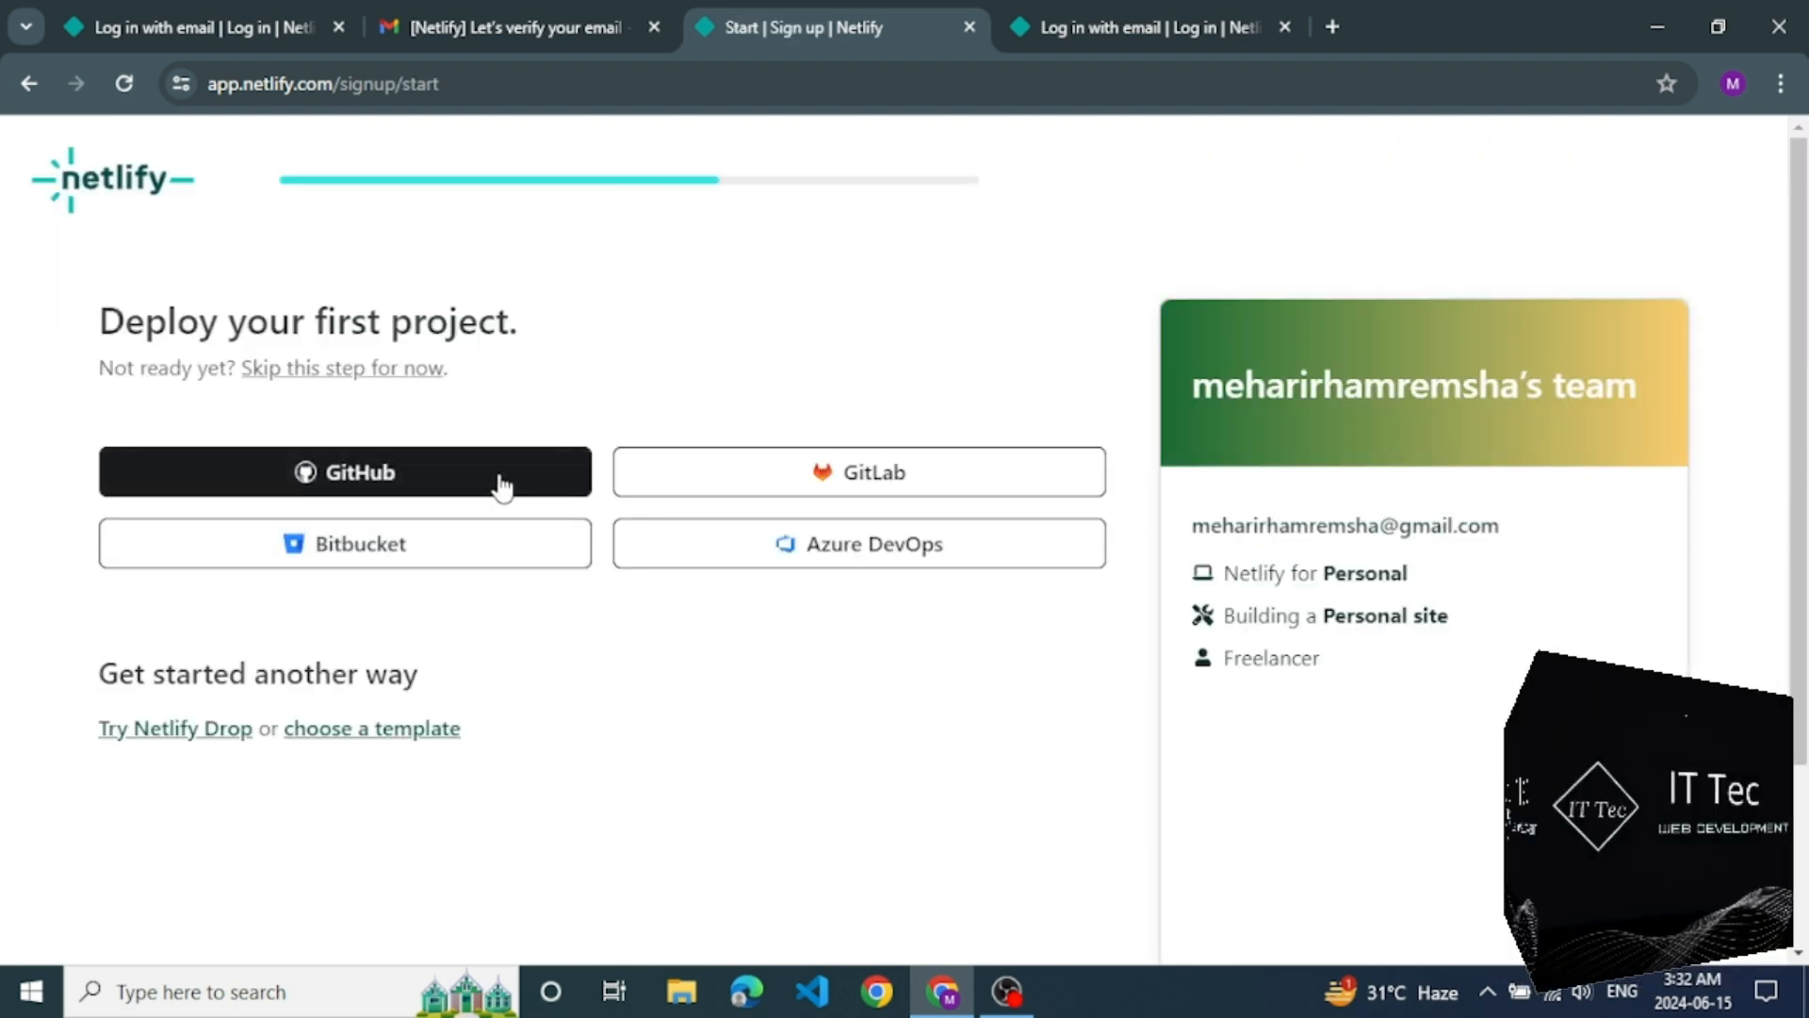
pyautogui.moveTo(782, 560)
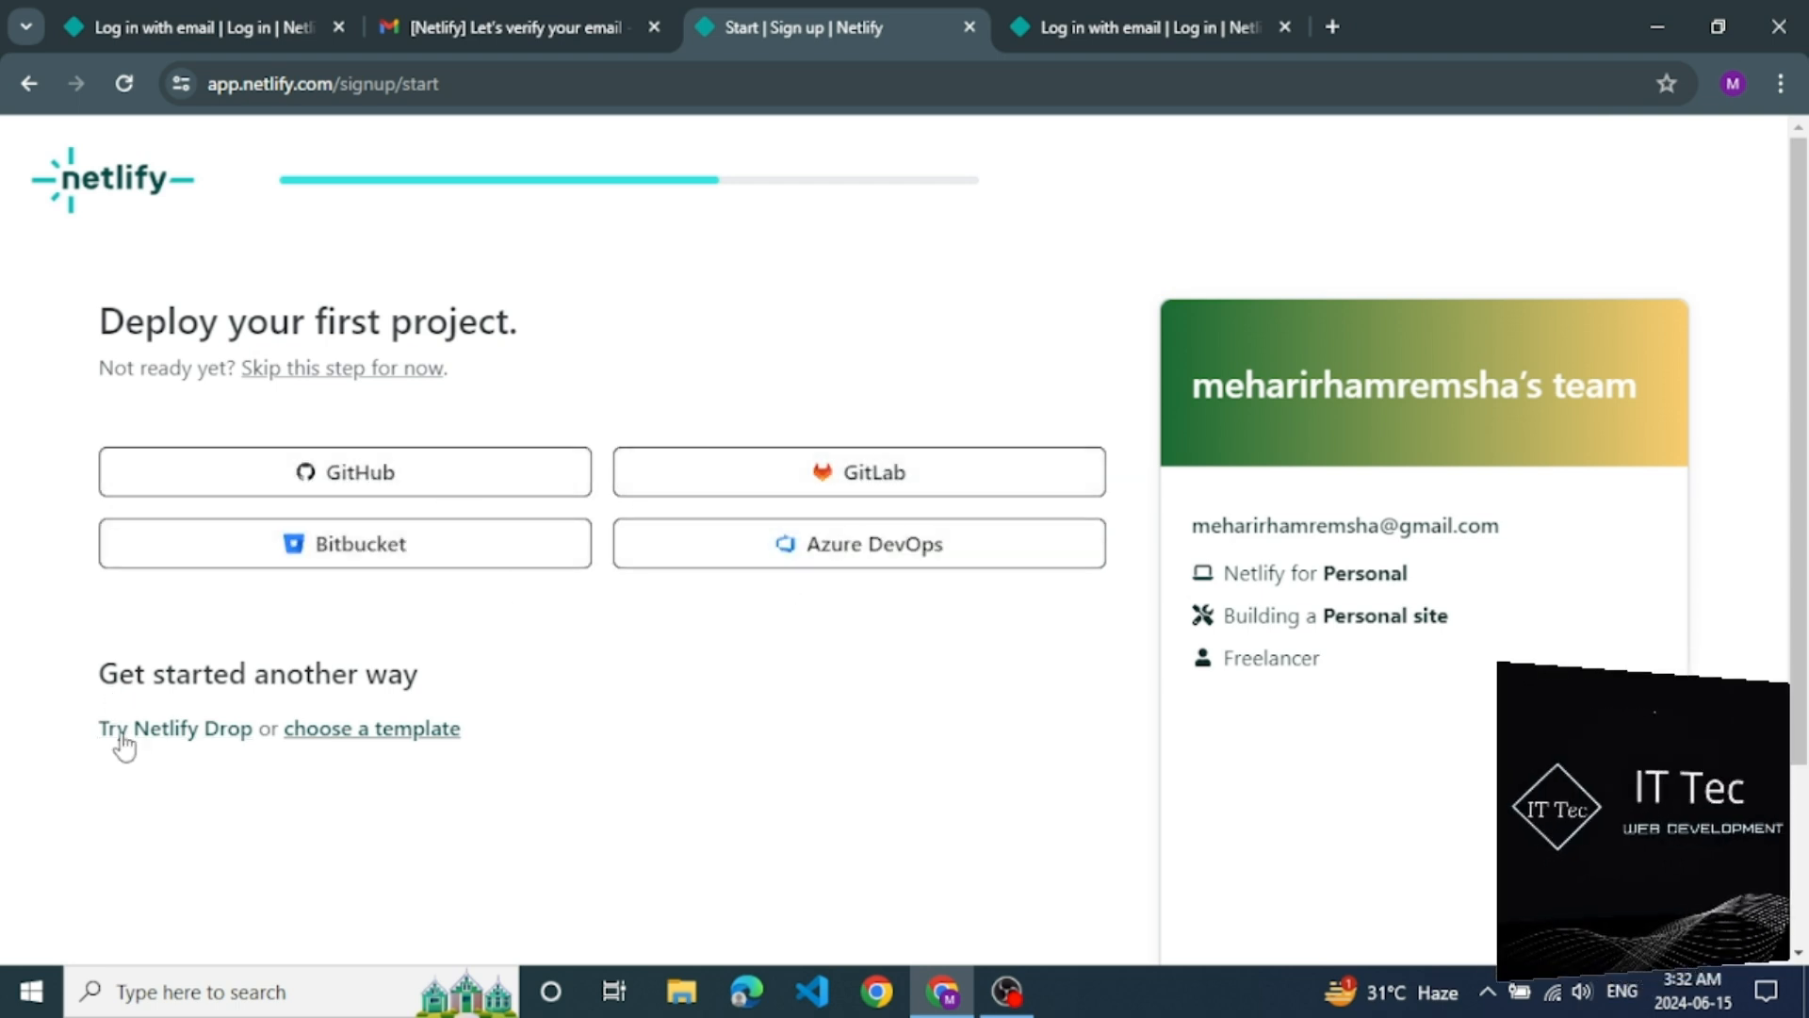
pyautogui.moveTo(173, 727)
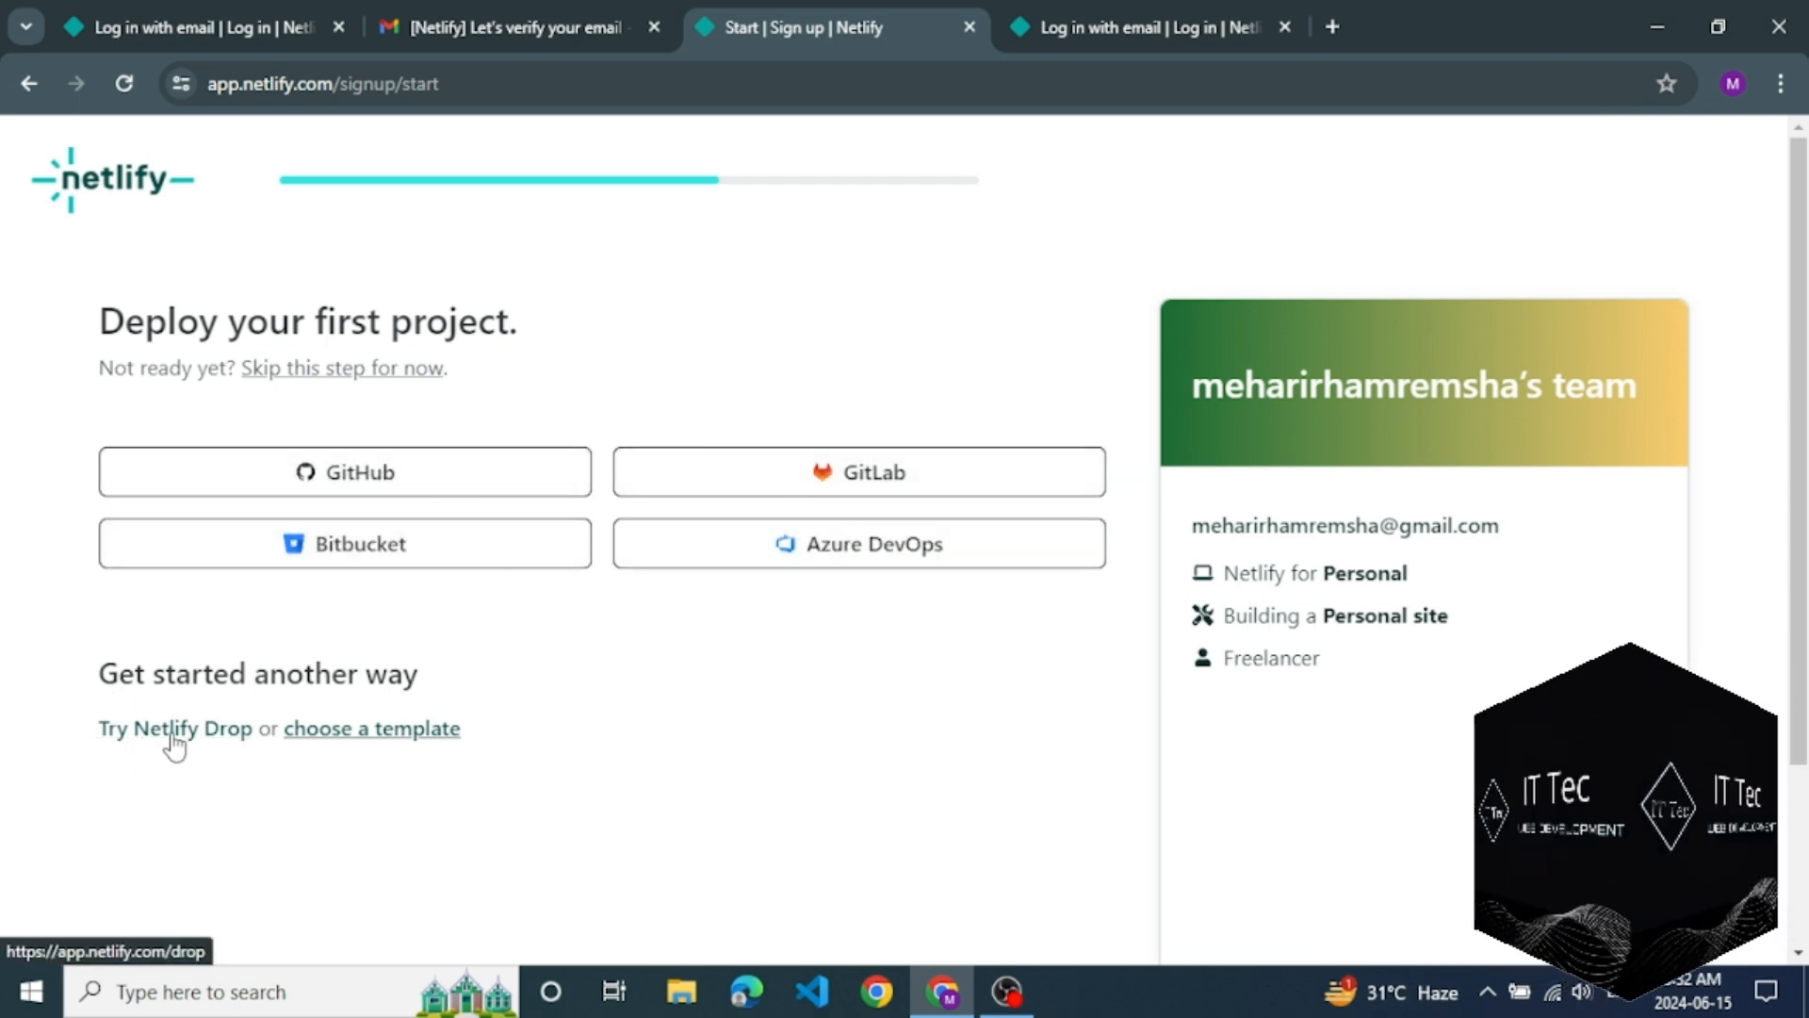
pyautogui.click(173, 728)
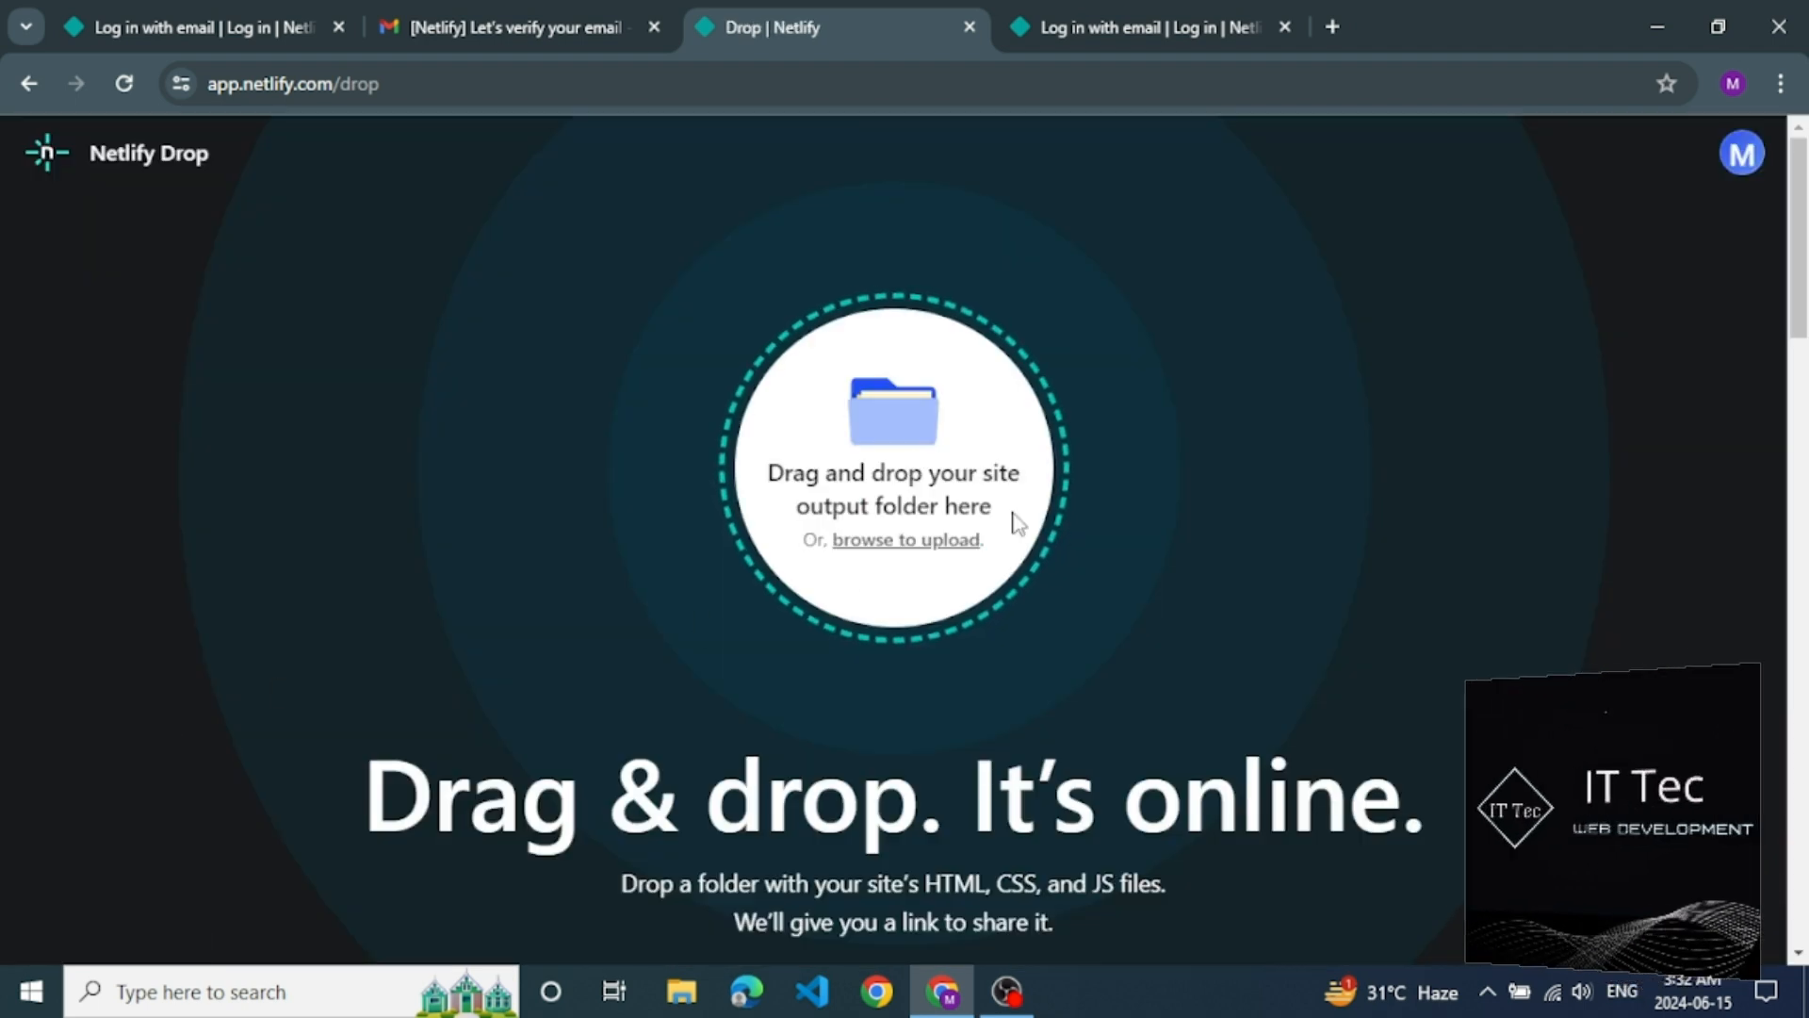
pyautogui.click(903, 539)
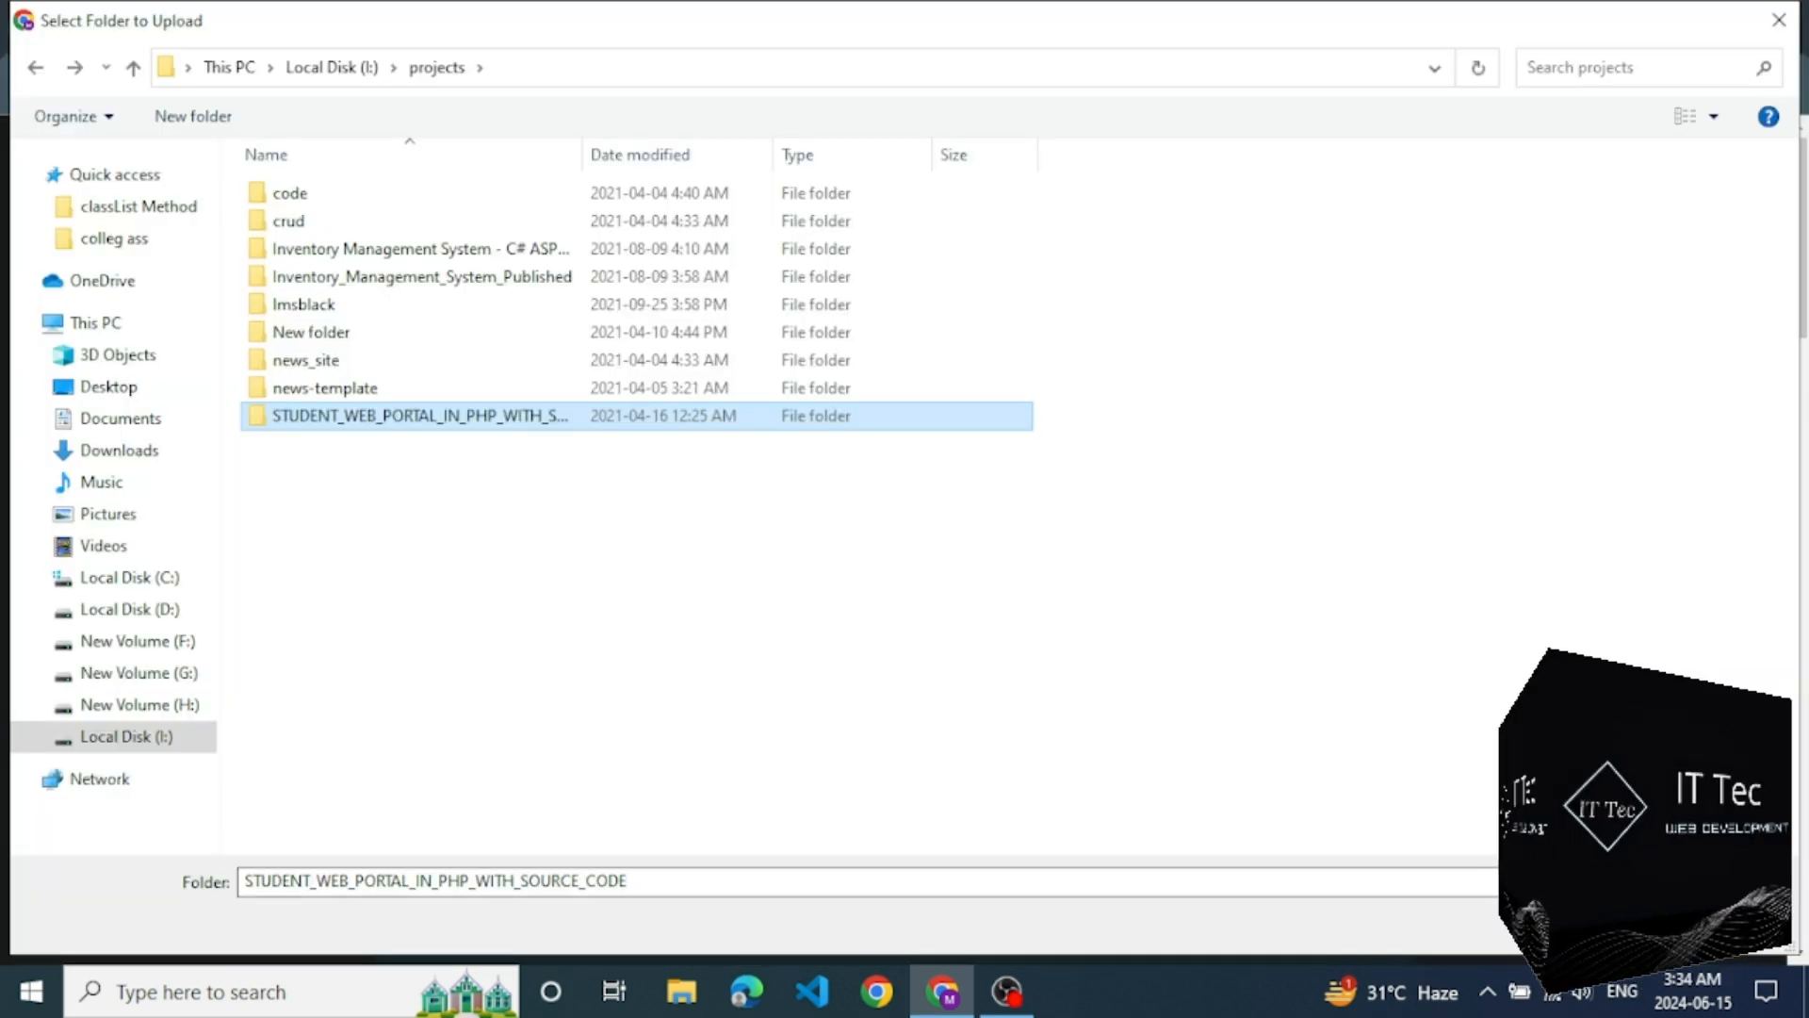